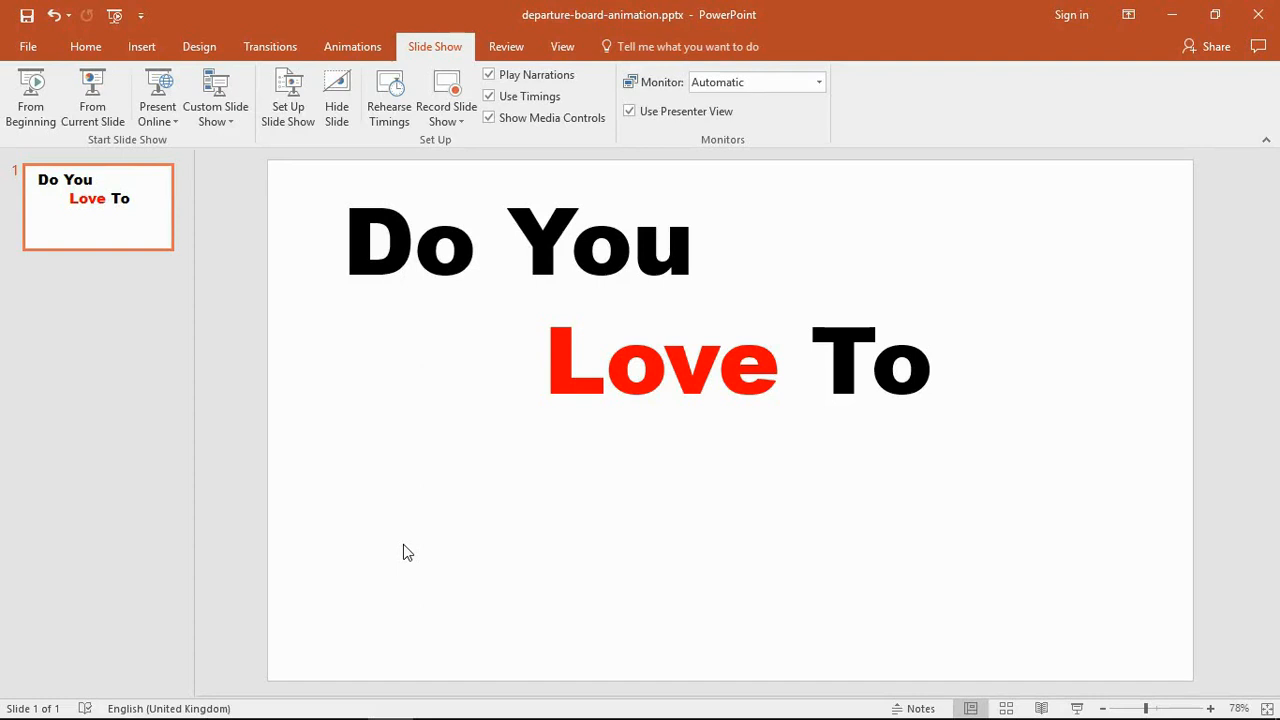
mouse_move(514, 476)
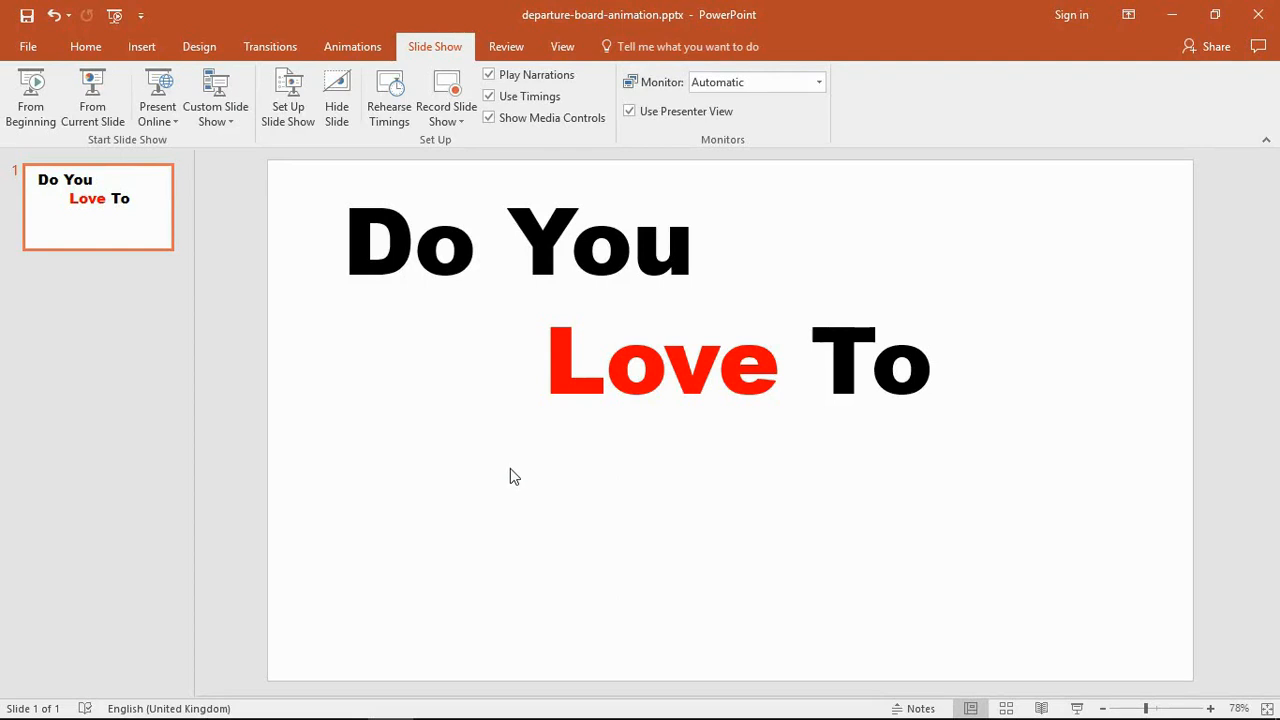
- Switch the ribbon from slideshow setup to the Insert tab
left_click(141, 46)
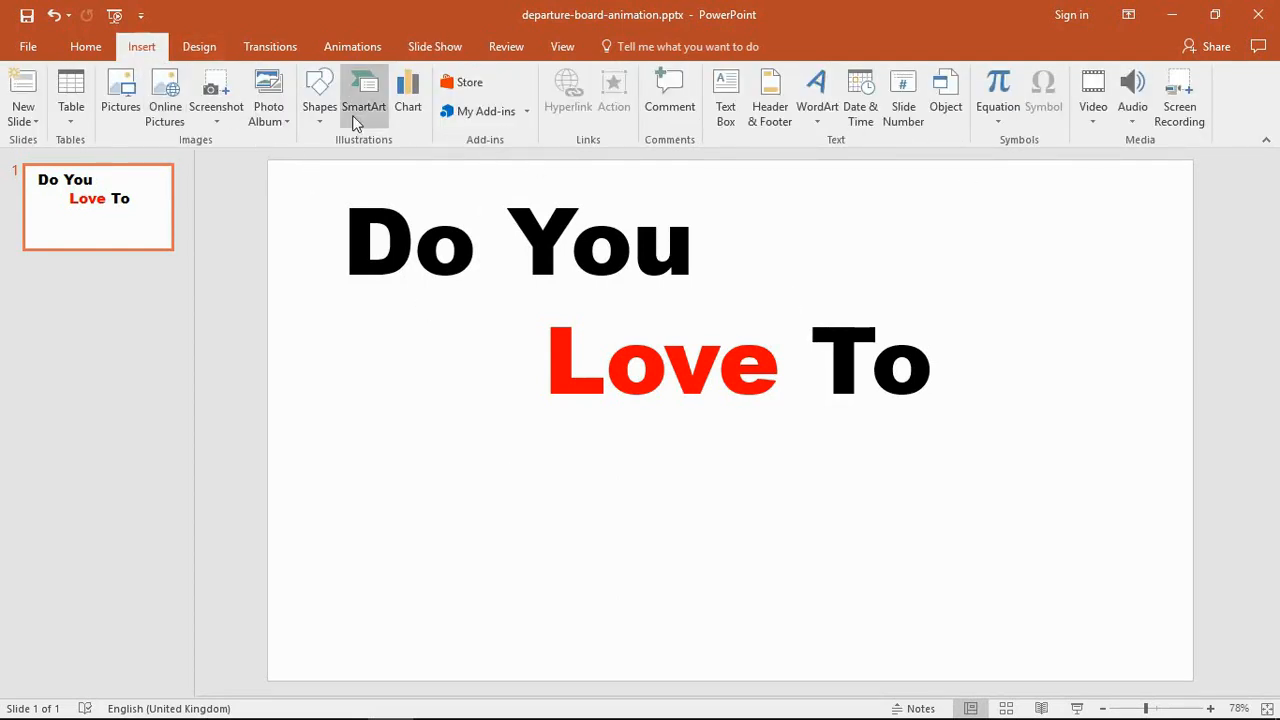
- Draw a square rectangle below the text, type a question mark, and apply a light blue style
left_click(319, 95)
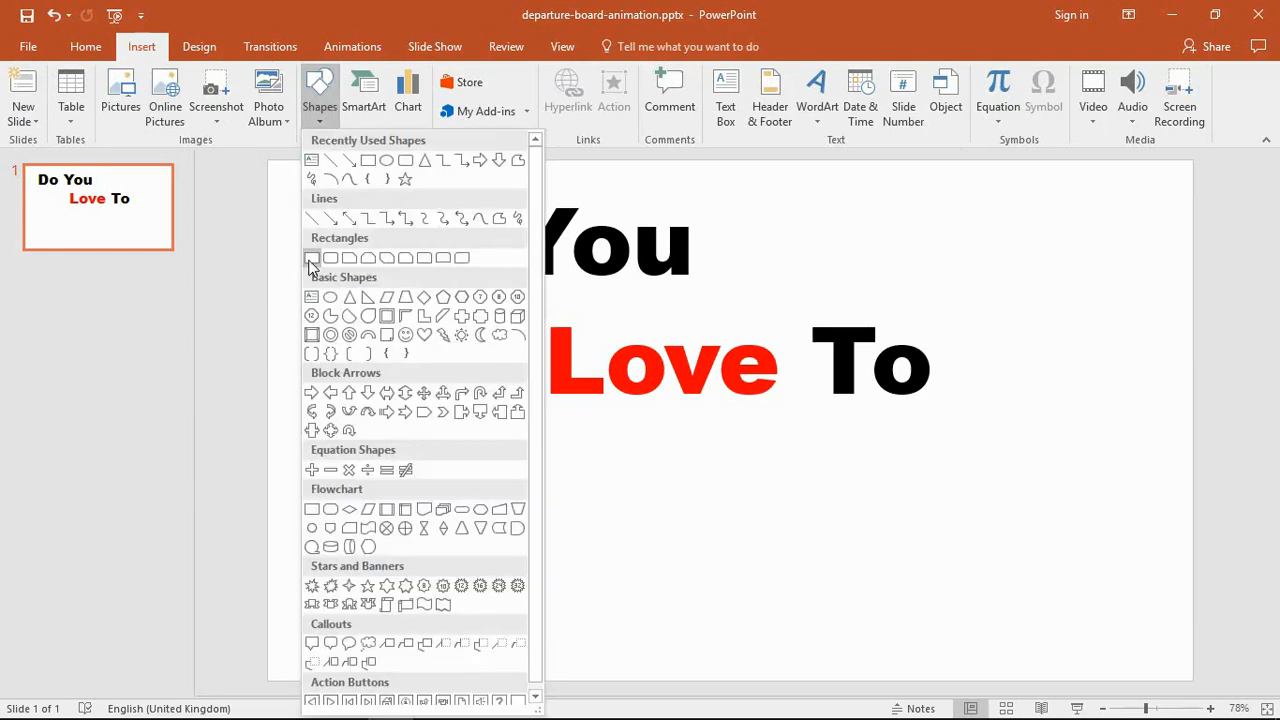
left_click(312, 257)
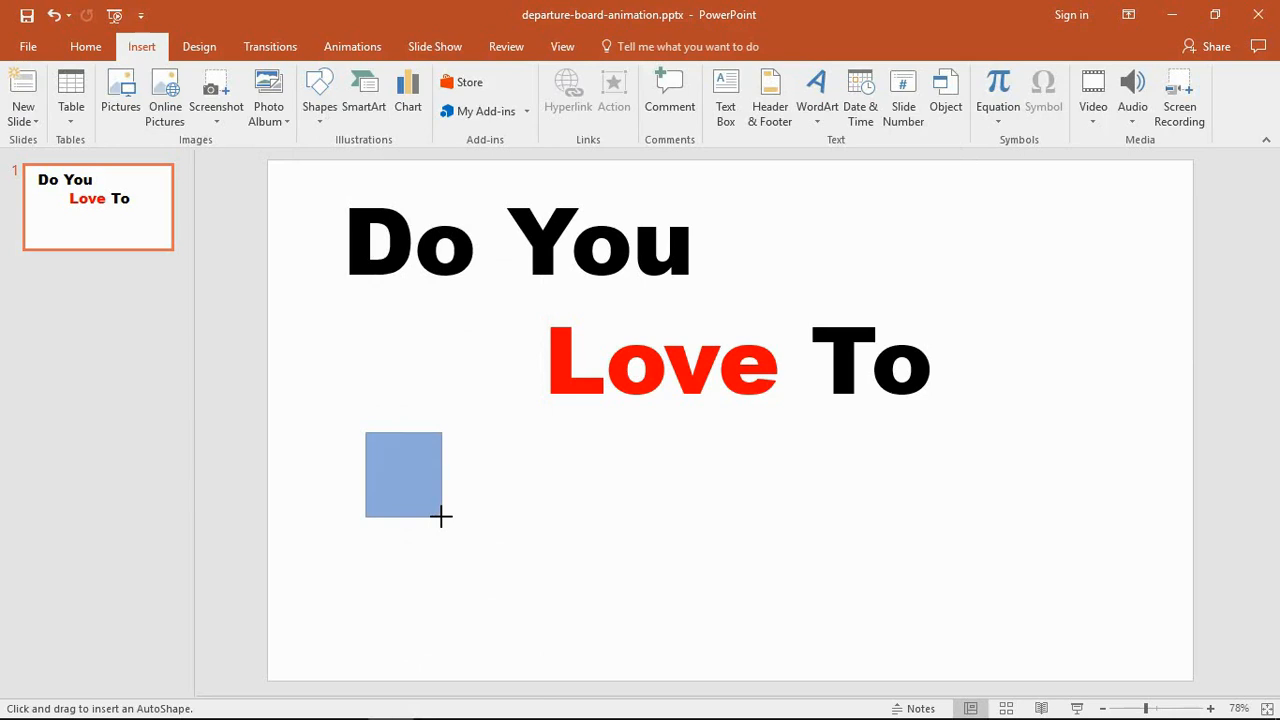
left_click_drag(365, 435, 442, 517)
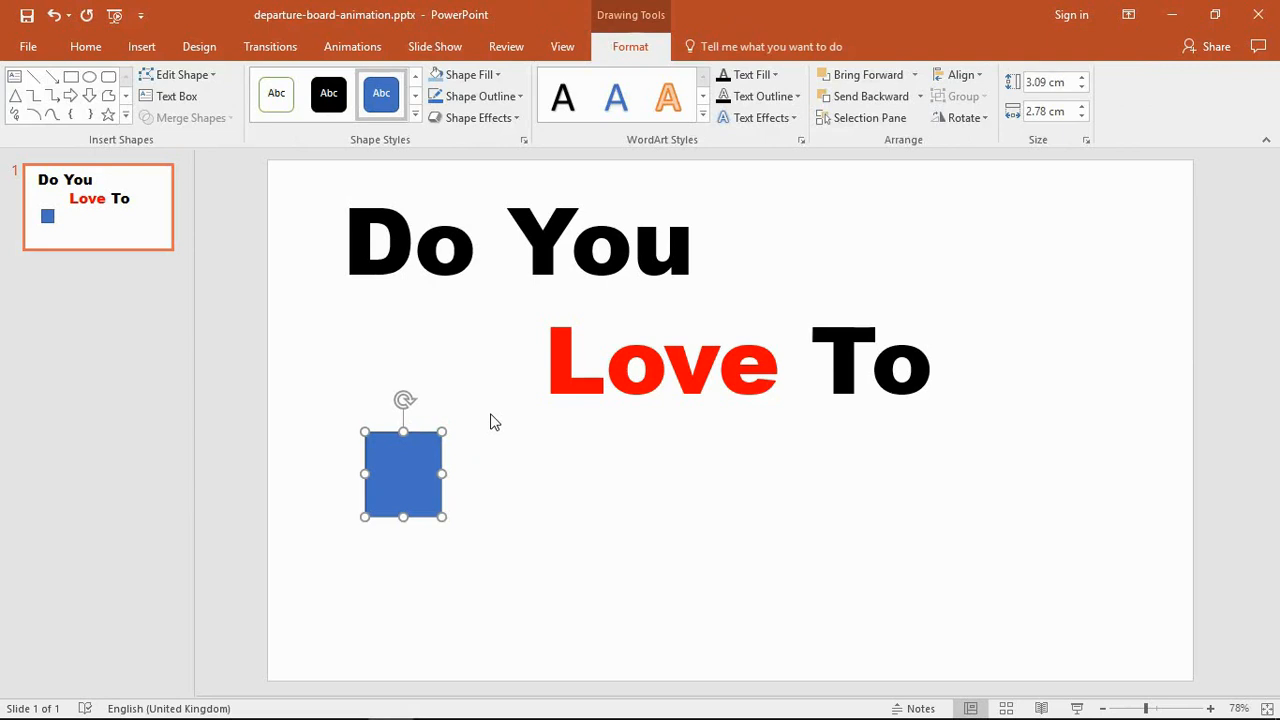
double_click(402, 473)
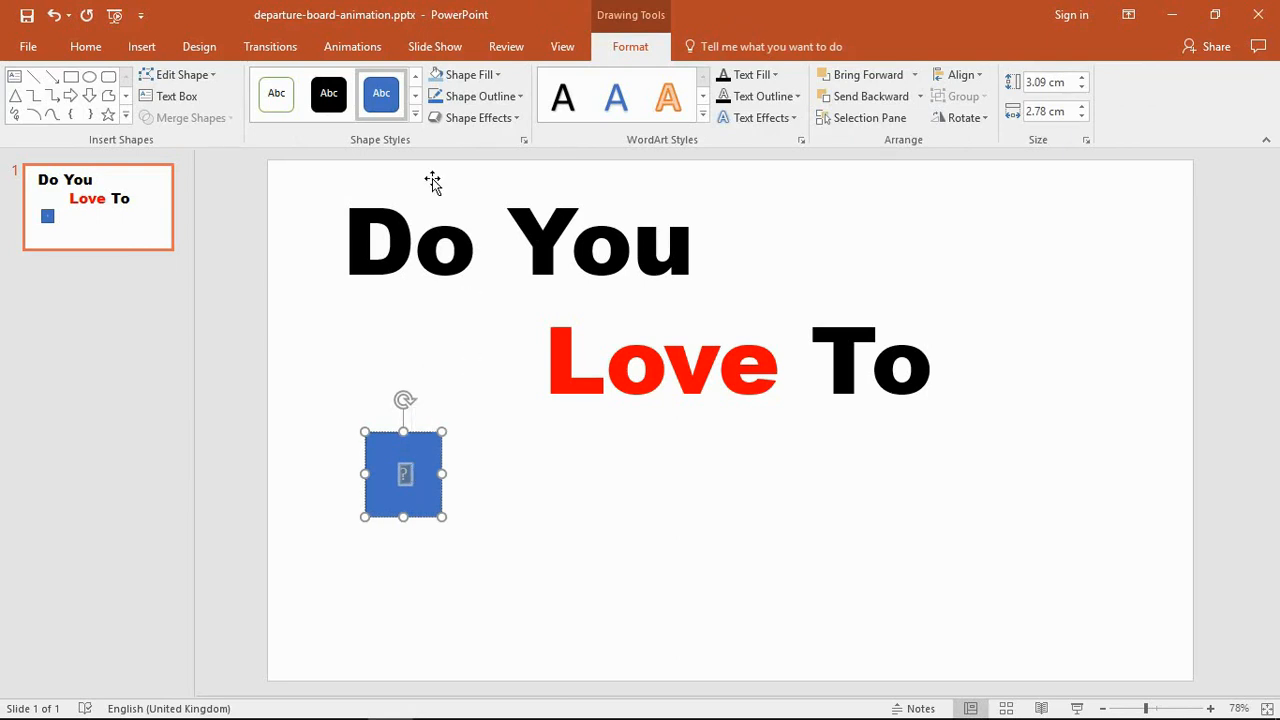
mouse_move(255, 70)
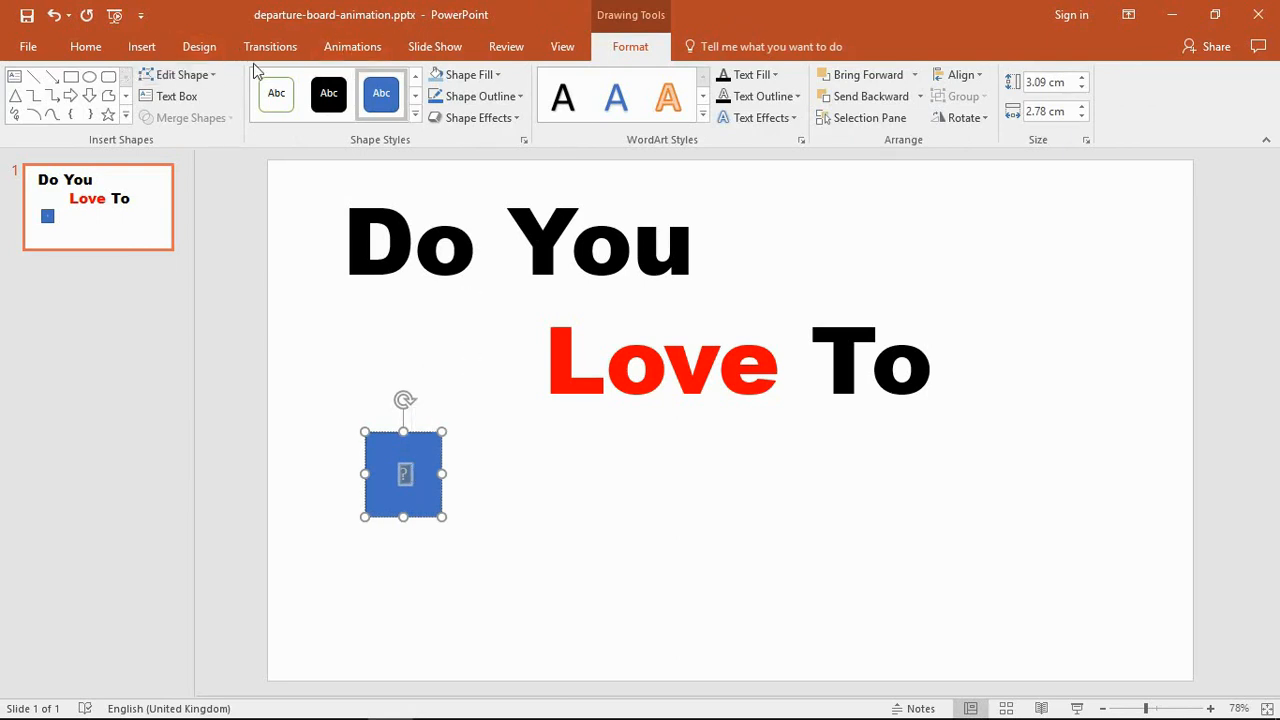
left_click(466, 74)
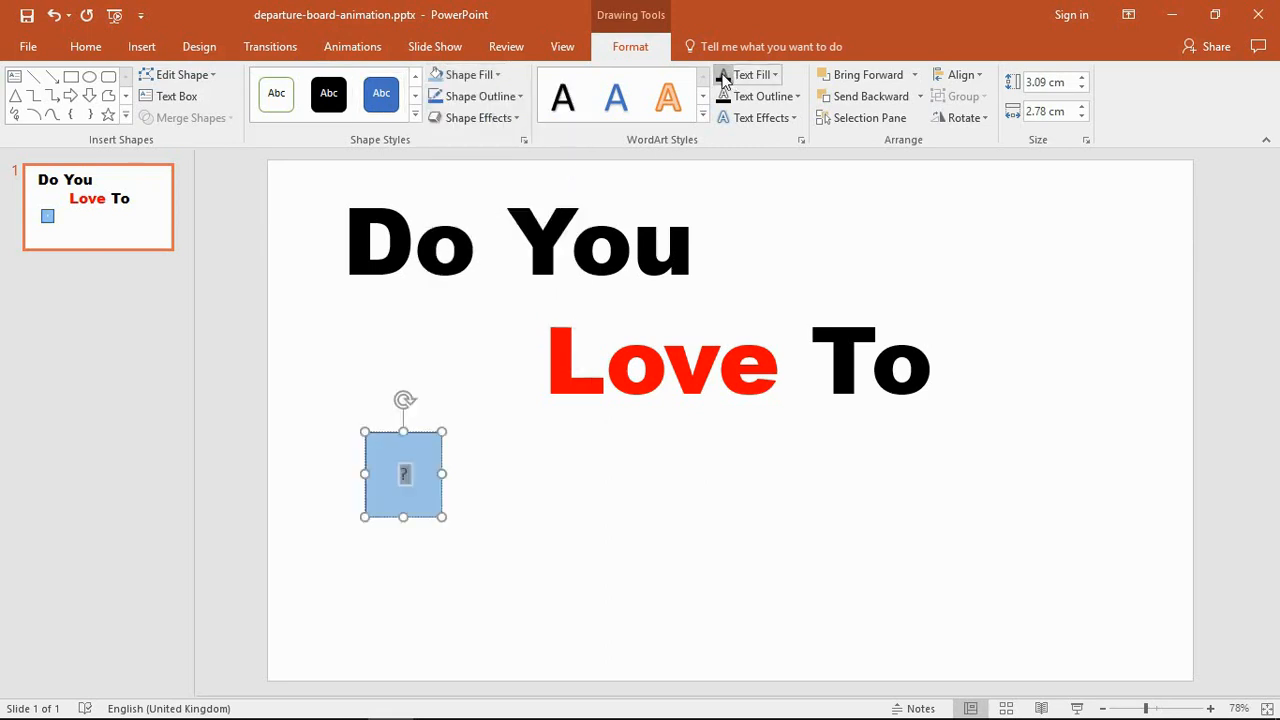
- Enlarge the question mark to font size 44 and deselect the tile
left_click(85, 46)
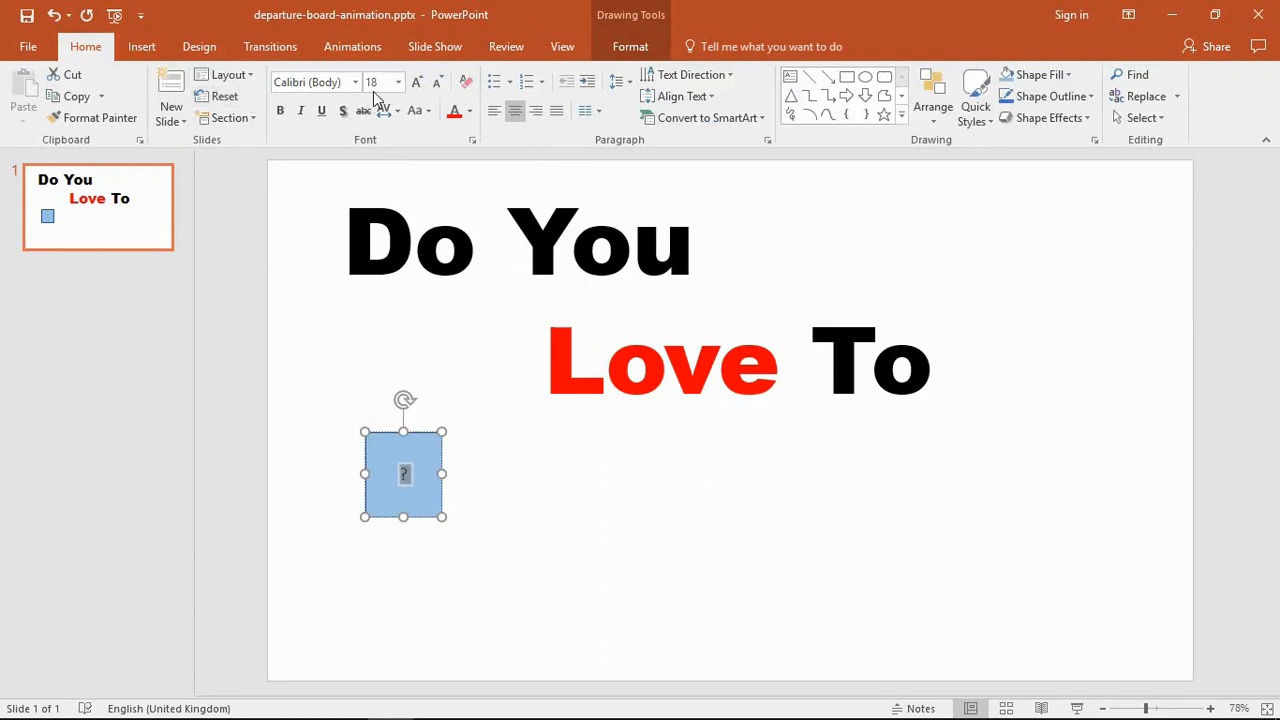
left_click(397, 82)
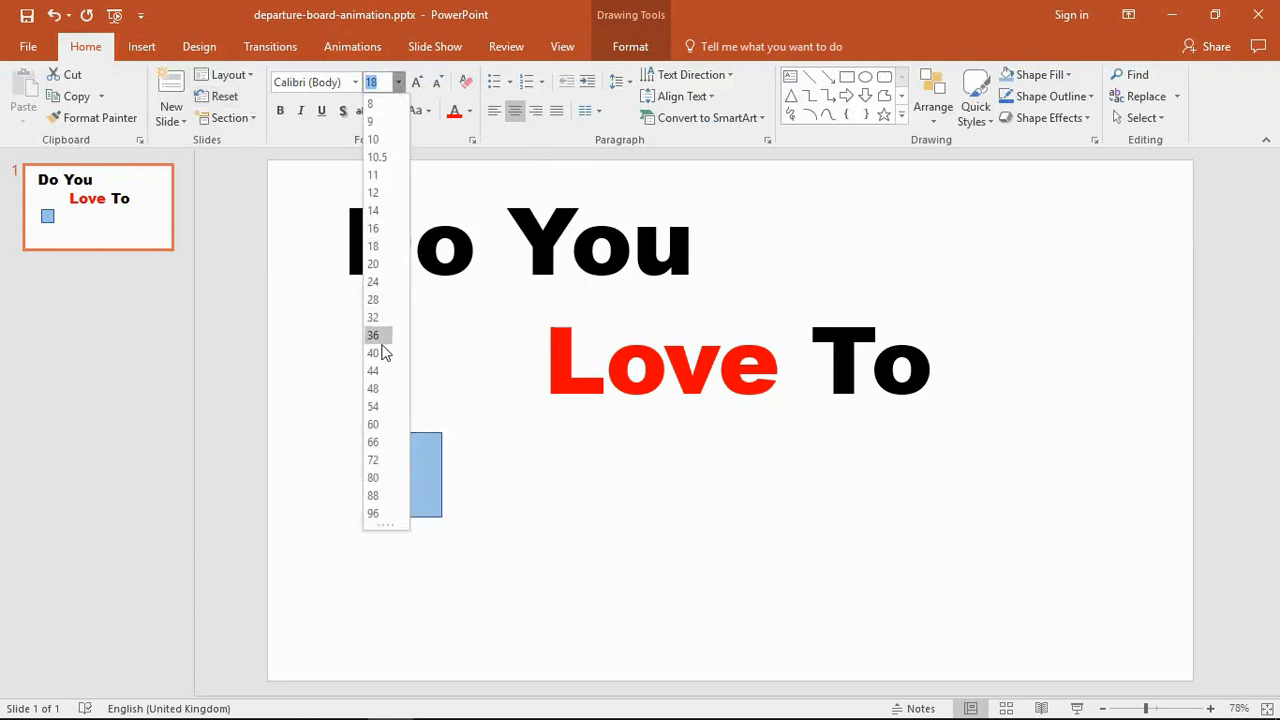
left_click(373, 352)
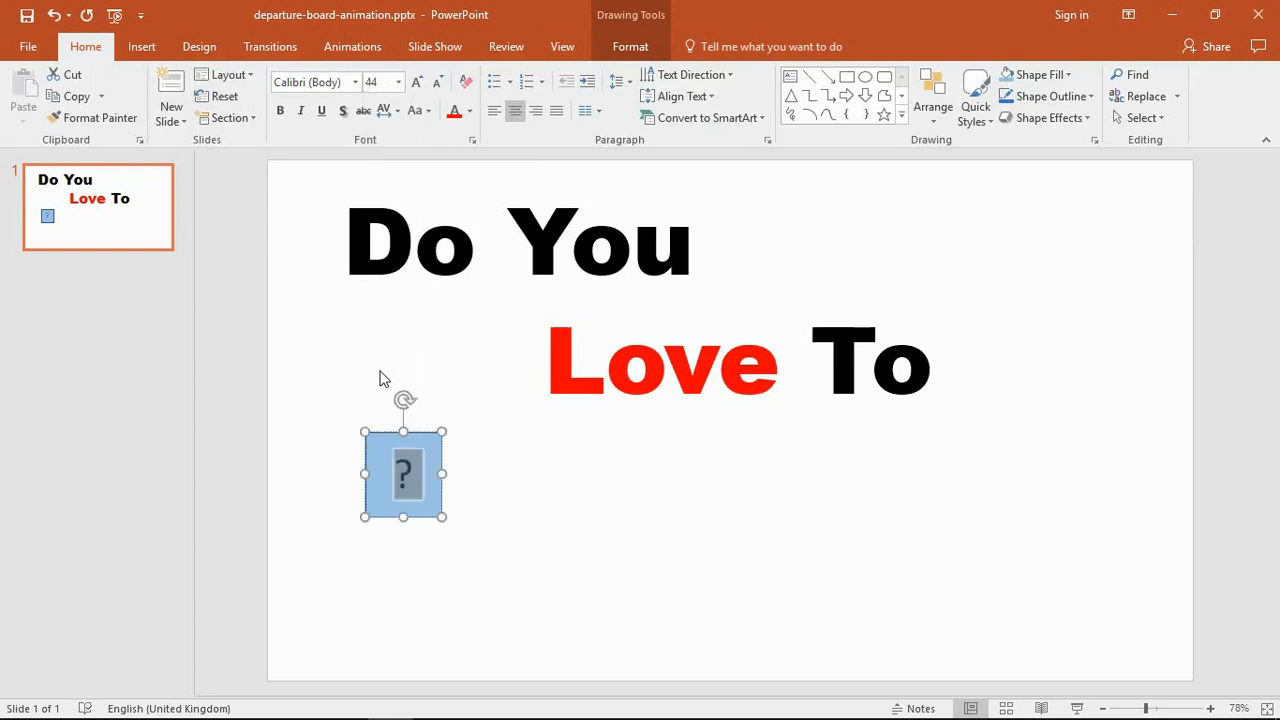
left_click(490, 542)
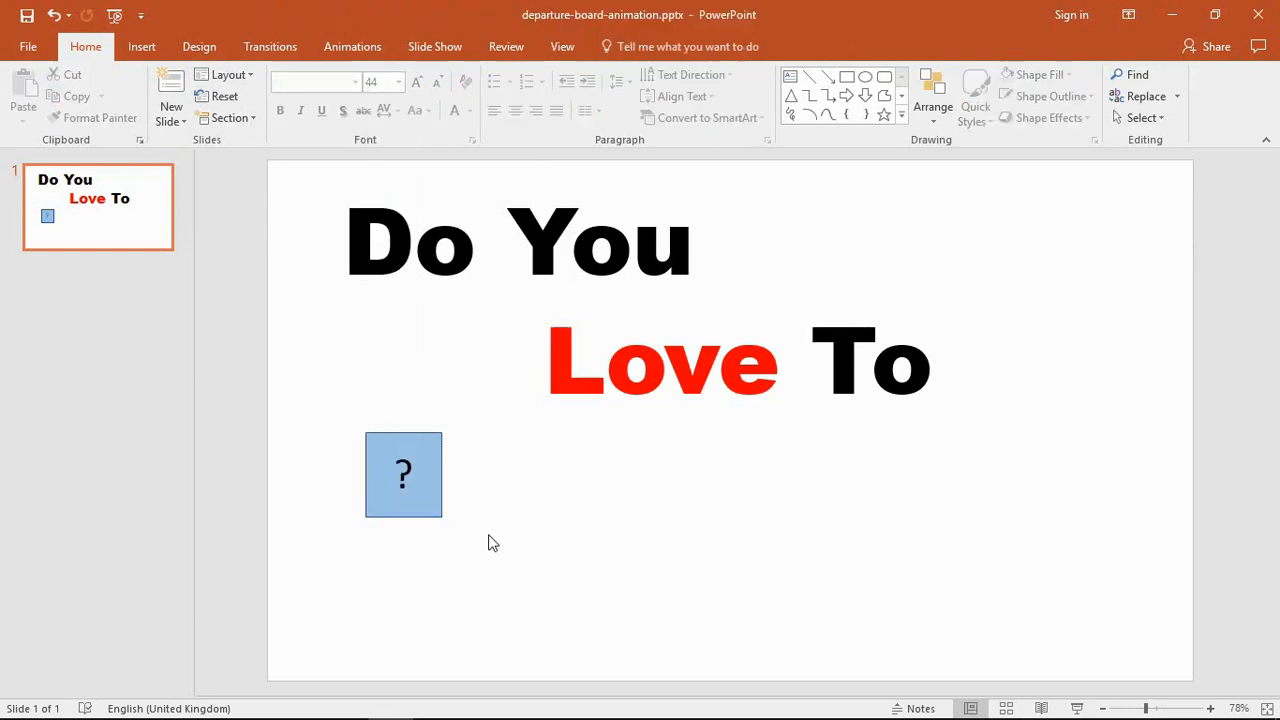
mouse_move(435, 463)
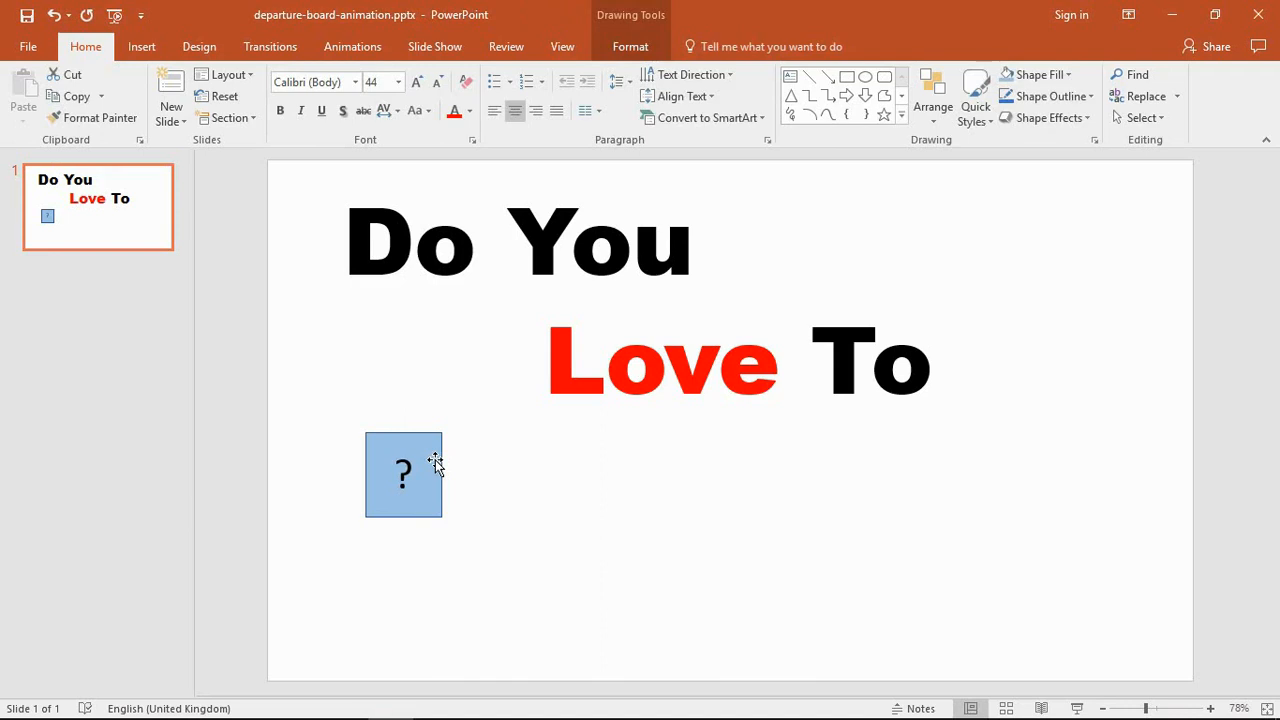
- Duplicate the question-mark tile to the right to build a row of identical tiles
left_click_drag(403, 475, 408, 475)
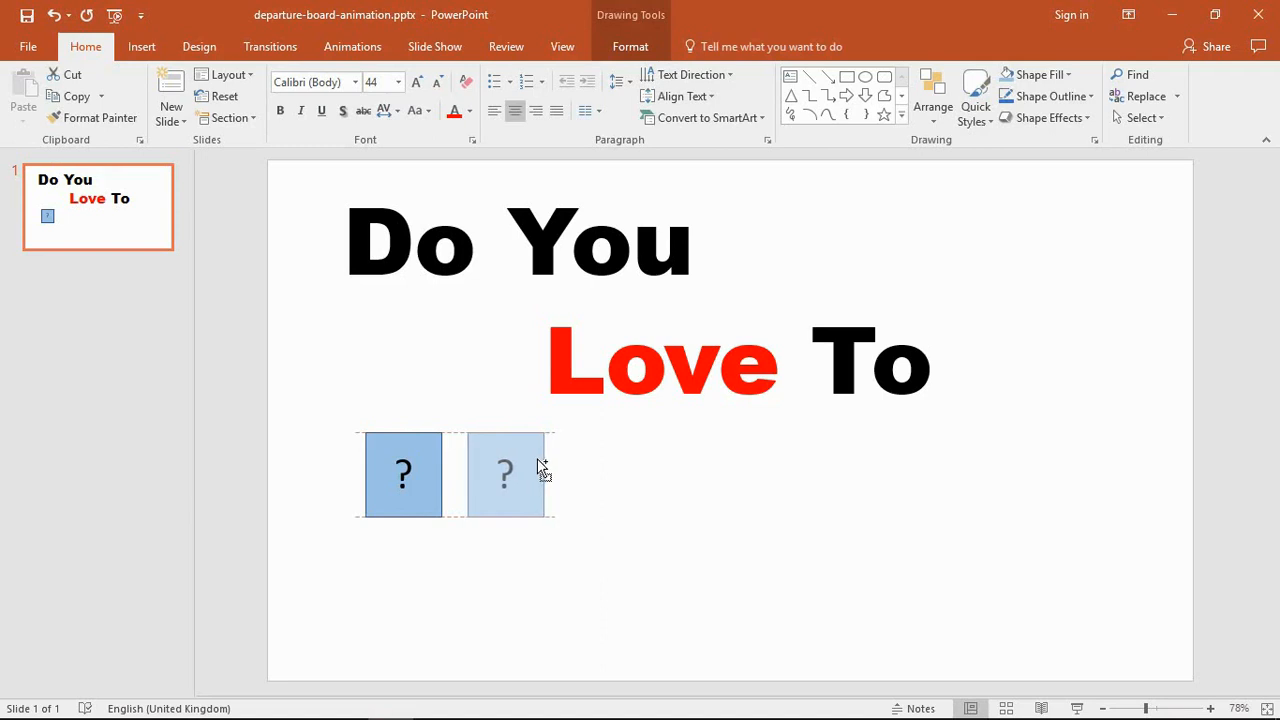
left_click(504, 474)
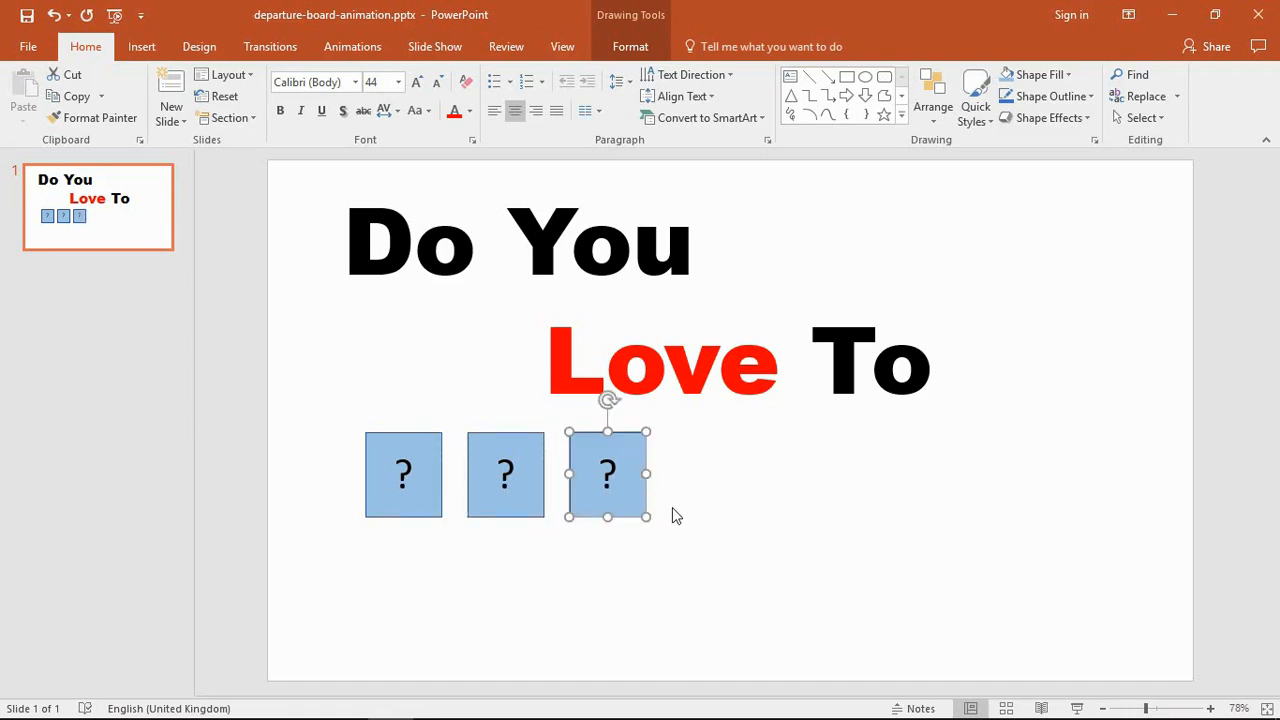
mouse_move(707, 565)
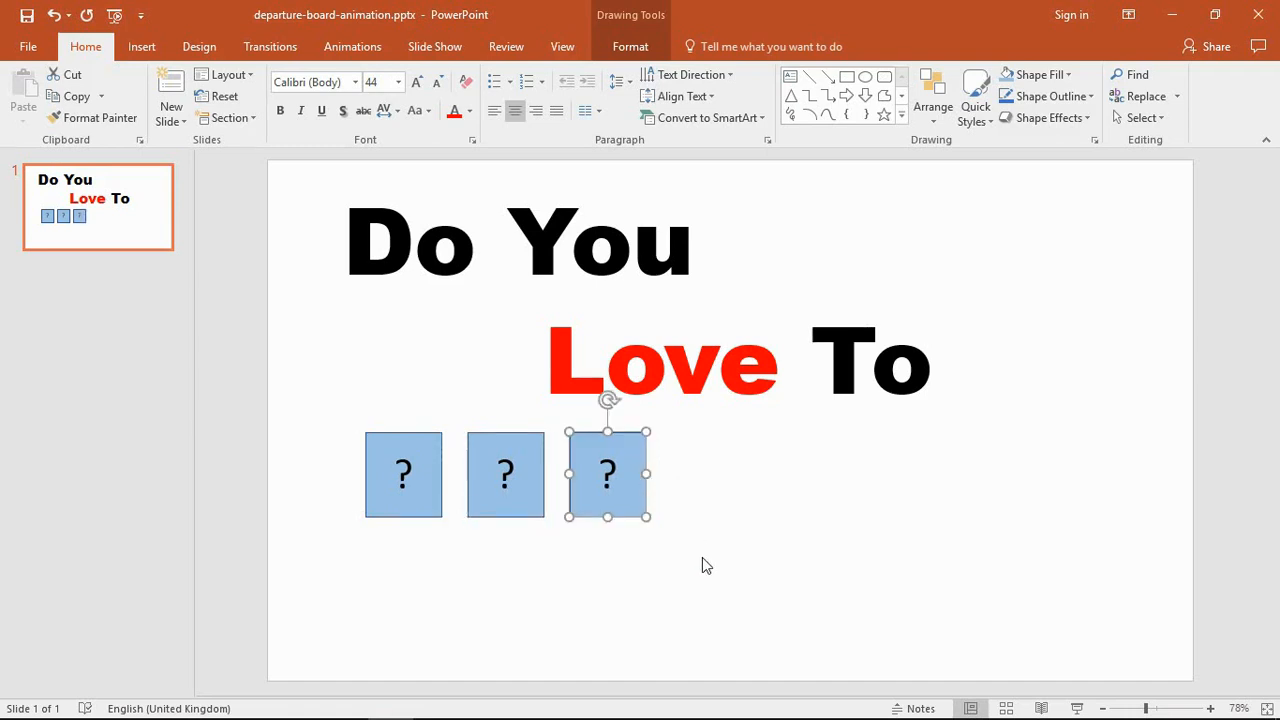
mouse_move(646, 599)
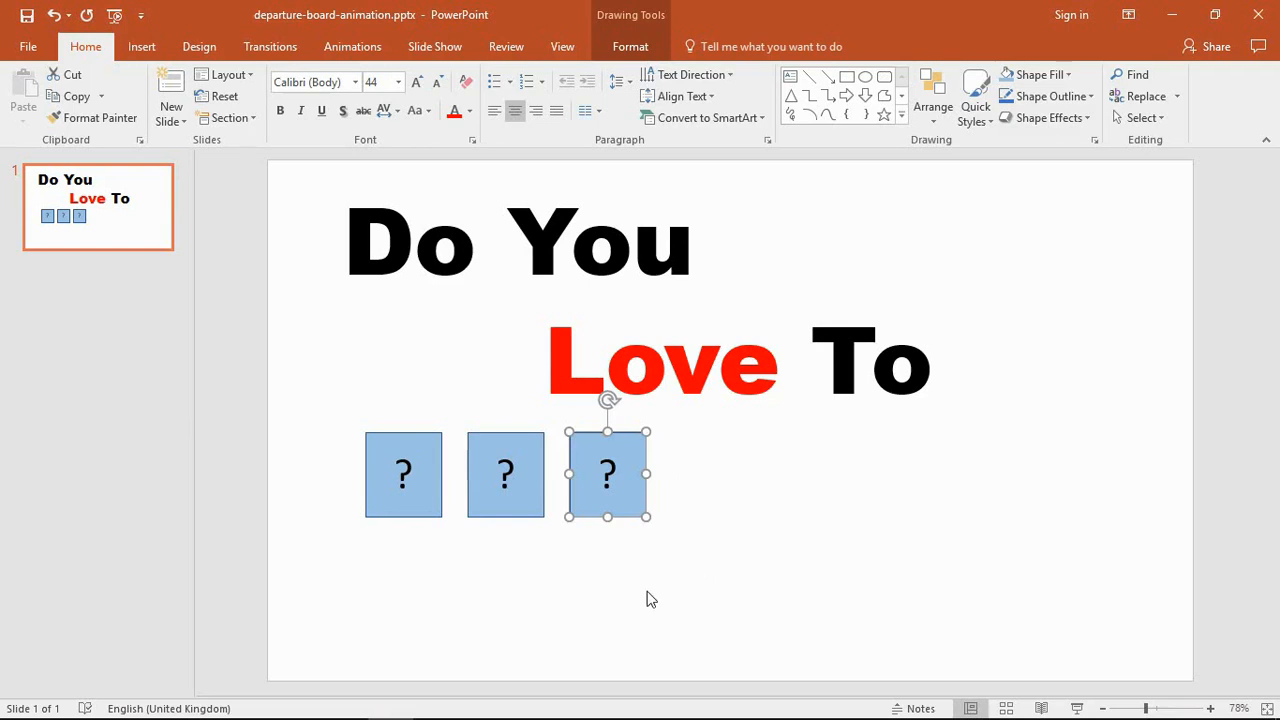
mouse_move(333, 425)
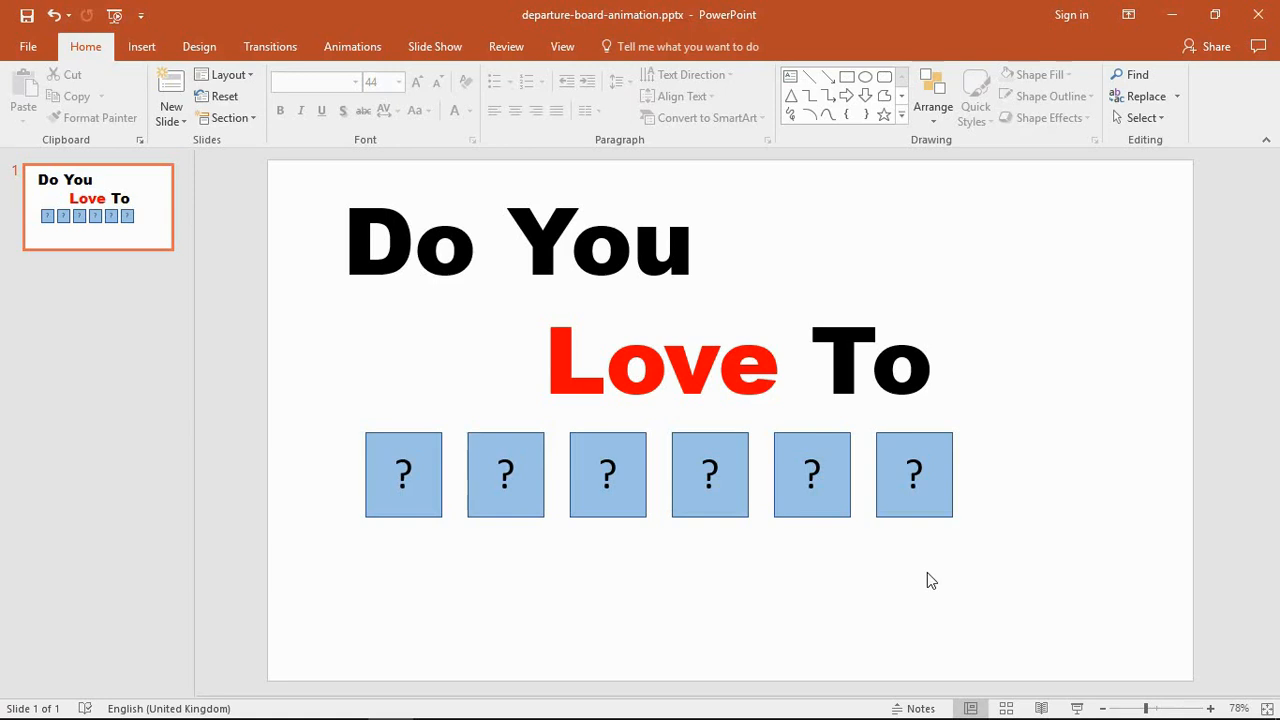
mouse_move(625, 573)
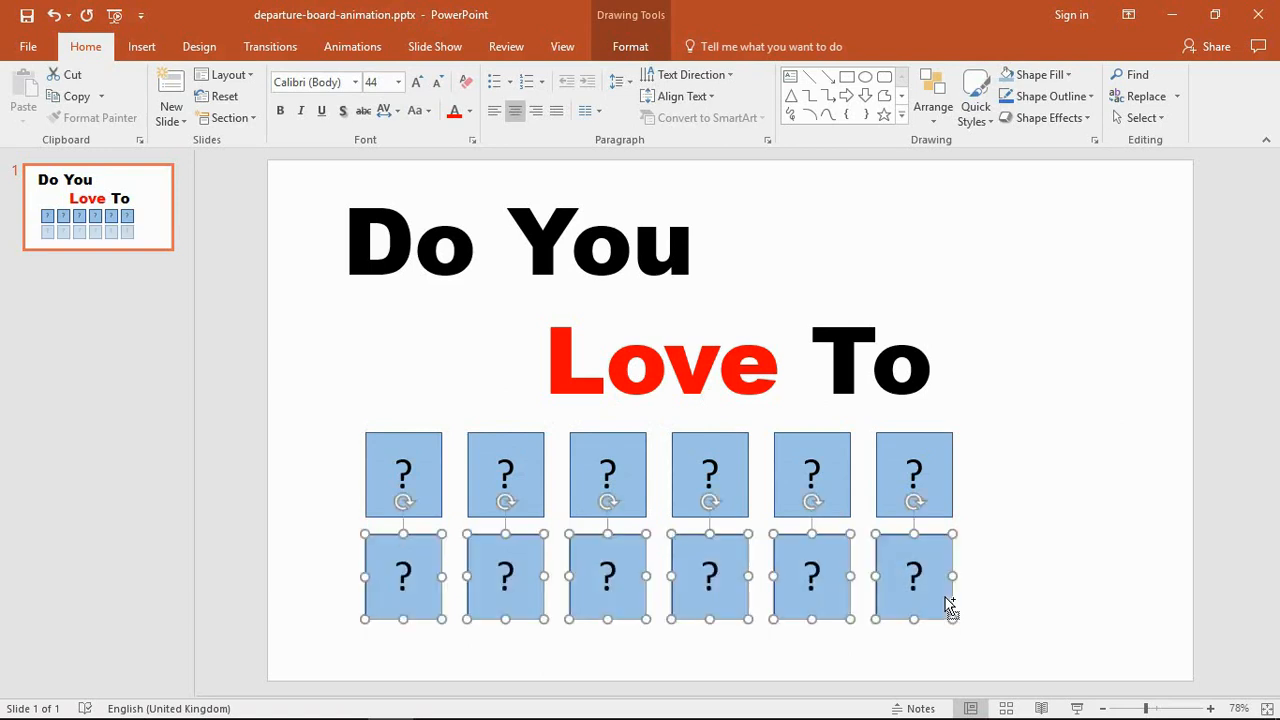
- Deselect the copied tiles by clicking an empty area of the slide
left_click(1010, 614)
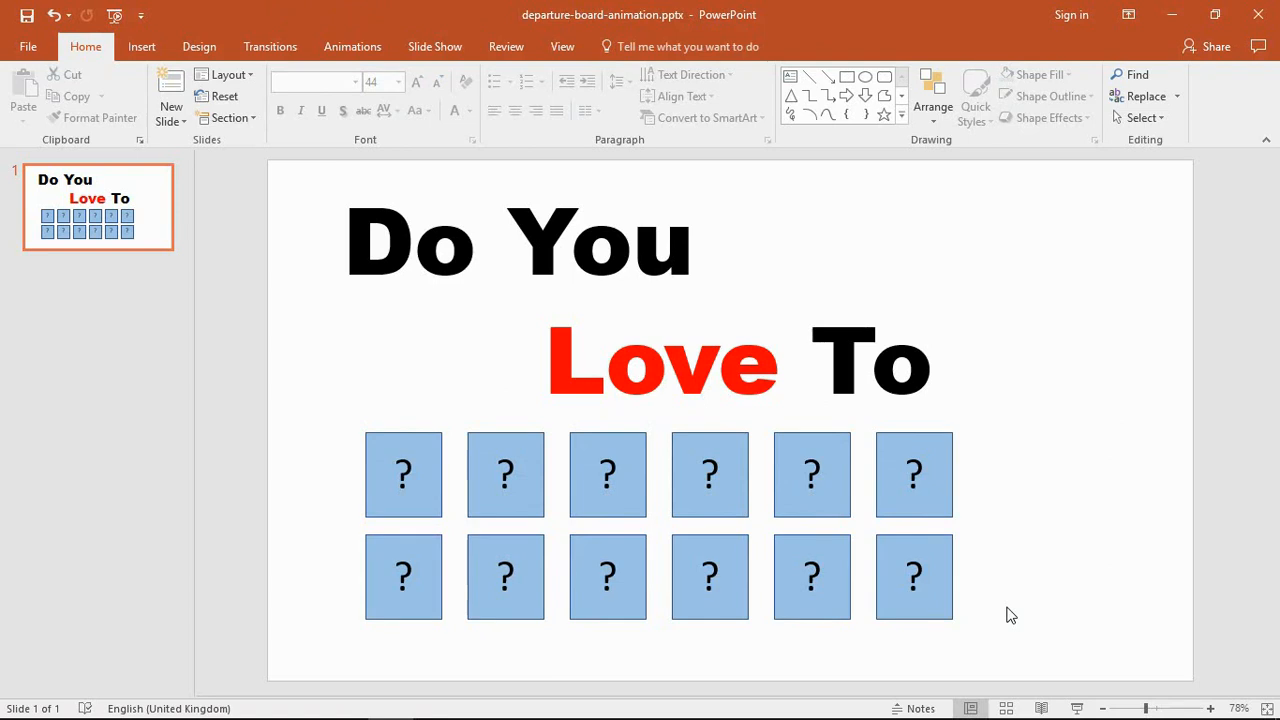
mouse_move(403, 578)
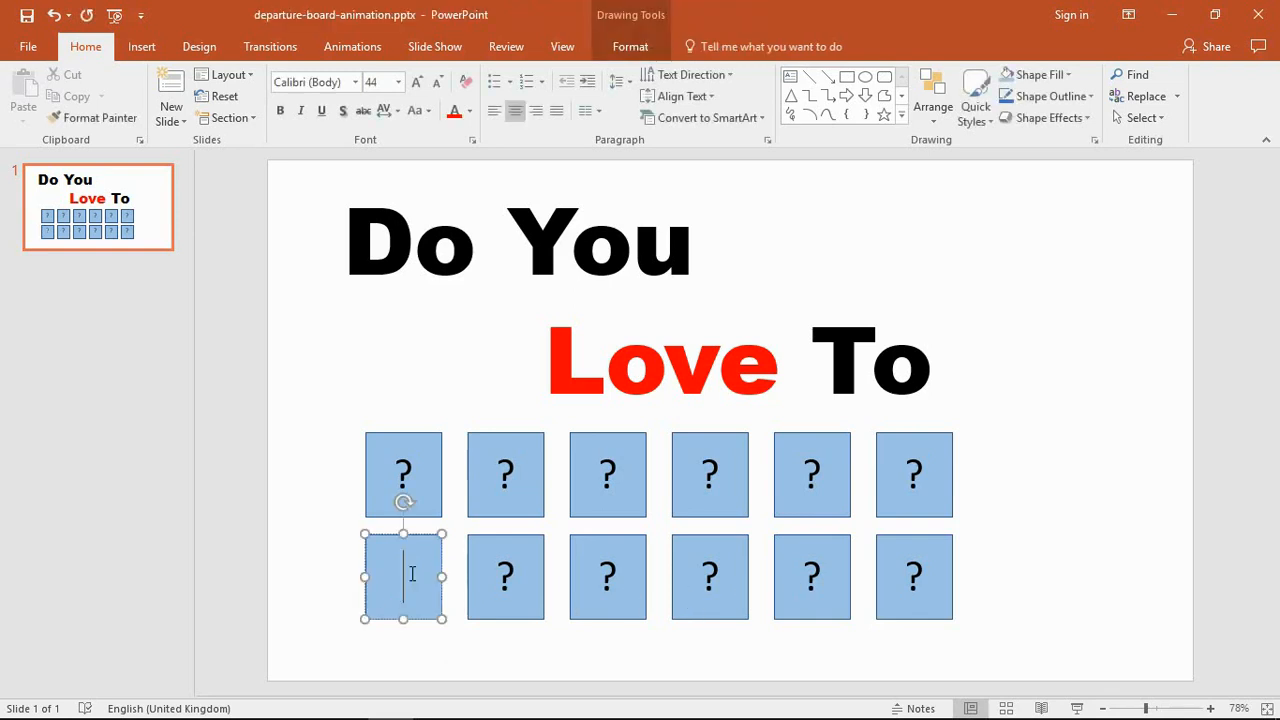
- Type T, R, A, E and L into the bottom-row tiles to spell TRAVEL
type("T")
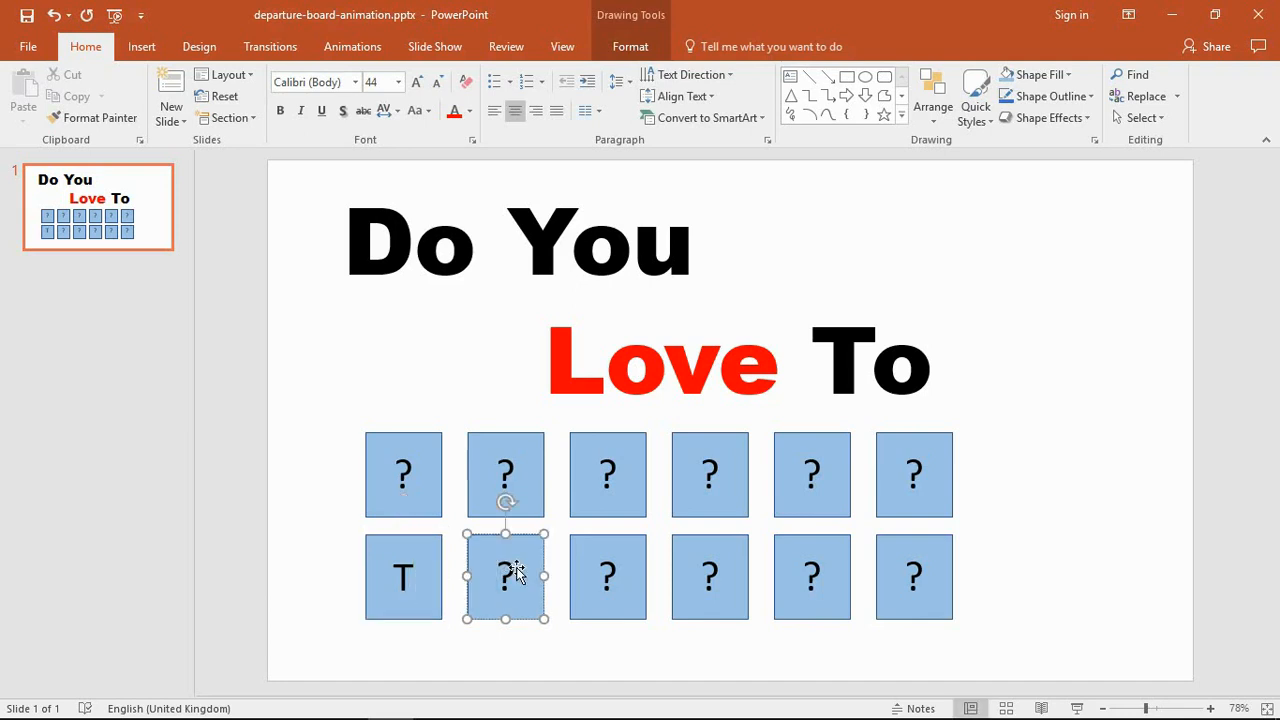
type("R")
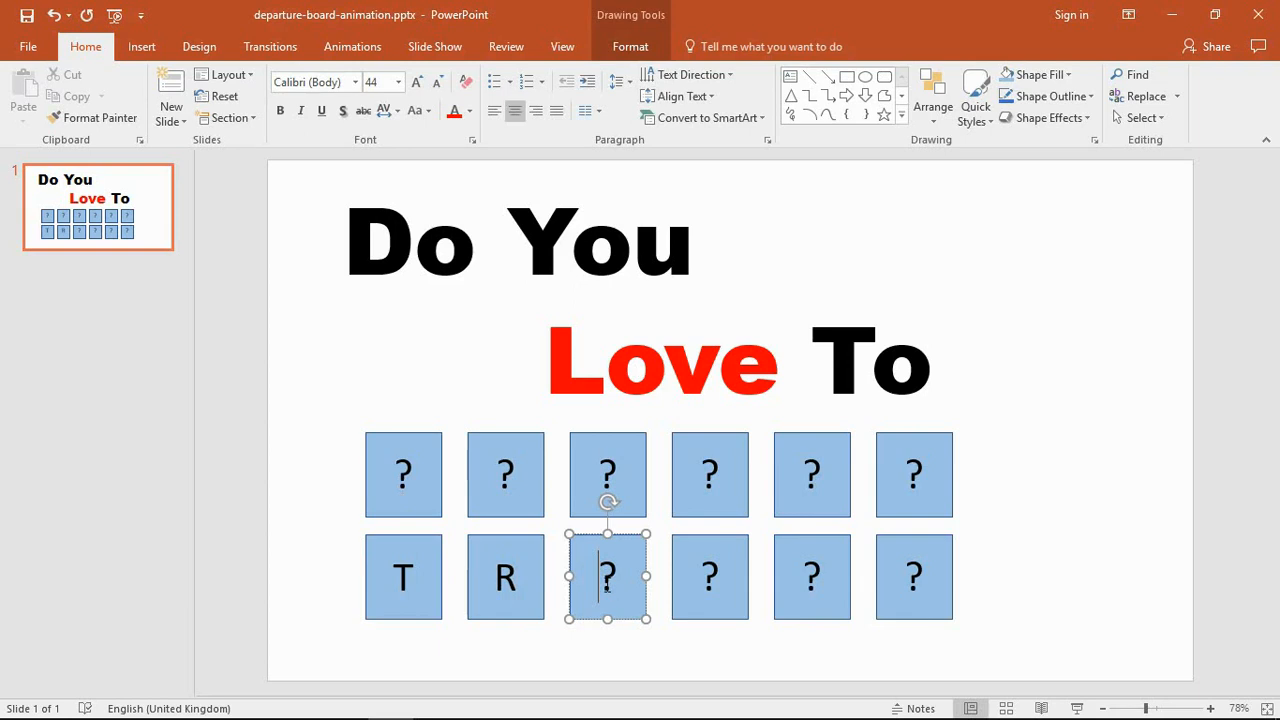
type("A")
left_click(710, 577)
type("V")
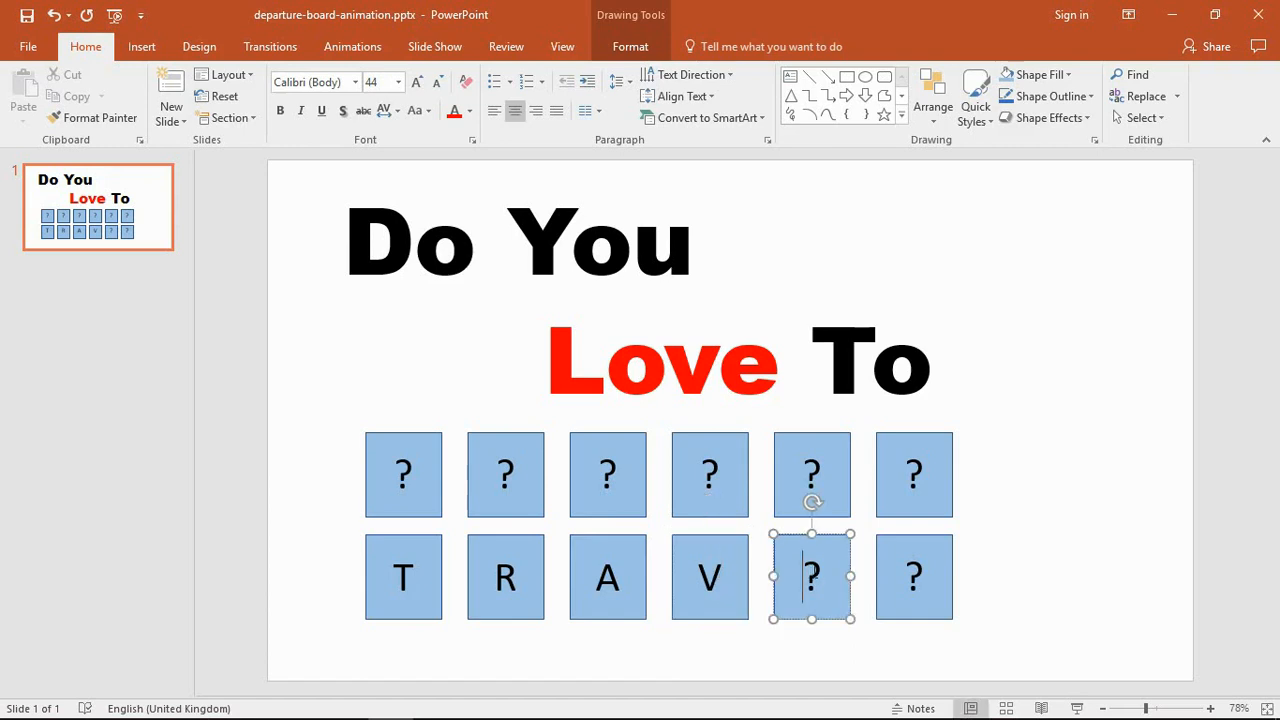
type("E")
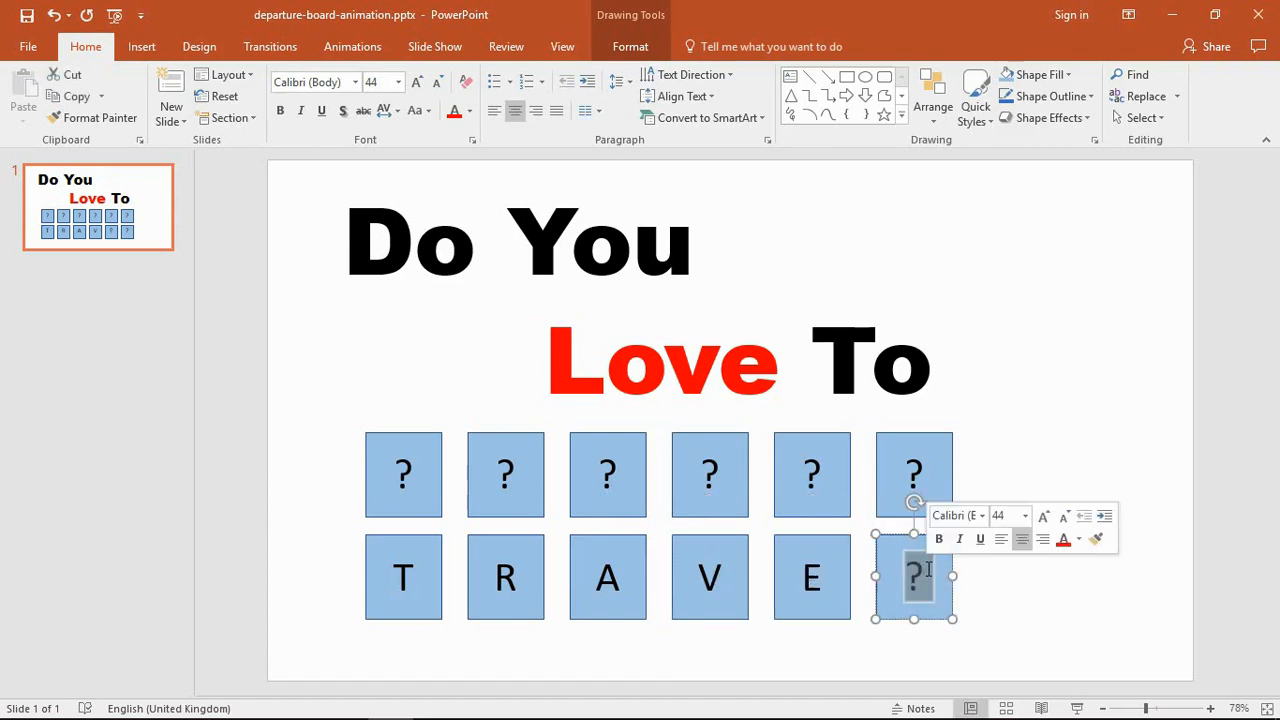
type("L")
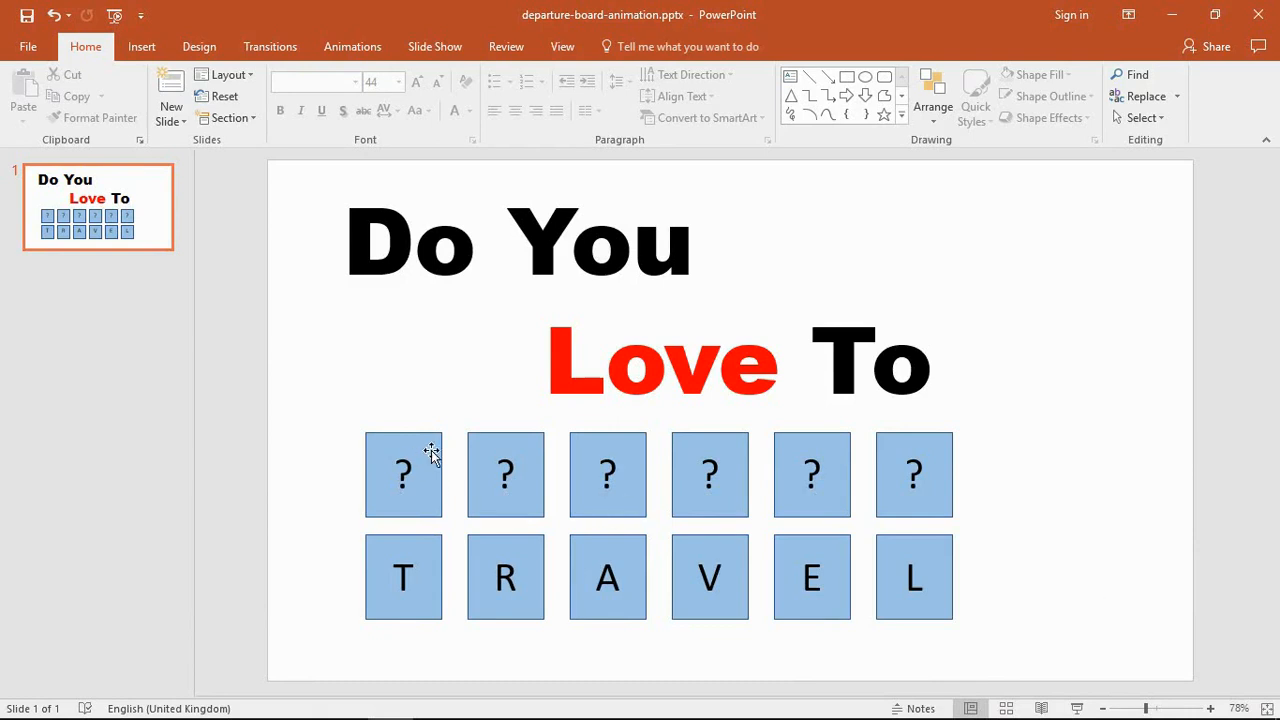
- Select the top-left question-mark tile and show the Animations tab
left_click(403, 475)
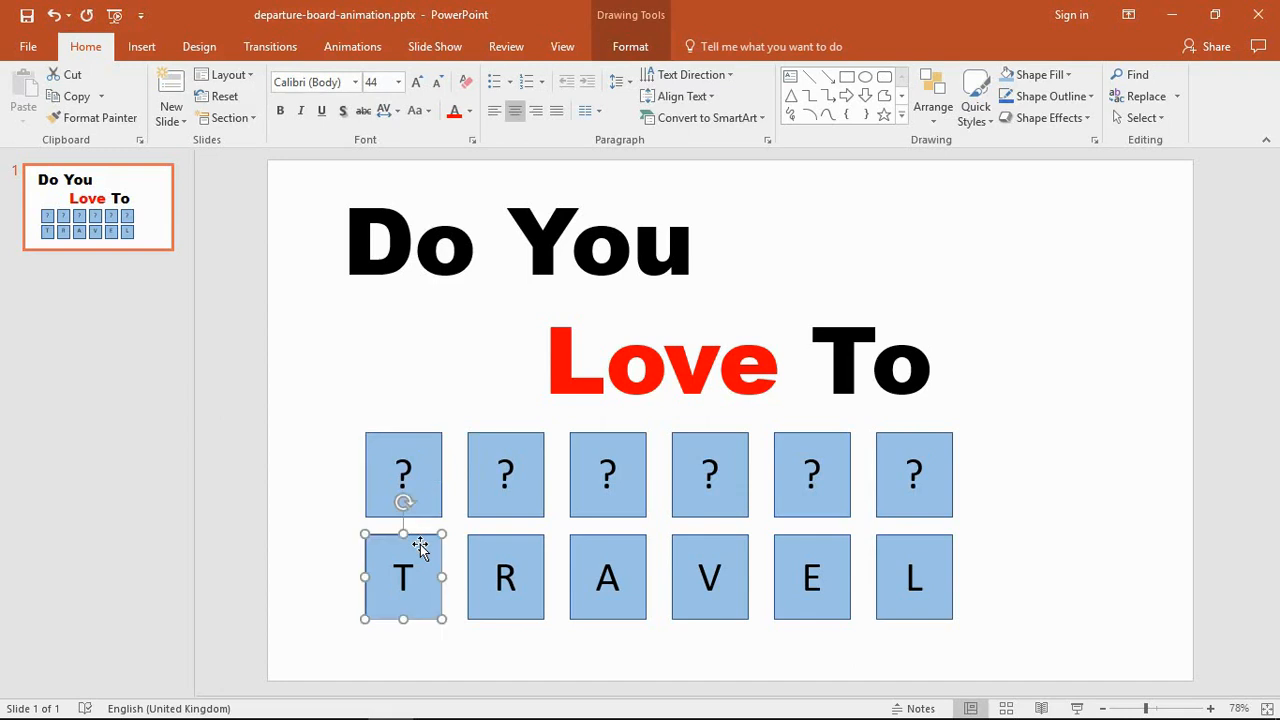
mouse_move(427, 545)
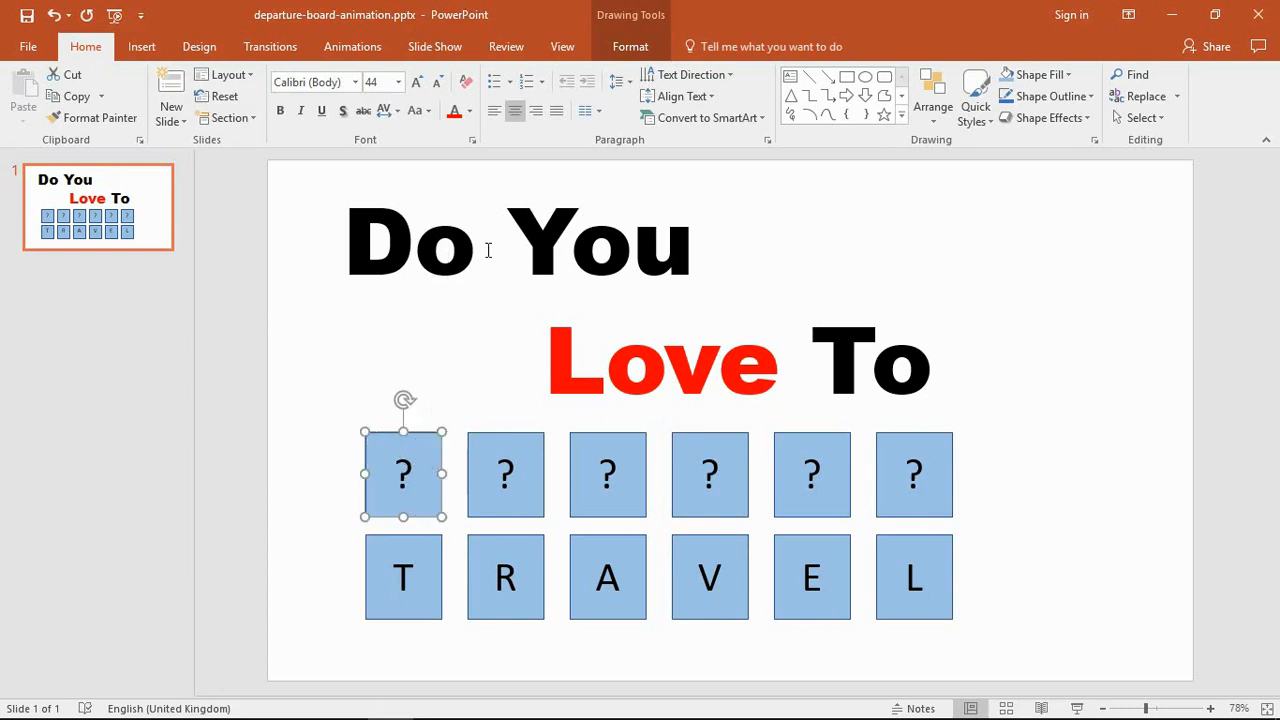
left_click(352, 46)
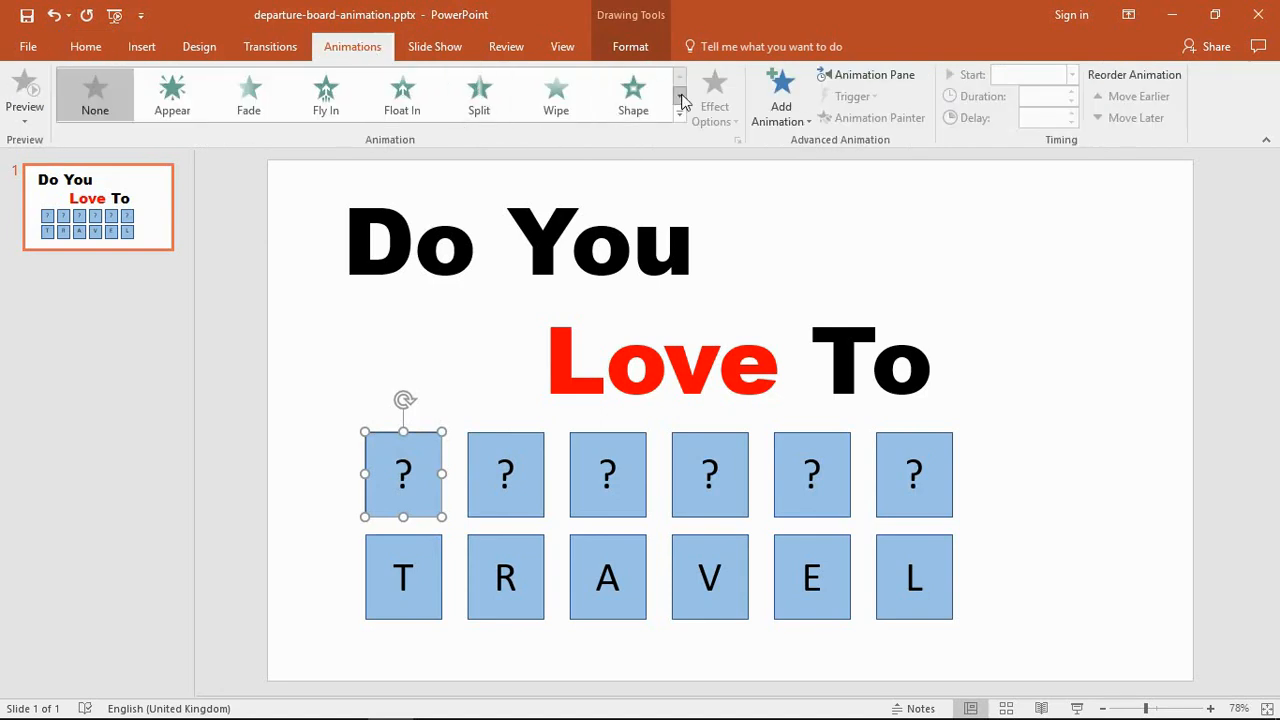
- Give the top-left tile an Exit Swivel starting With Previous, duration 0.50 seconds
left_click(680, 98)
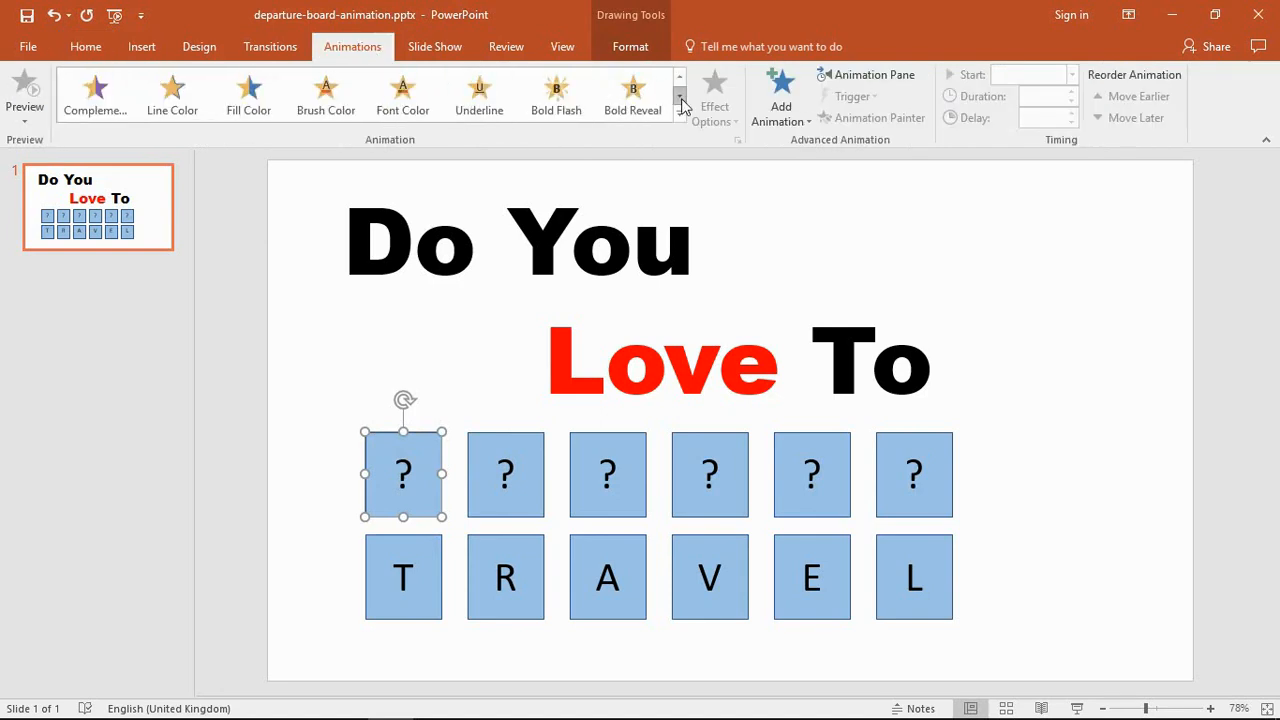
left_click(679, 103)
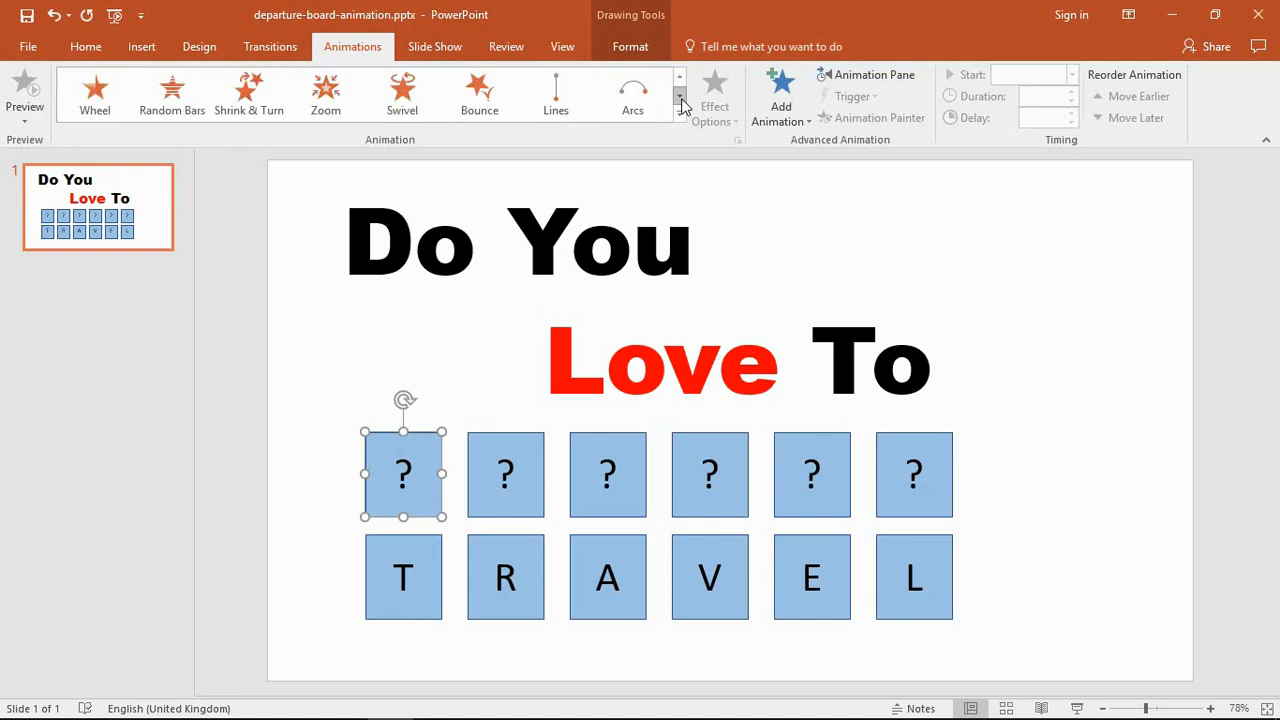
mouse_move(402, 95)
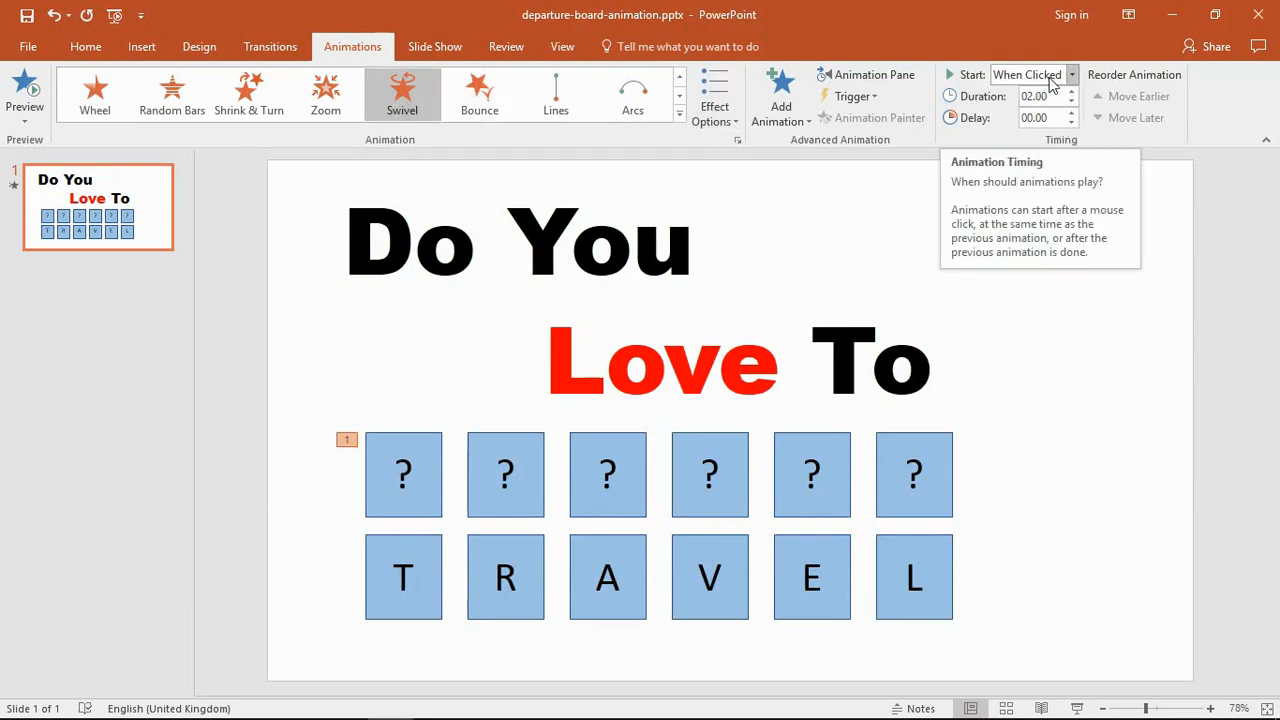
left_click(1071, 74)
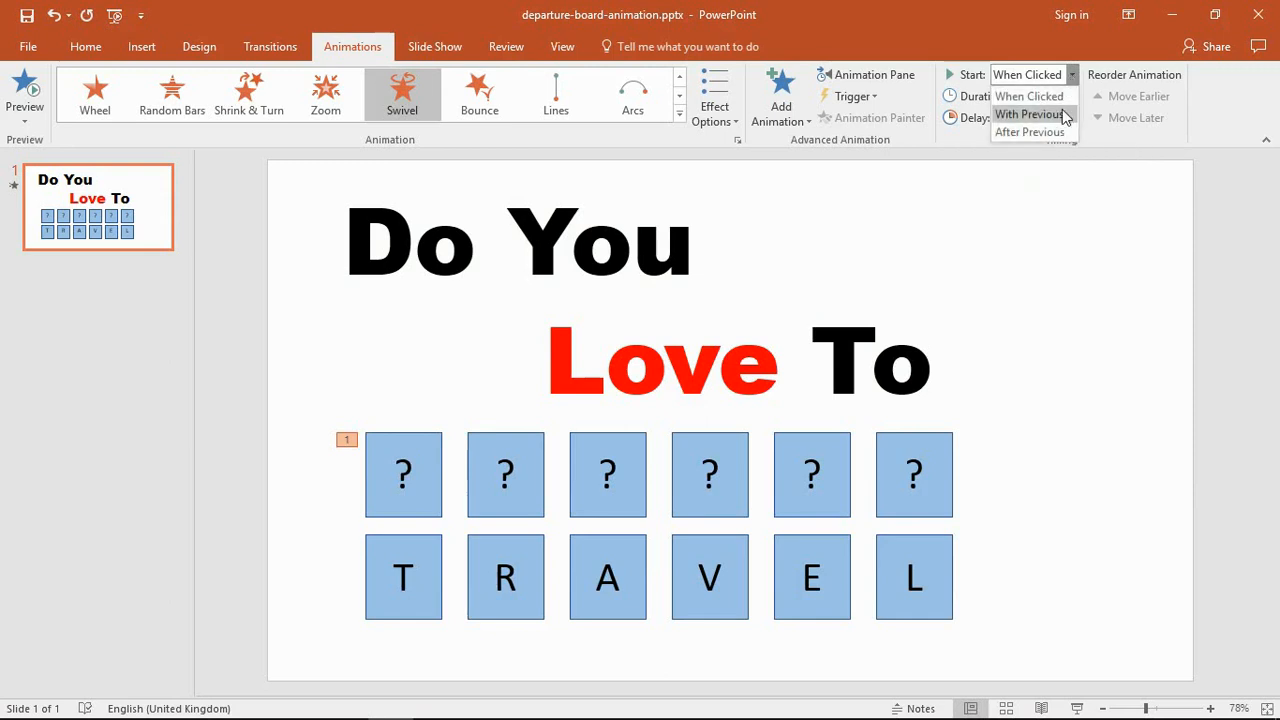
mouse_move(1062, 120)
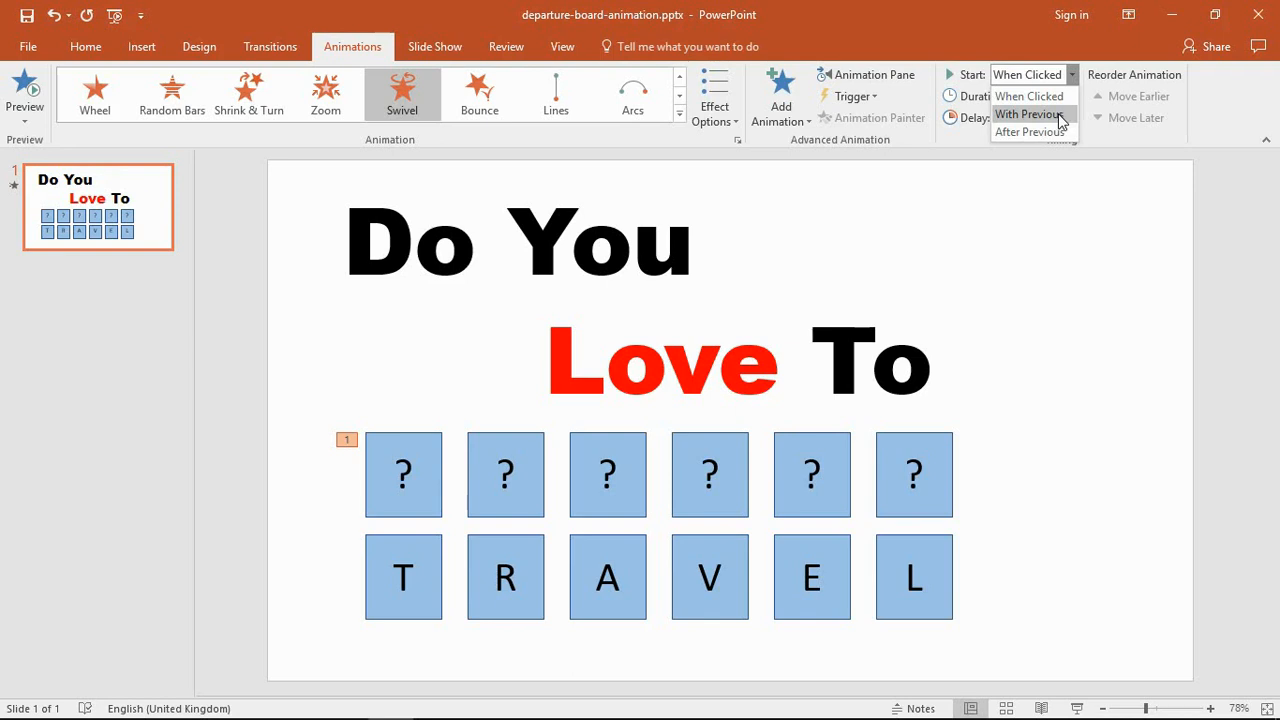
left_click(1028, 114)
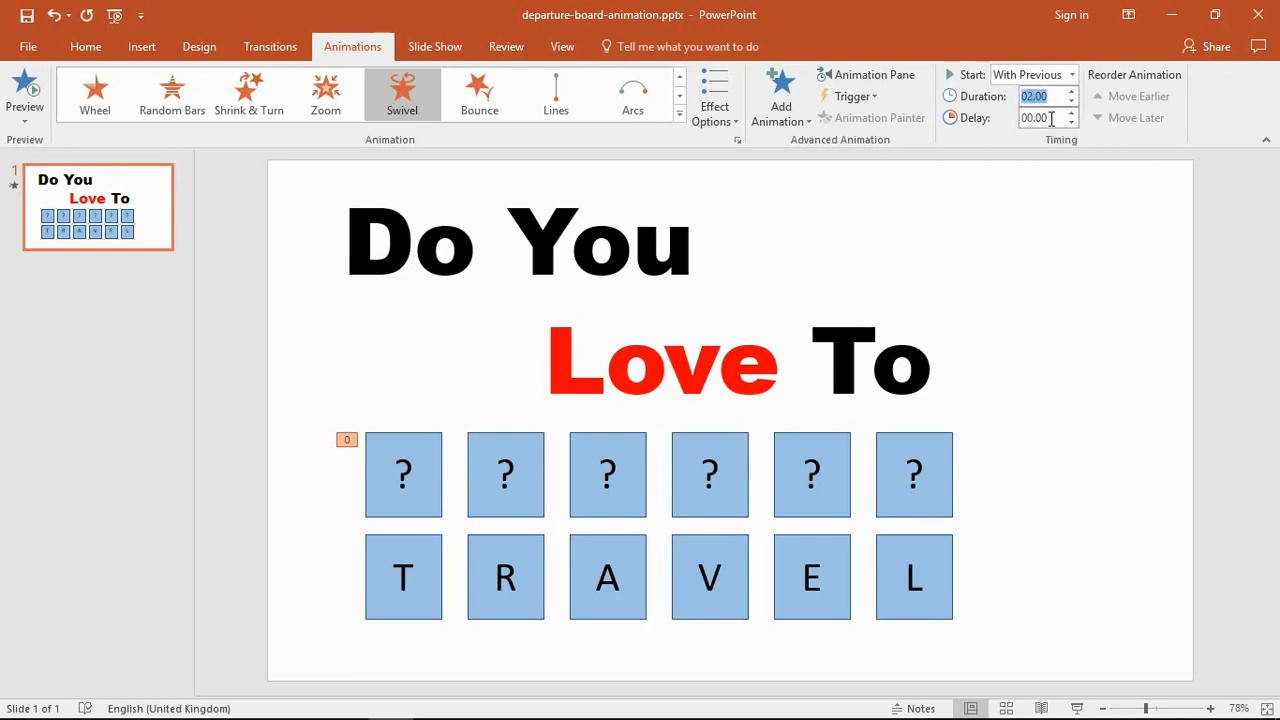
type("0.5")
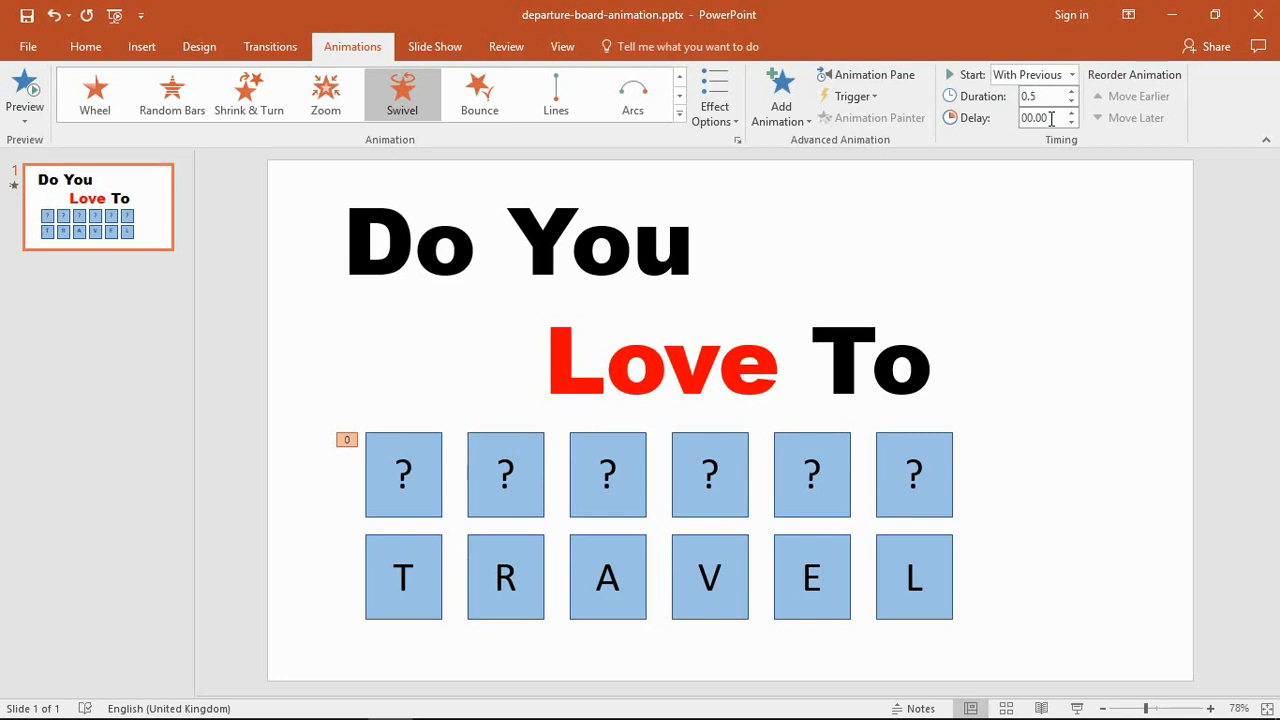
type("00.50")
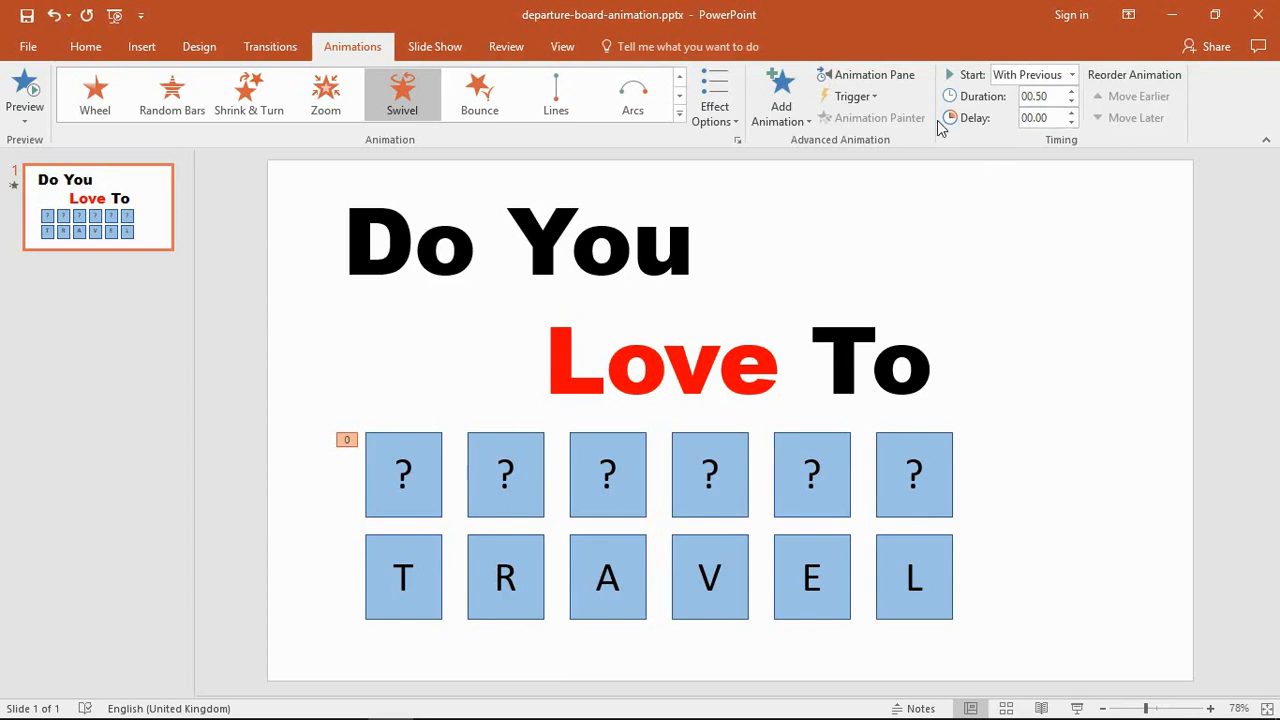
mouse_move(430, 550)
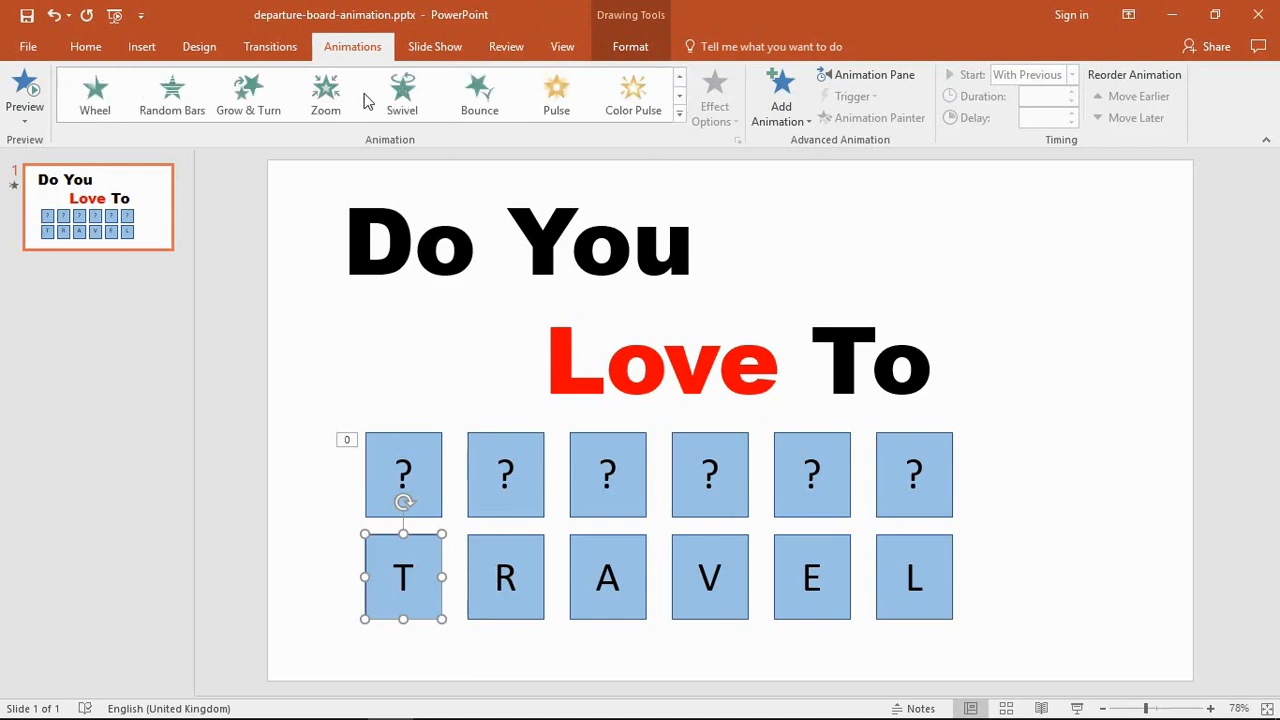
mouse_move(402, 95)
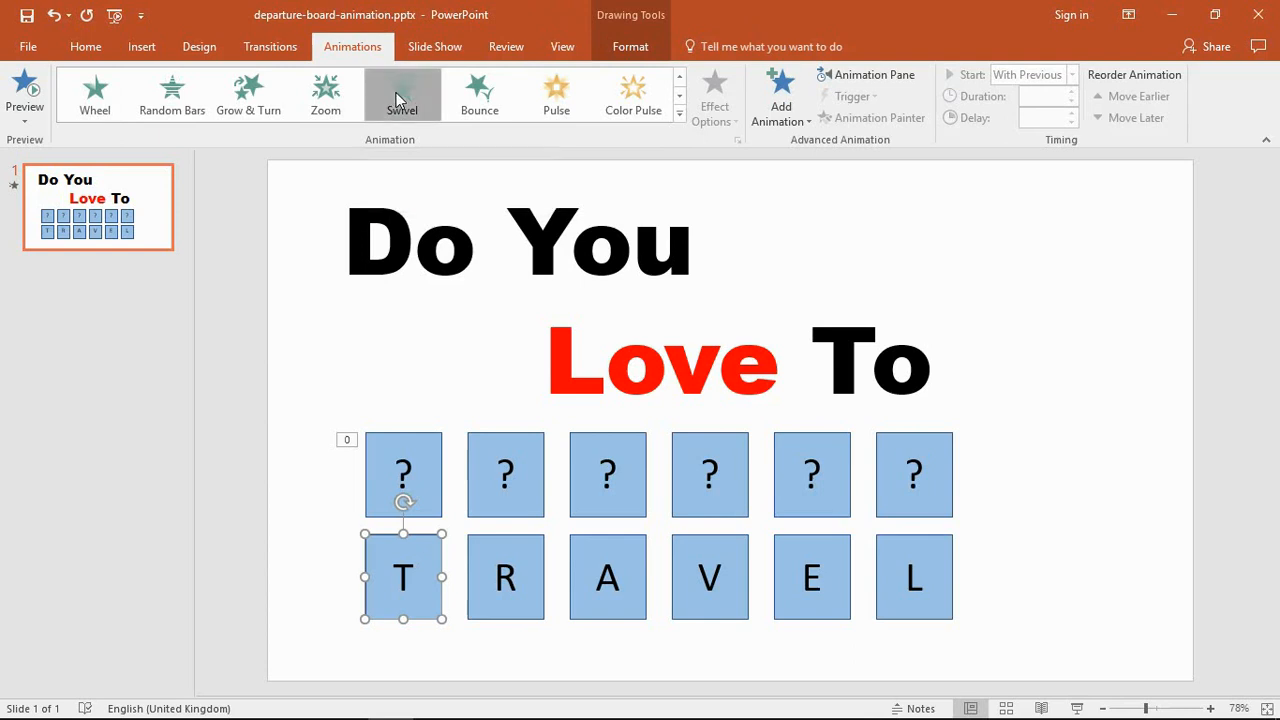
- Give the T tile an Entrance Swivel: With Previous, duration 0.25, delay 0.25
left_click(402, 94)
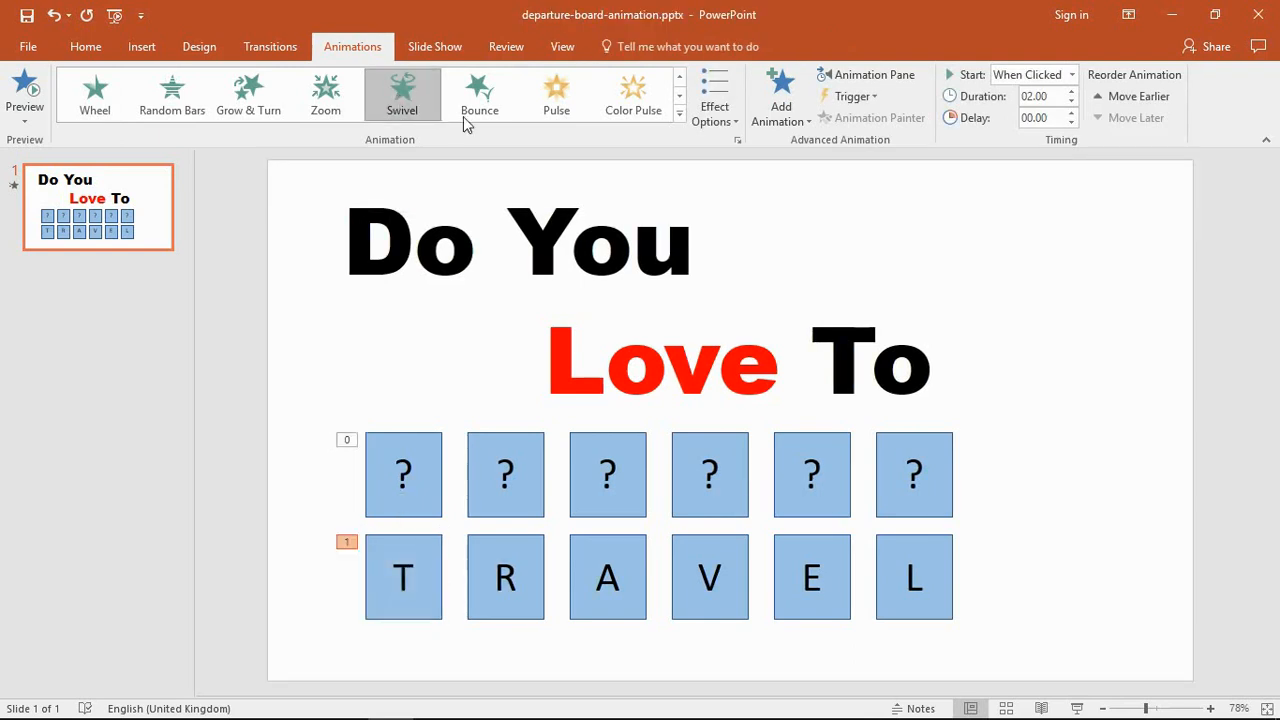
mouse_move(1030, 75)
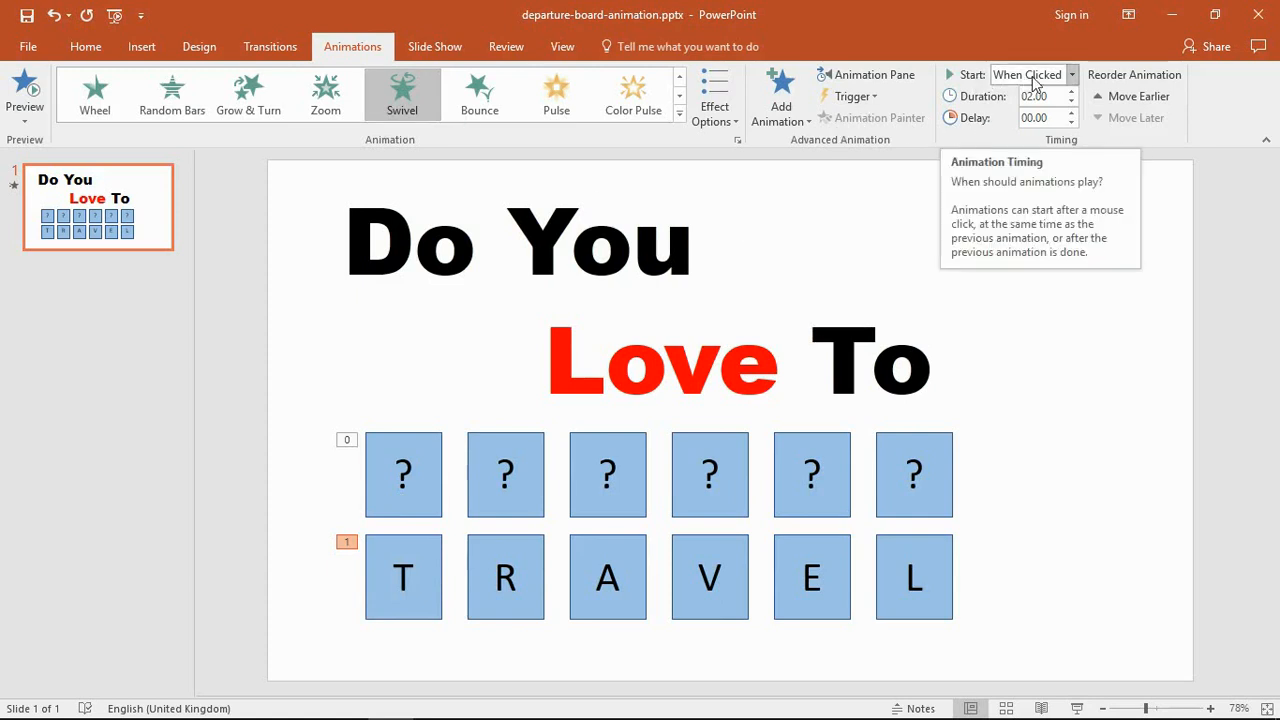
left_click(1071, 74)
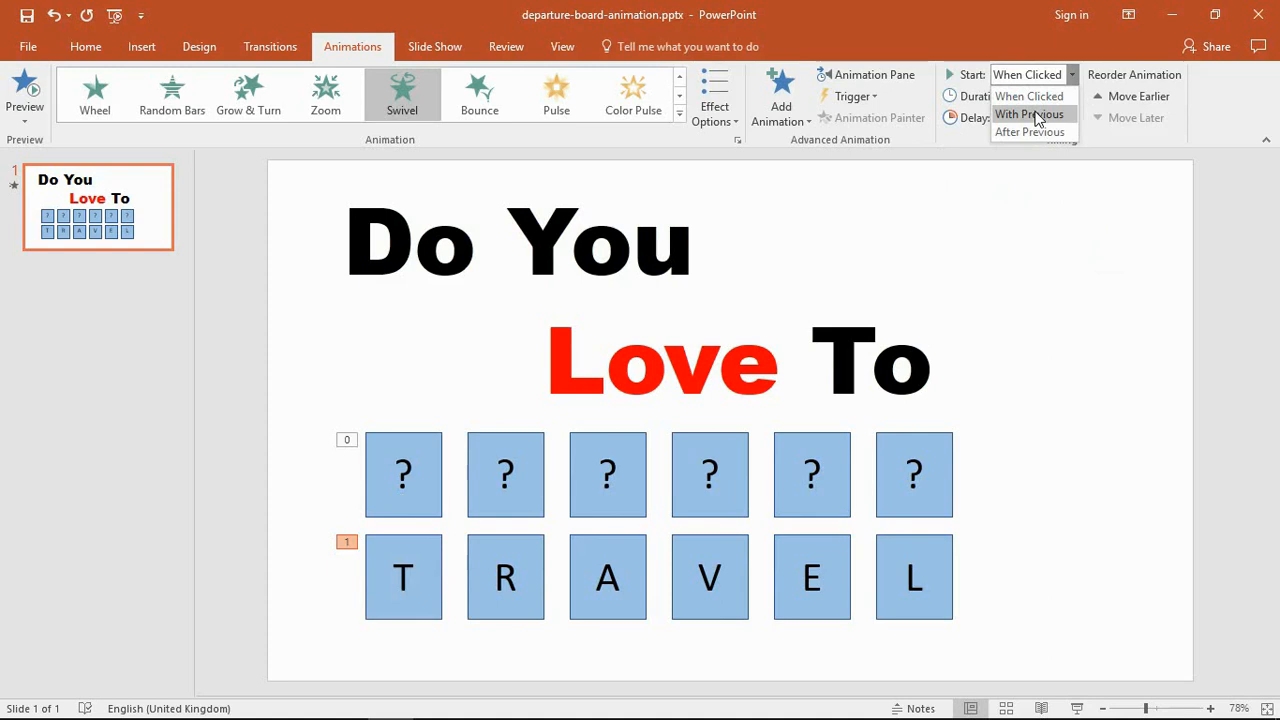
left_click(1028, 114)
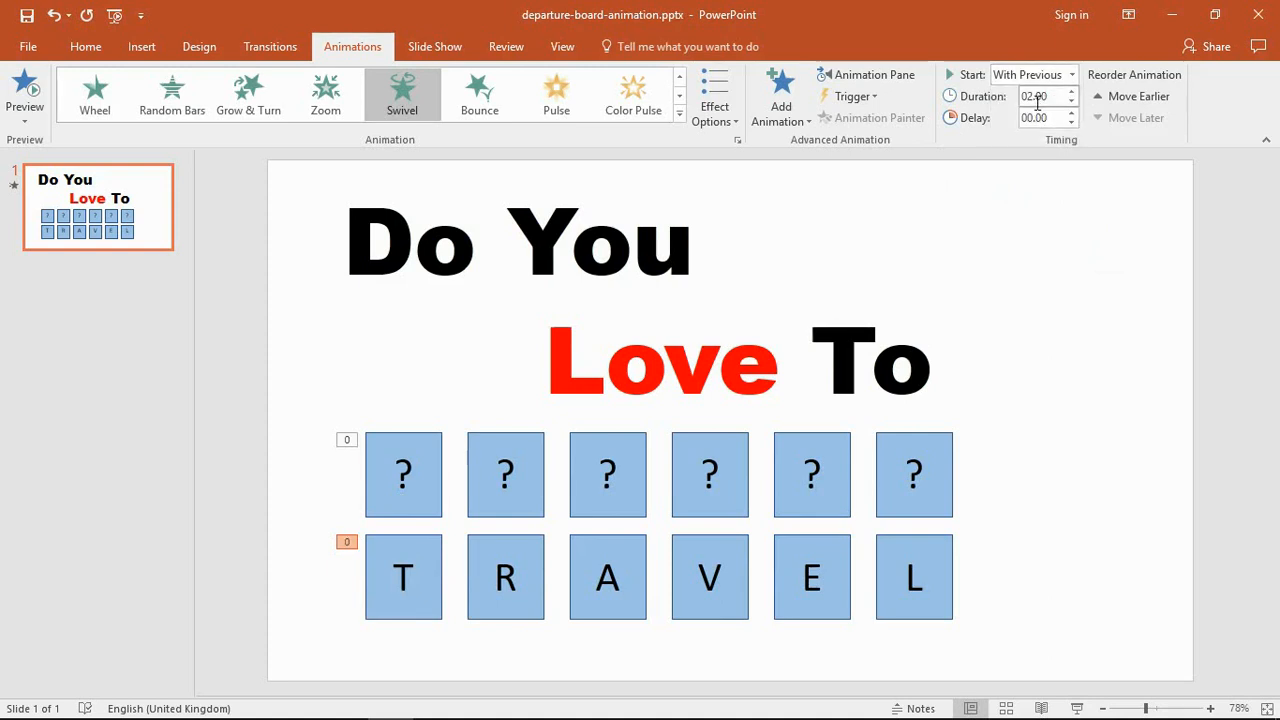
triple_click(1040, 96)
type("0")
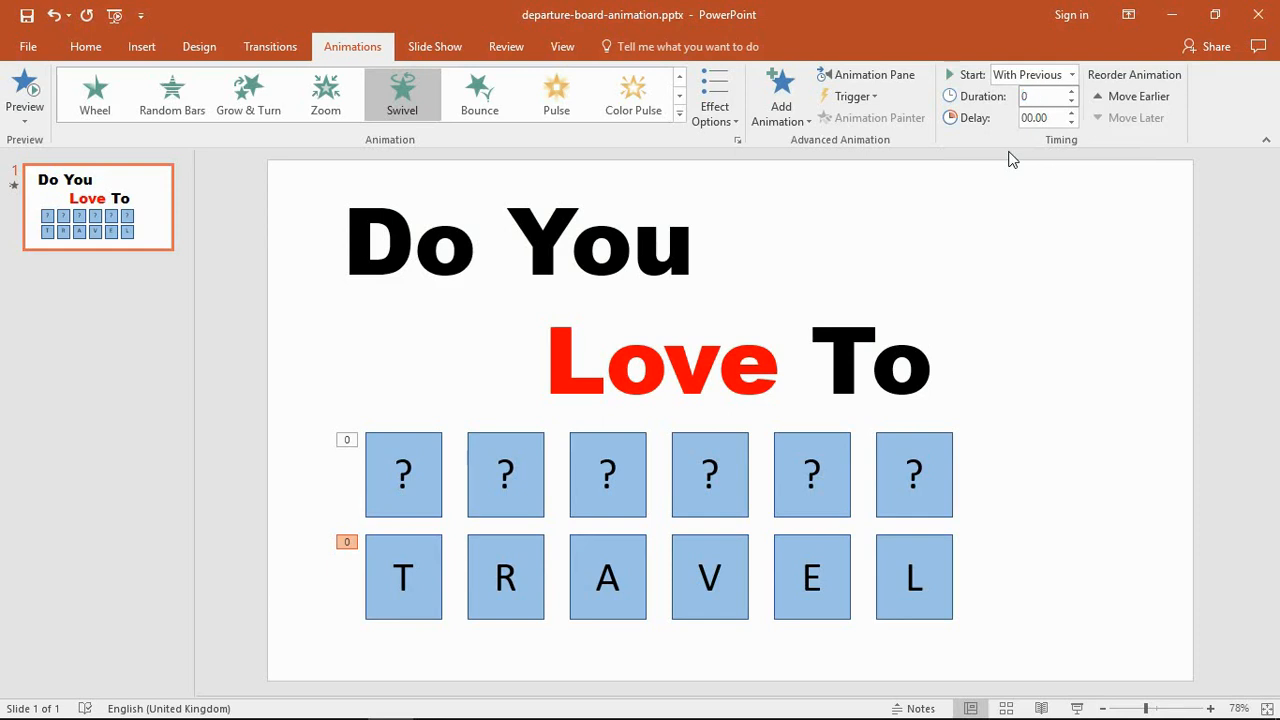
left_click(1071, 91)
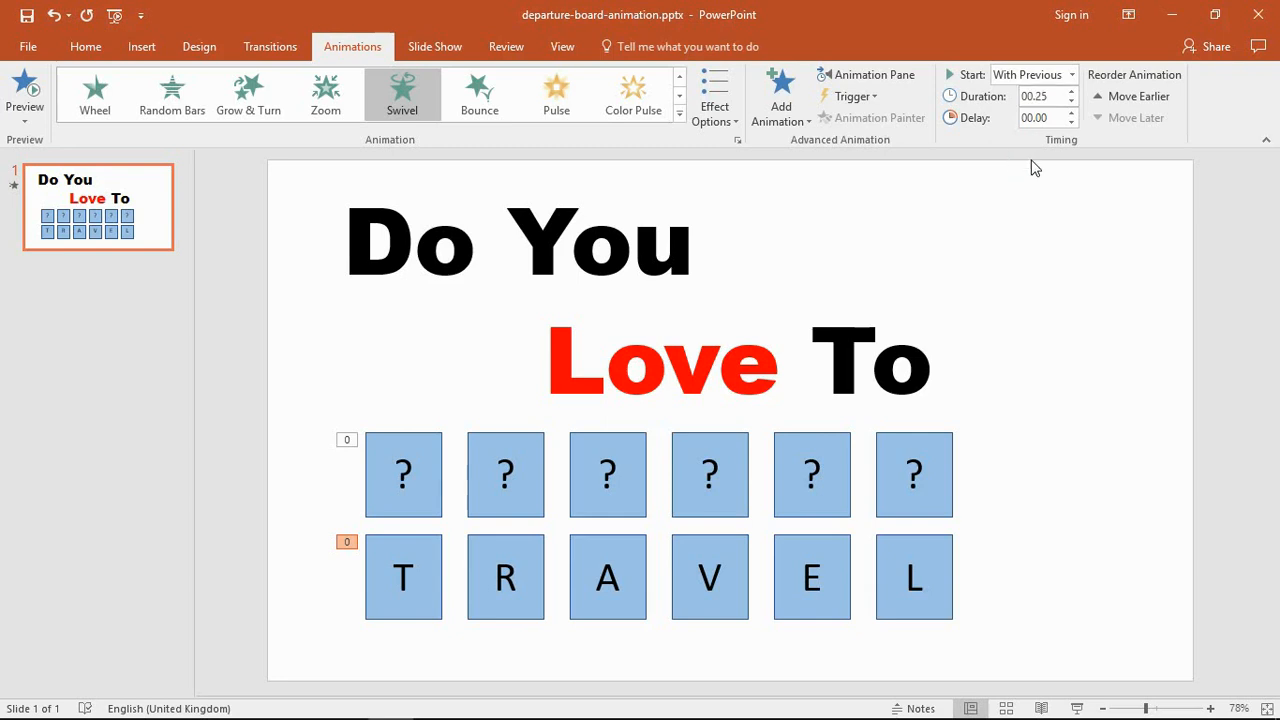
triple_click(1040, 118)
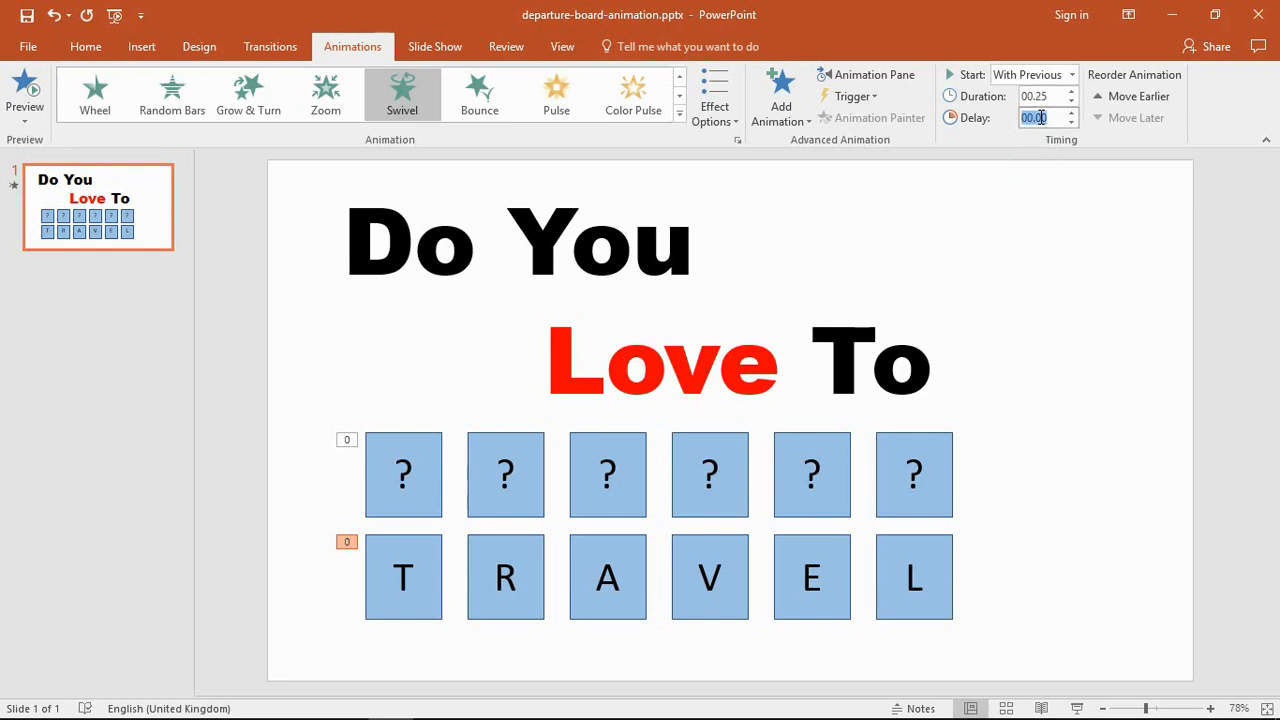
type("0.25")
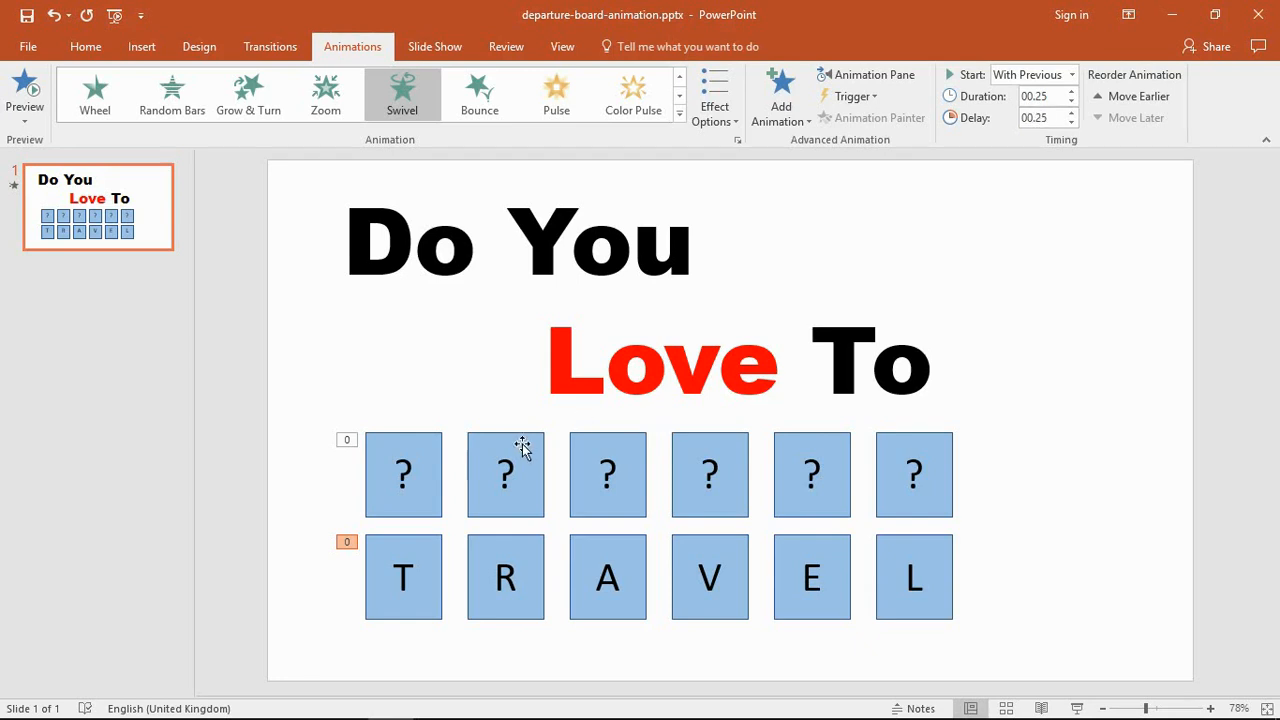
- Give the second question-mark tile a Swivel starting After Previous, lasting 0.5 seconds
left_click(505, 474)
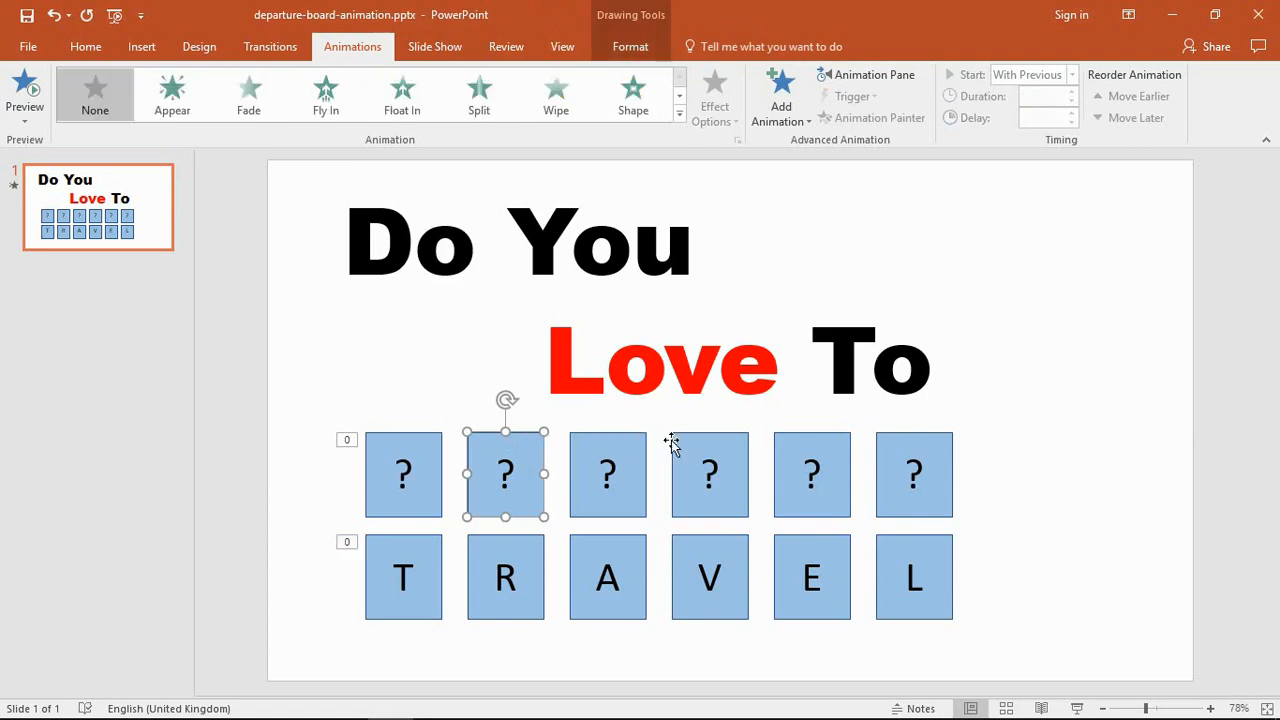
mouse_move(680, 95)
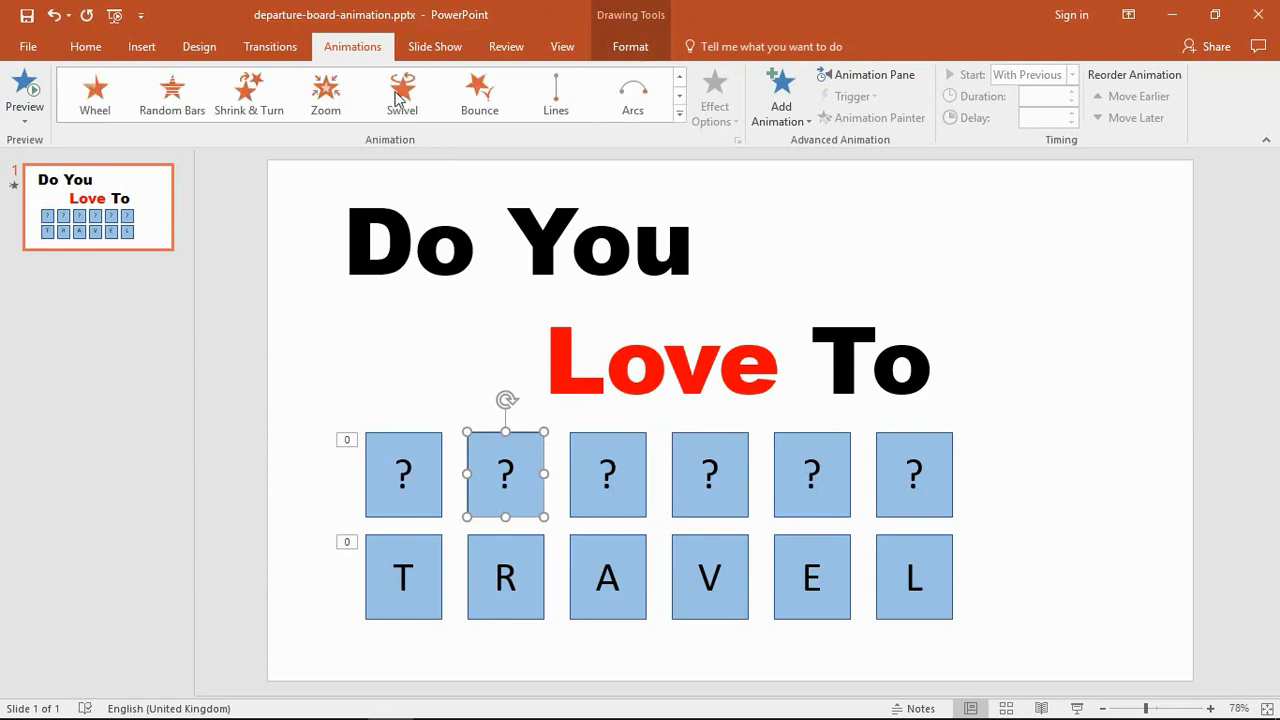
left_click(402, 90)
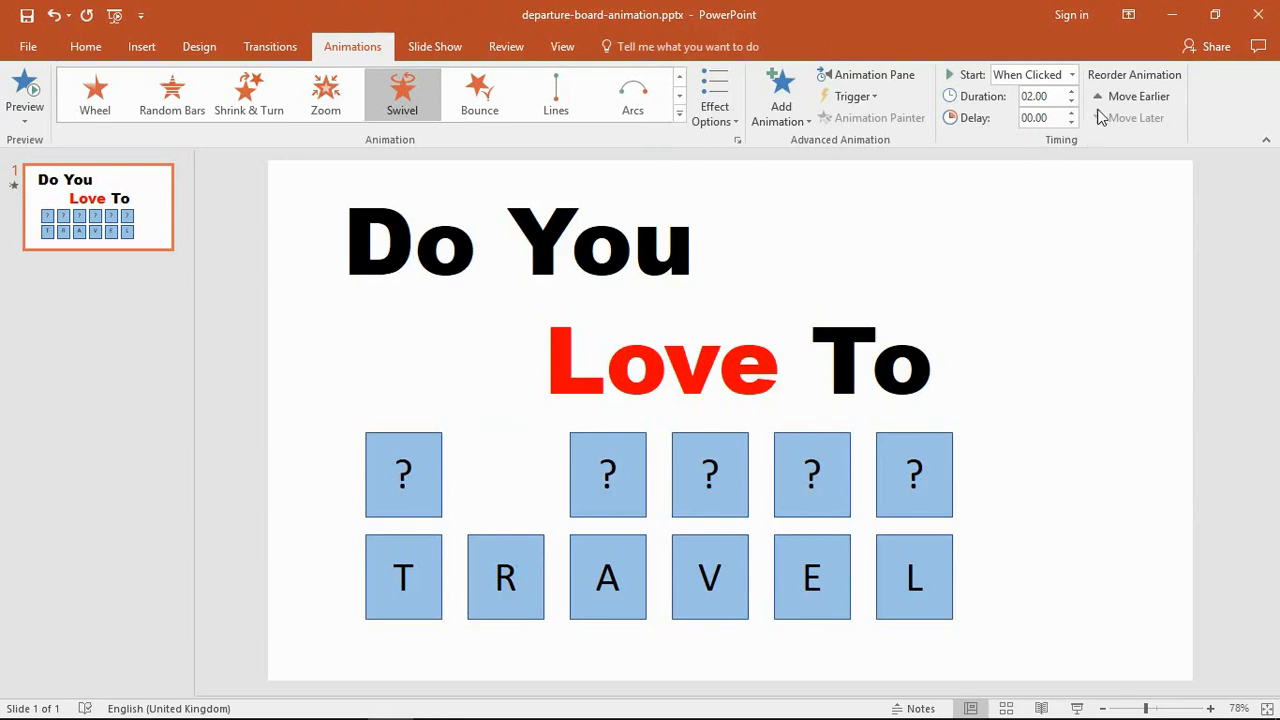
left_click(1071, 74)
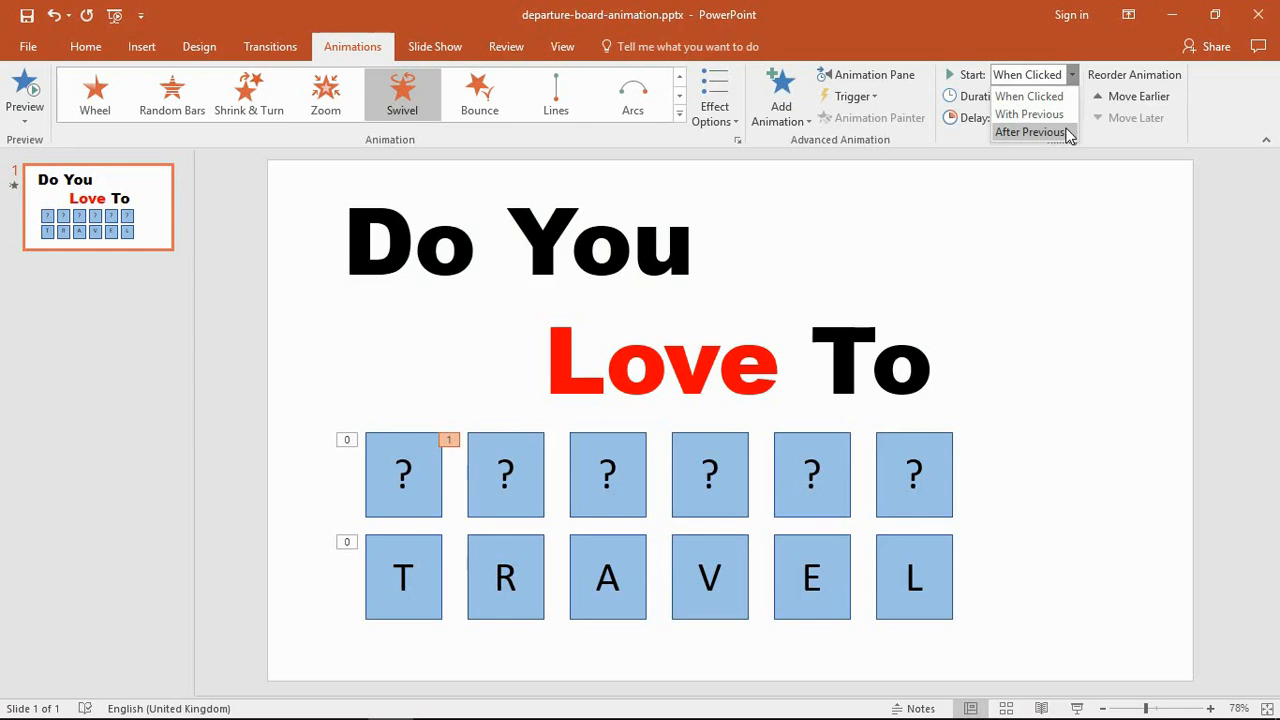
left_click(1029, 132)
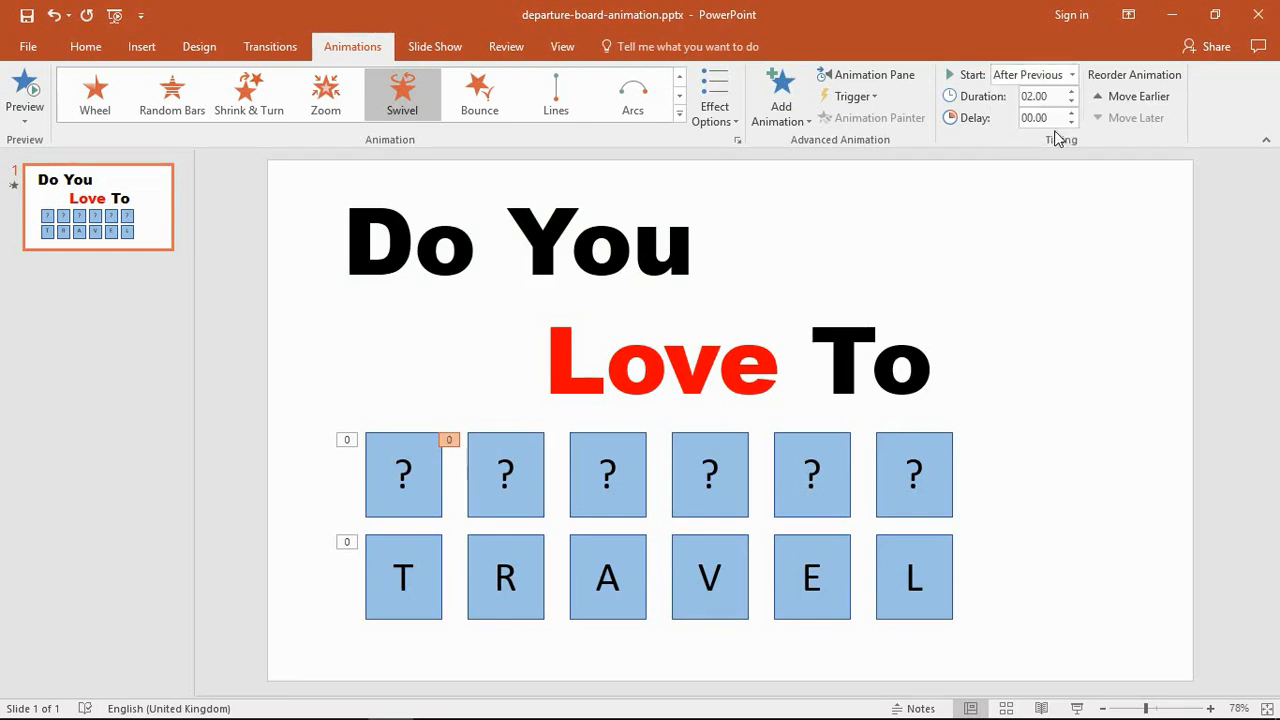
mouse_move(1045, 96)
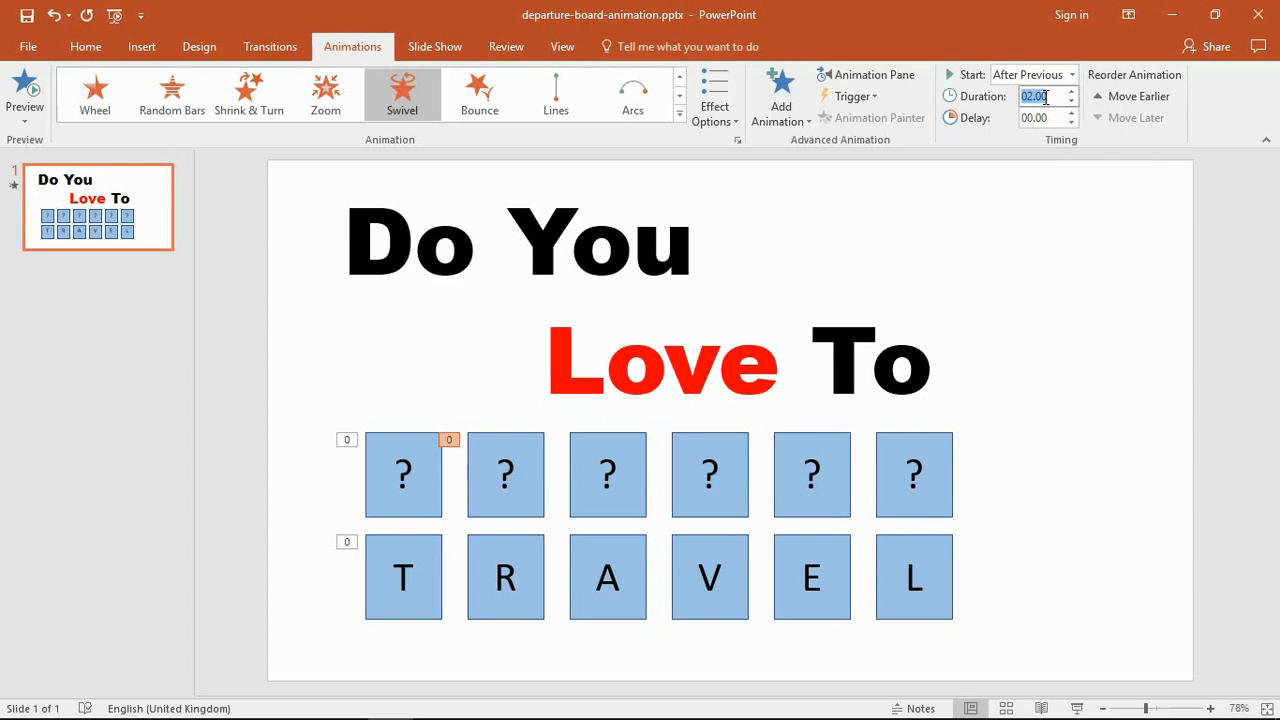
type("0.5")
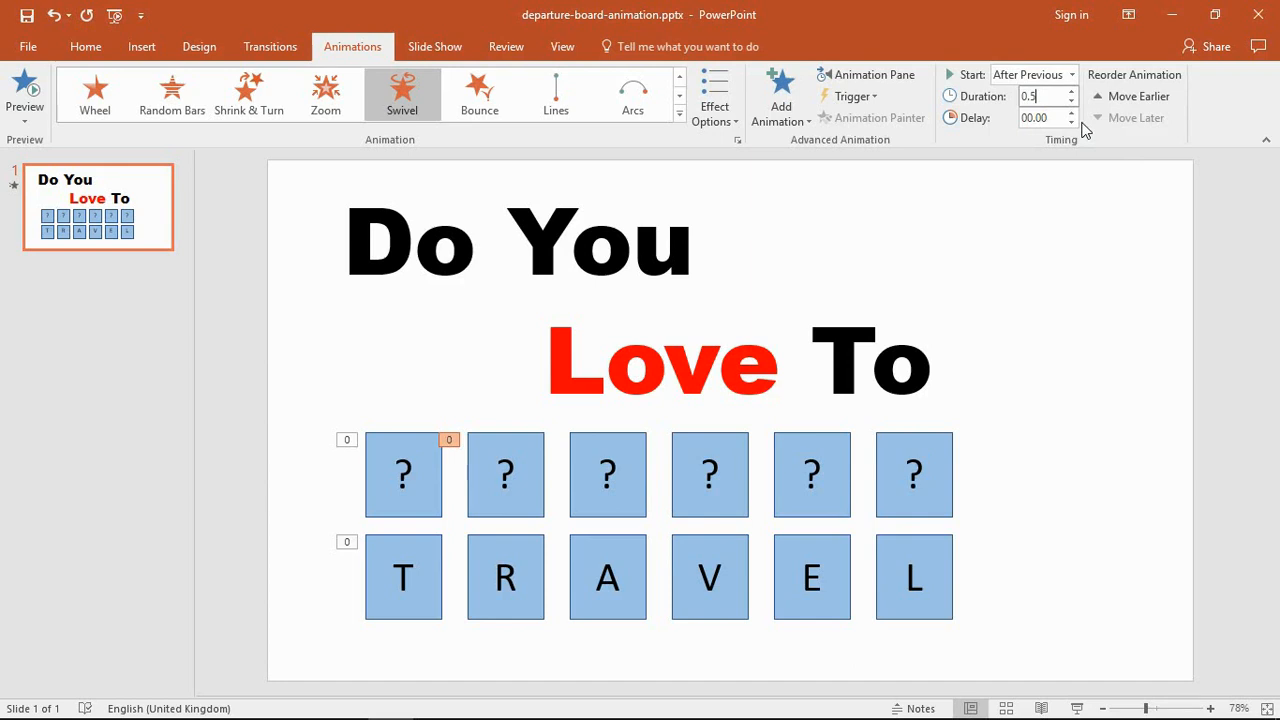
left_click(1043, 96)
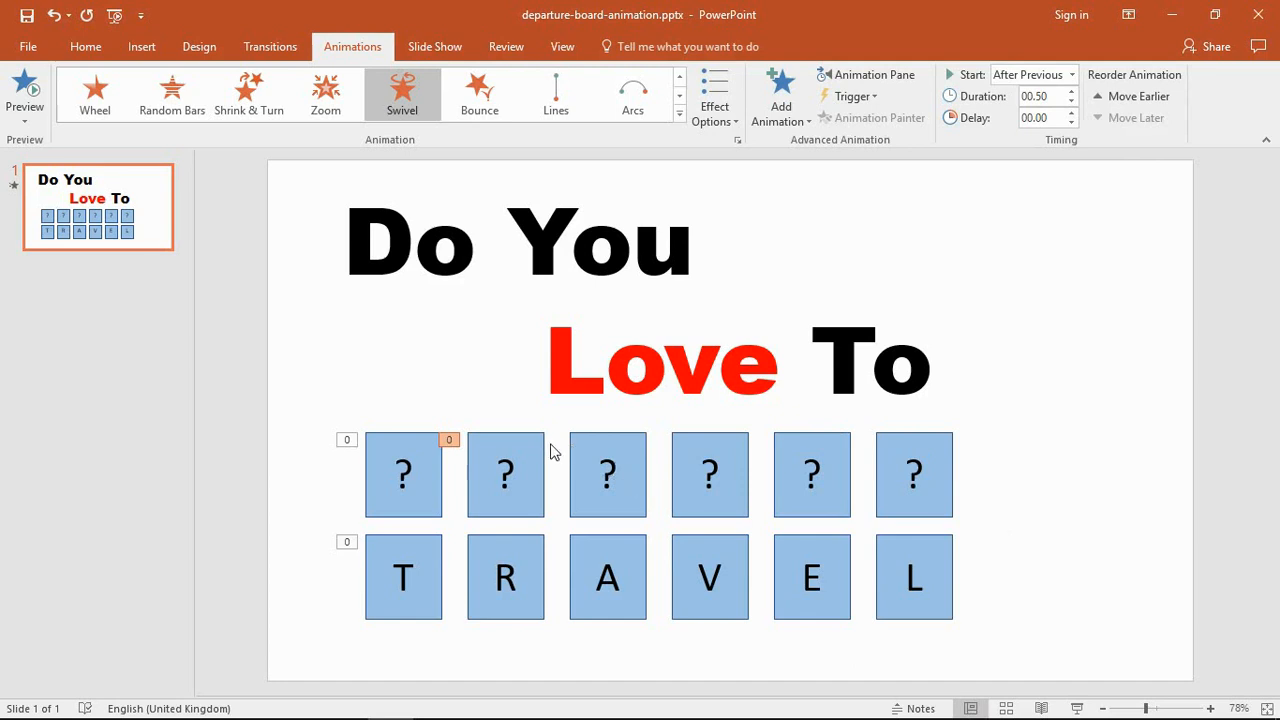
- Use Animation Painter to copy the second tile's swivel onto the other question-mark tiles
left_click(505, 474)
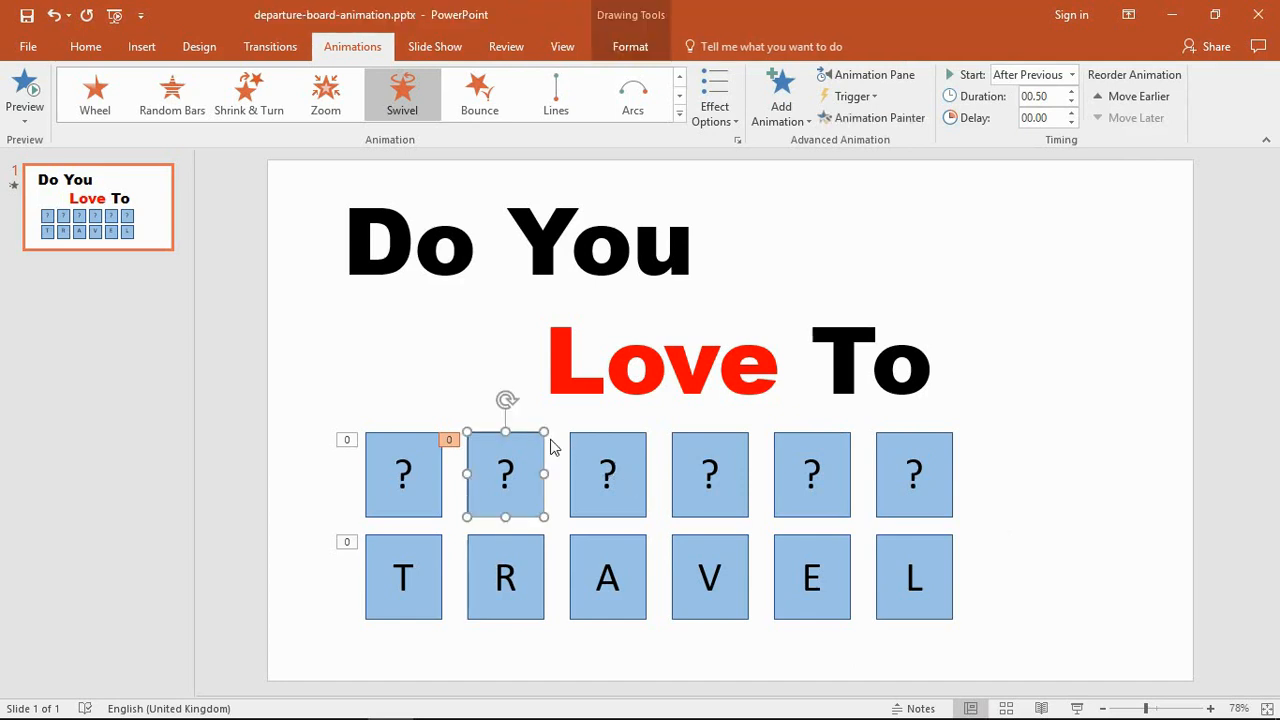
mouse_move(879, 118)
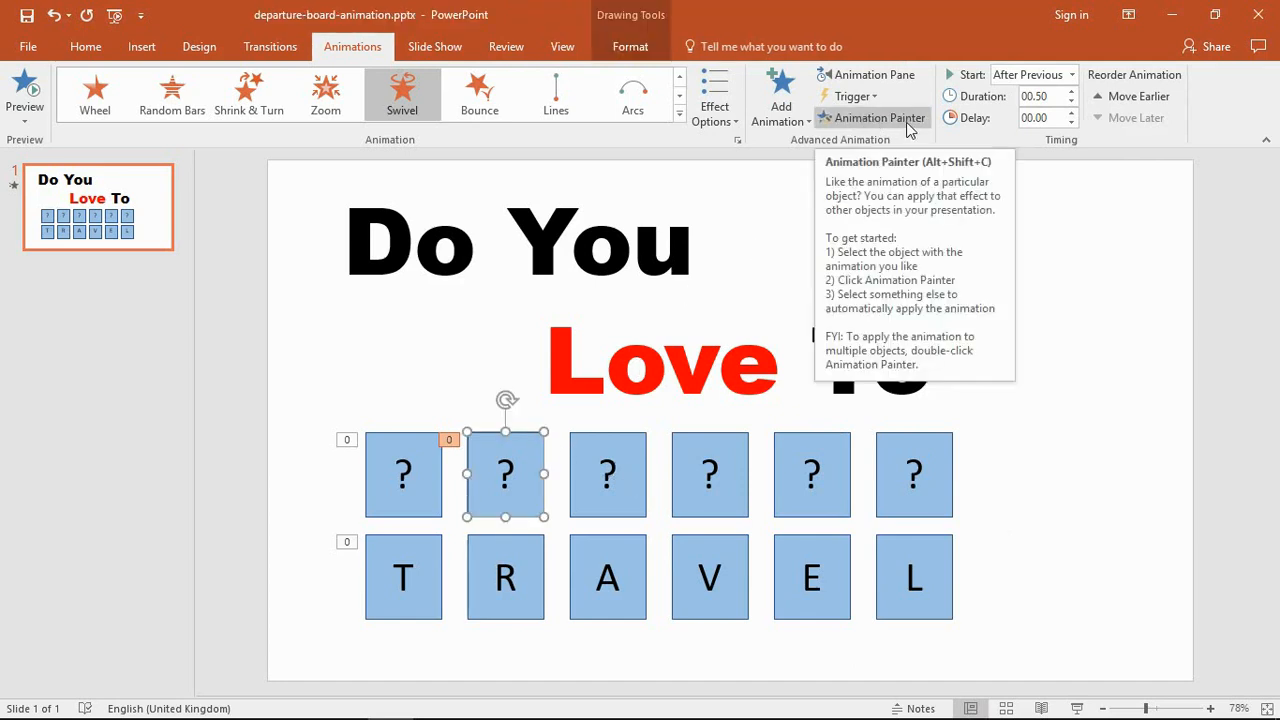
mouse_move(895, 138)
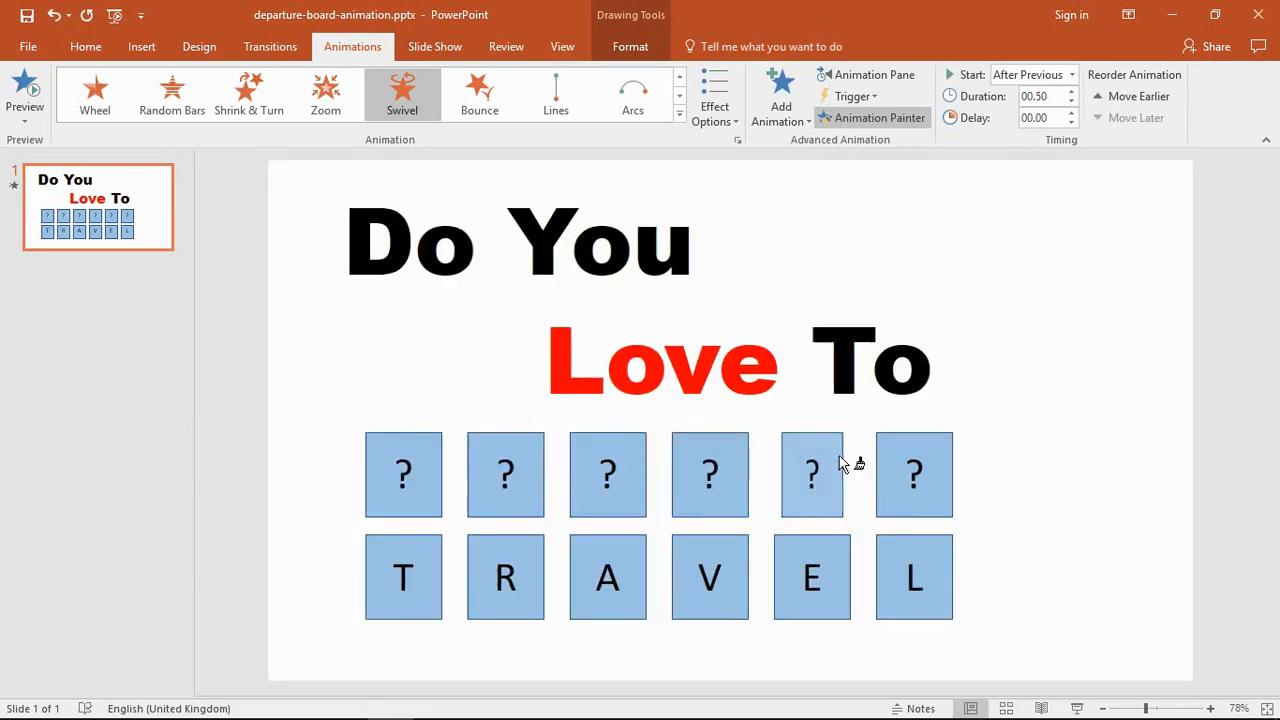
left_click(811, 474)
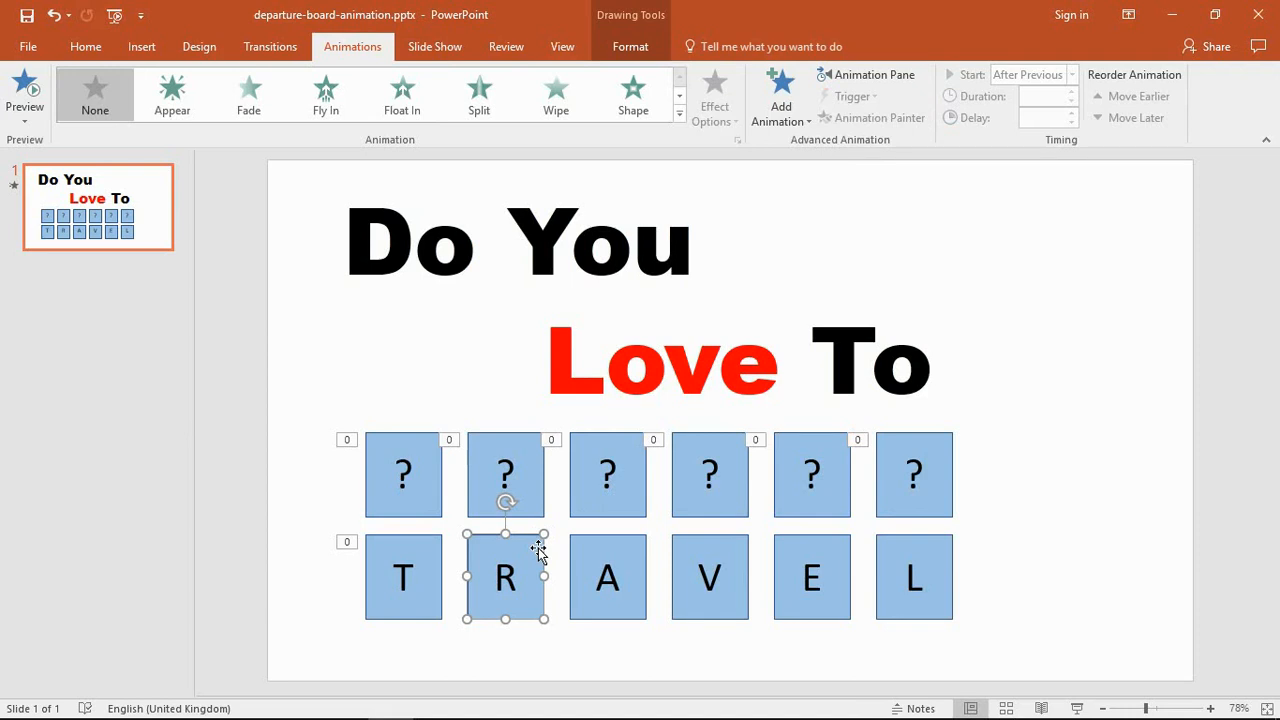
mouse_move(432, 550)
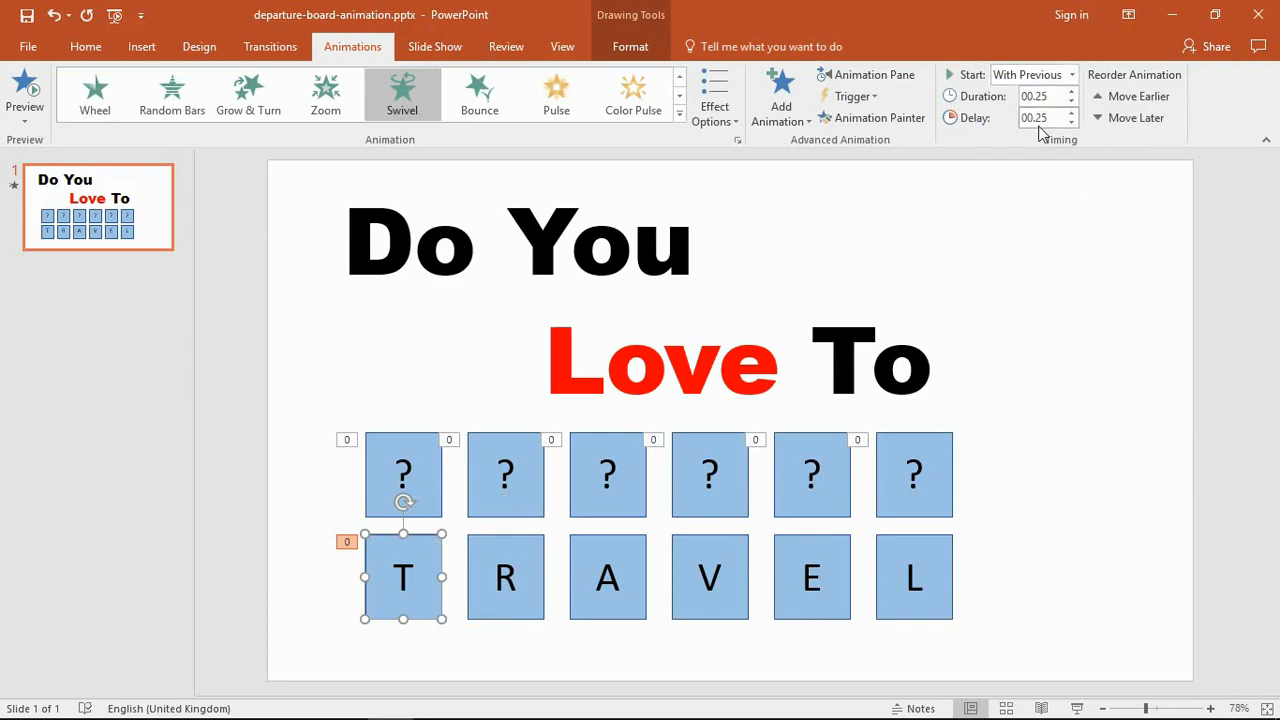
mouse_move(1040, 118)
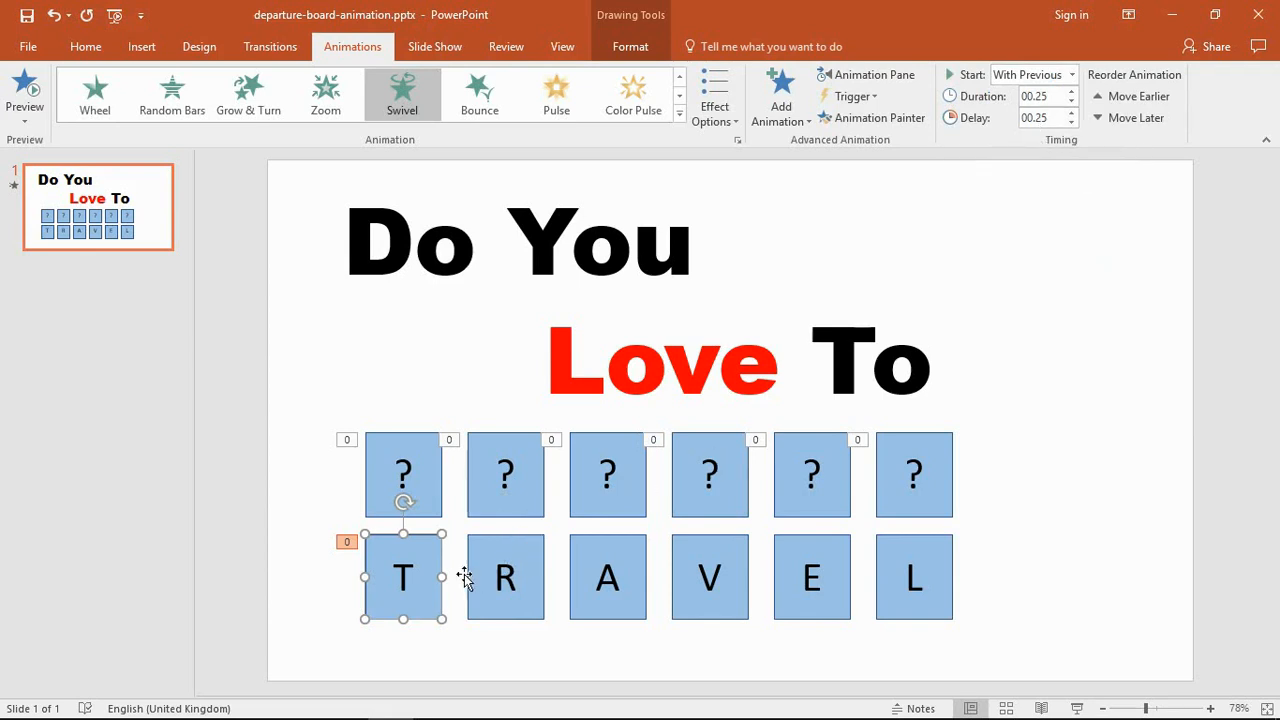
mouse_move(530, 547)
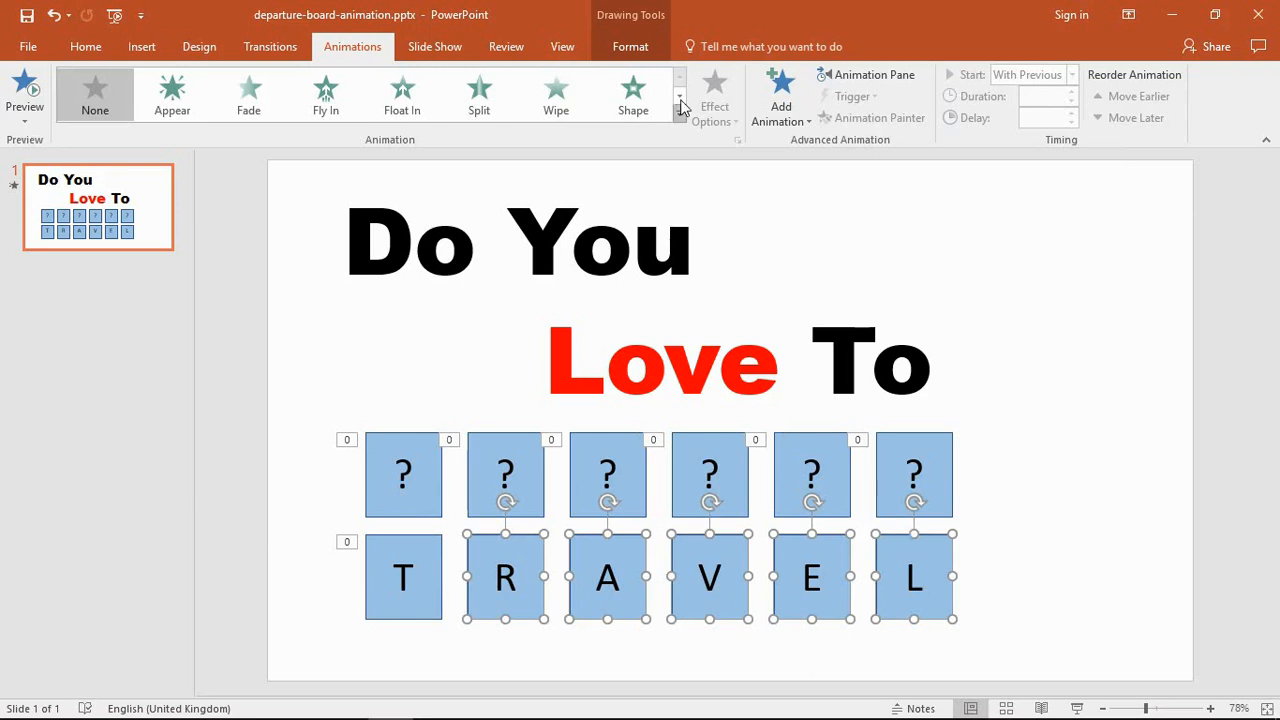
- Give the R, A, V, E and L tiles a Swivel entrance with 00.25 duration and 00.25 delay
left_click(679, 96)
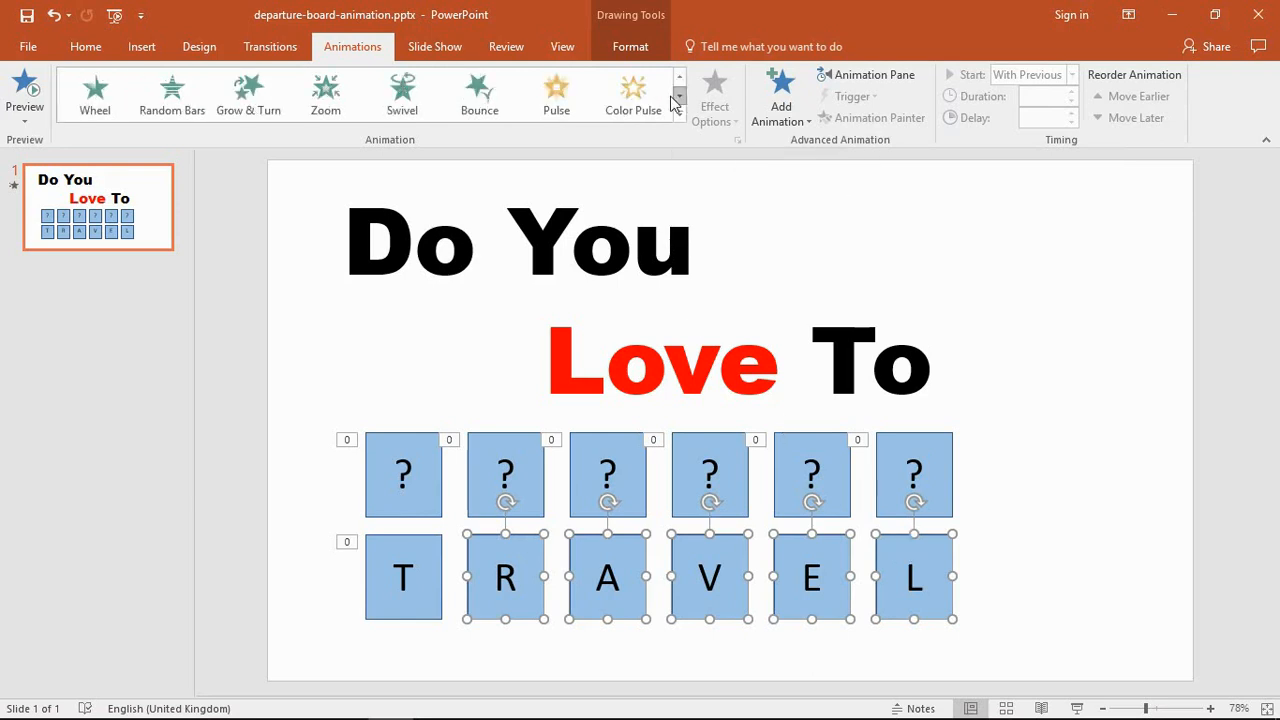
left_click(402, 95)
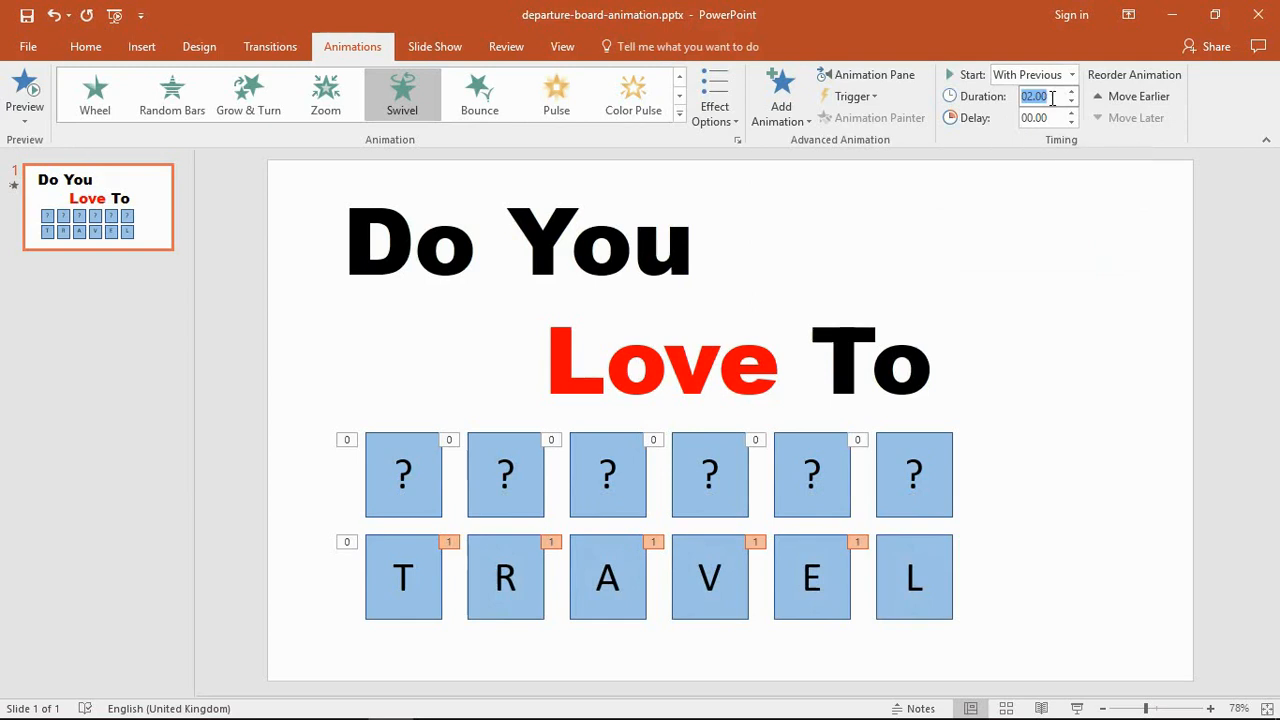
type("0.")
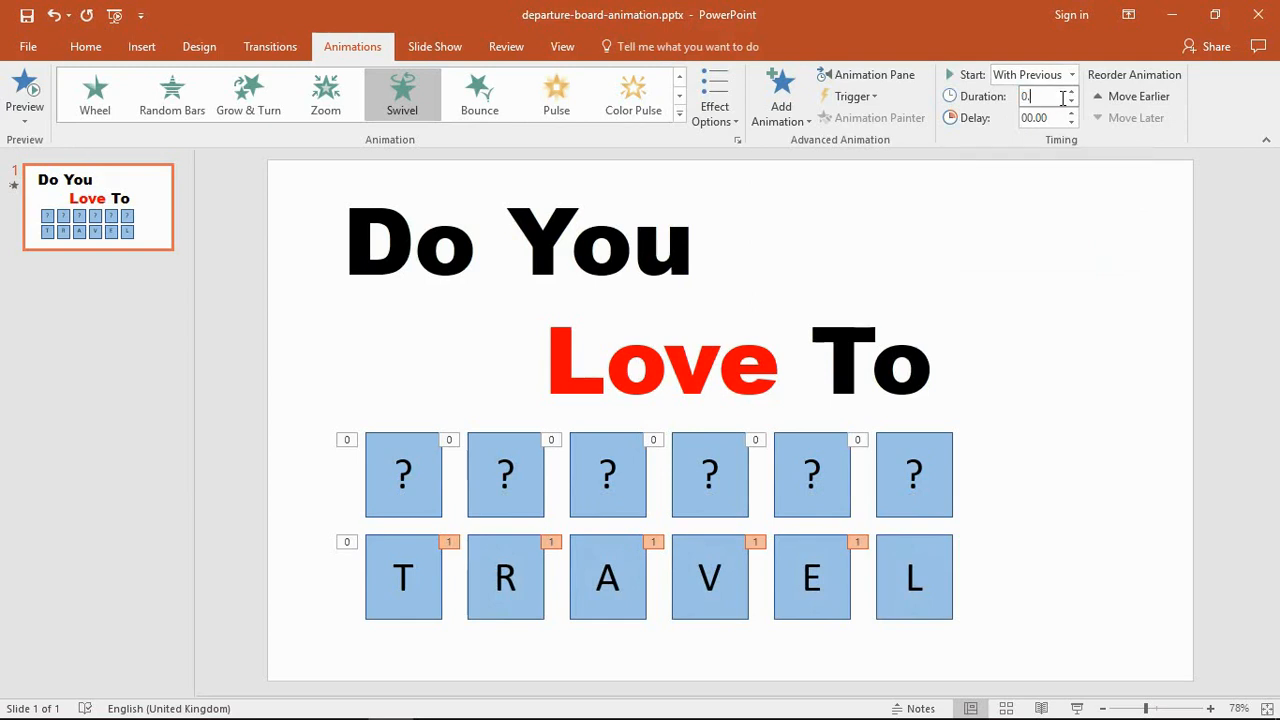
type("00.25")
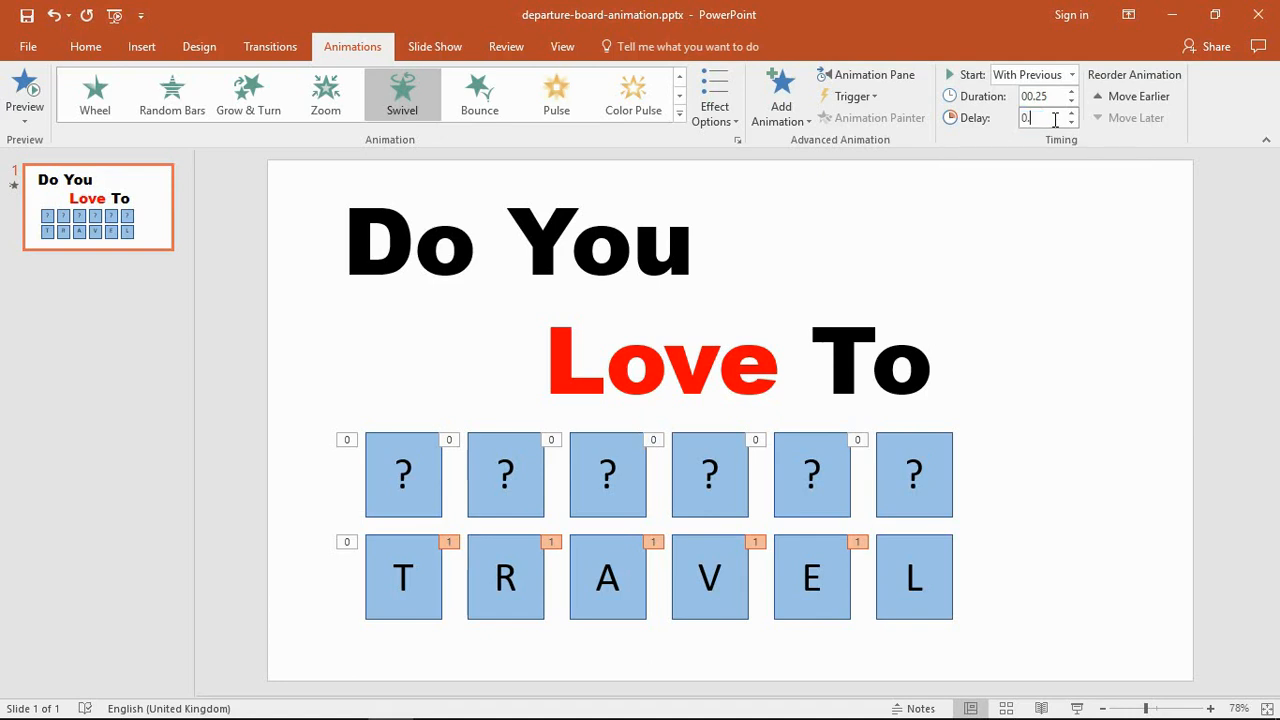
type("00.25")
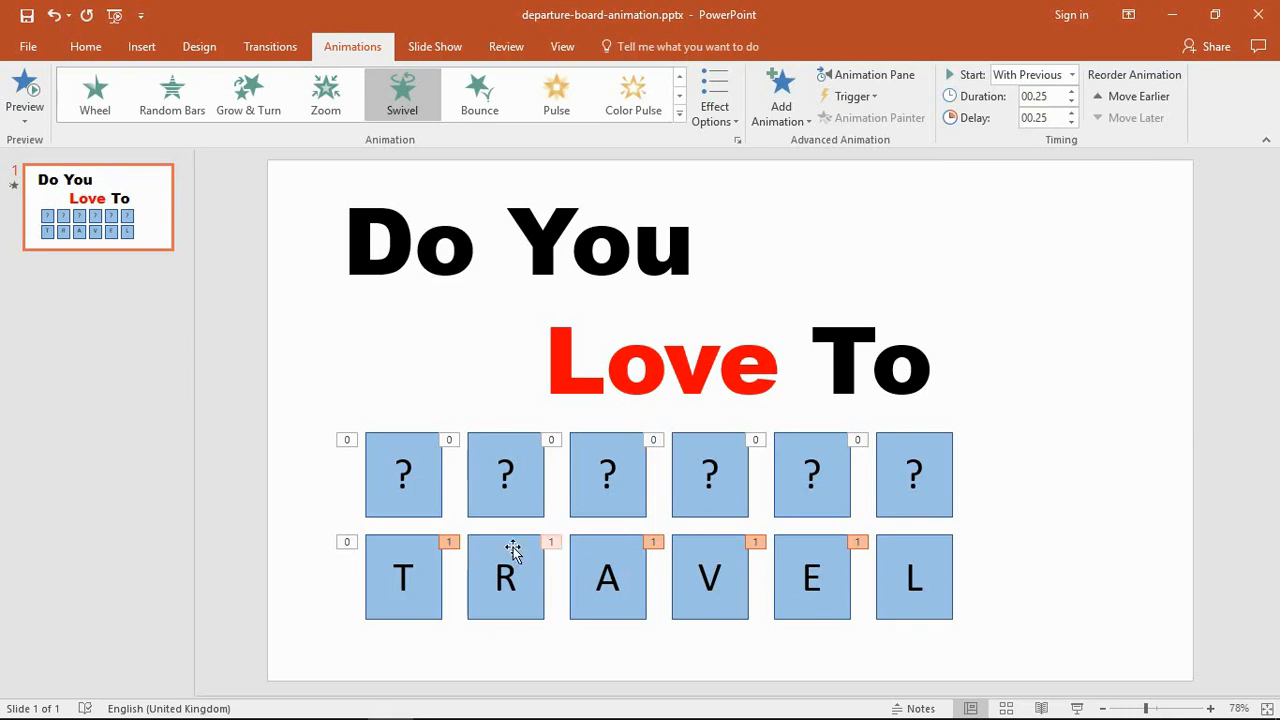
left_click(607, 577)
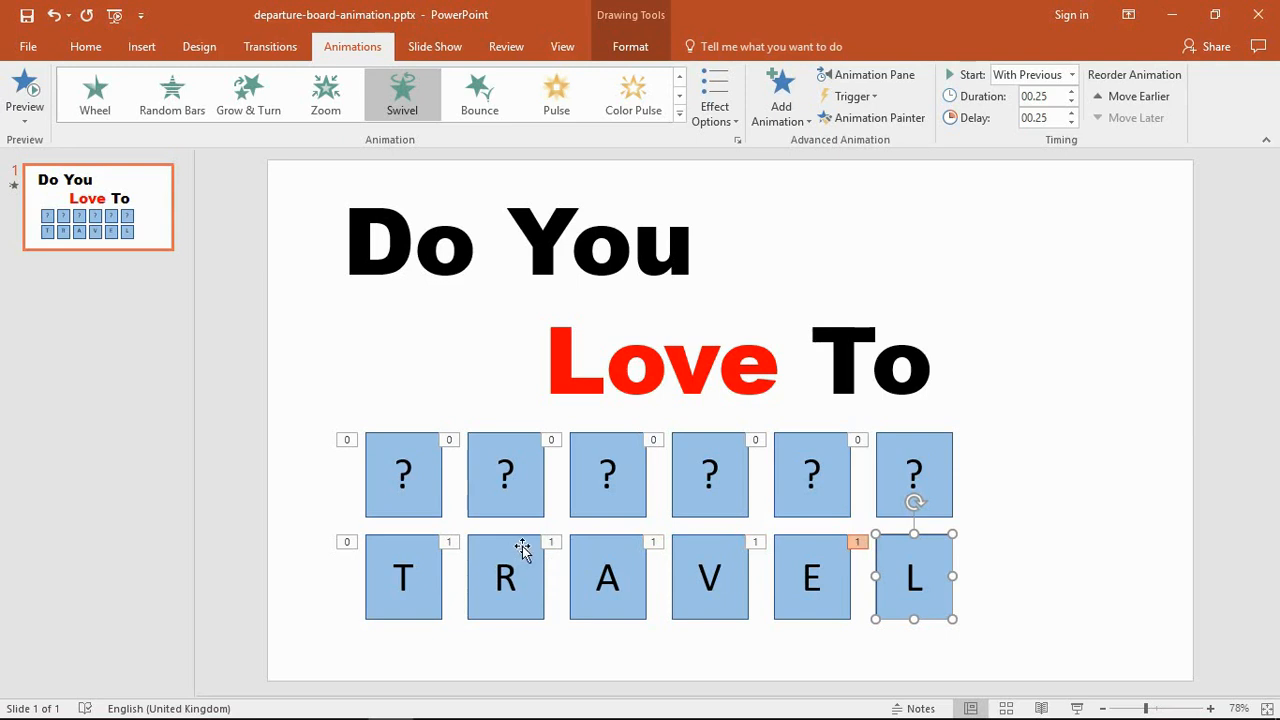
- Set the R tile's swivel to start With Previous, then check the A and E tiles' timing
left_click(505, 576)
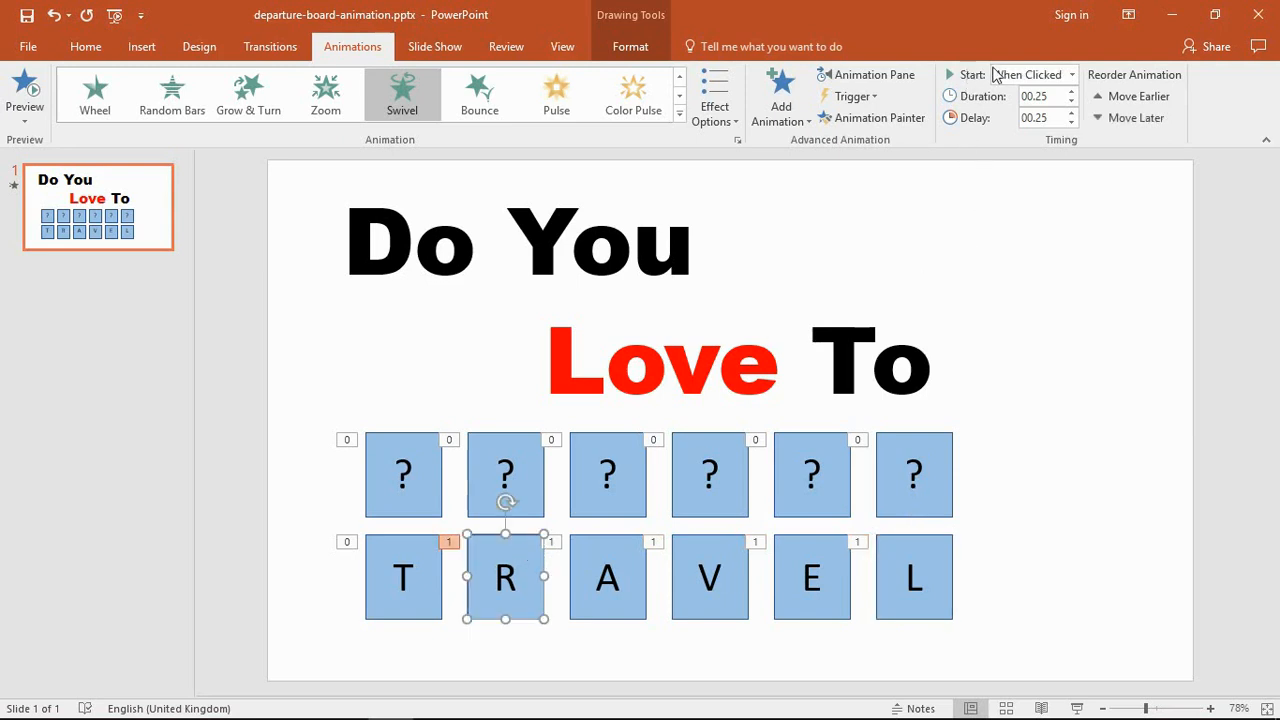
left_click(1071, 74)
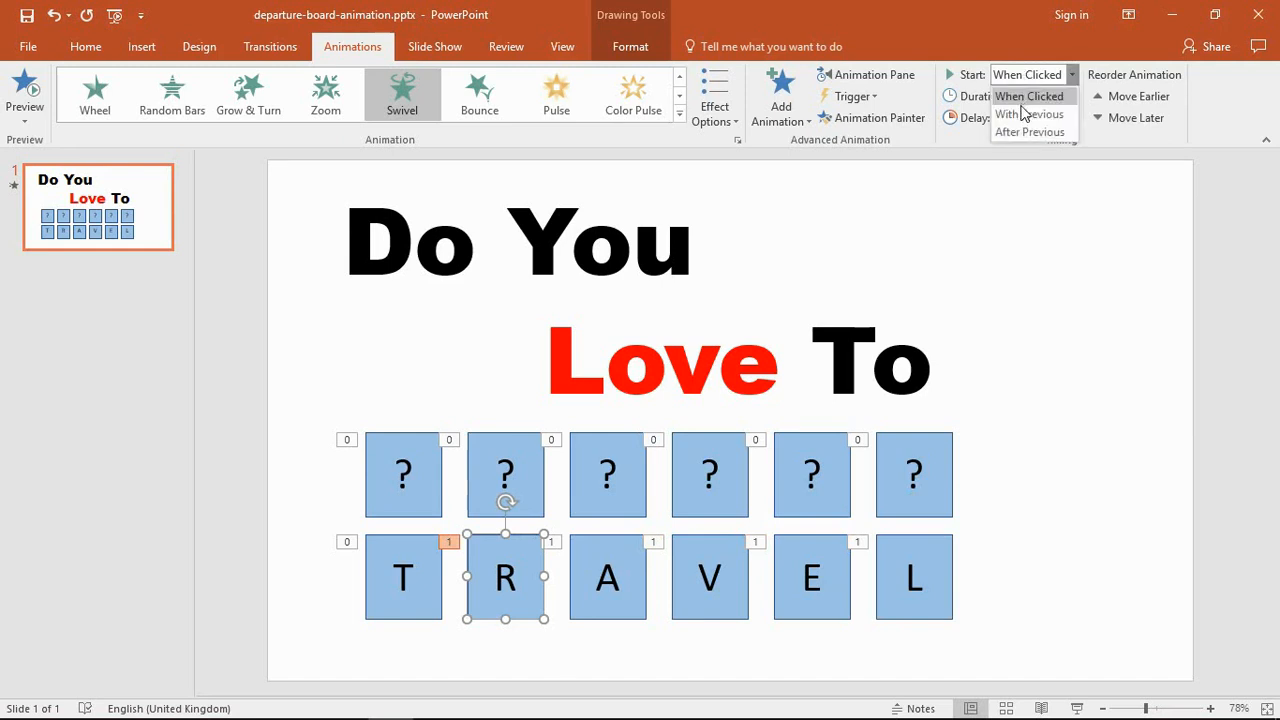
left_click(1029, 113)
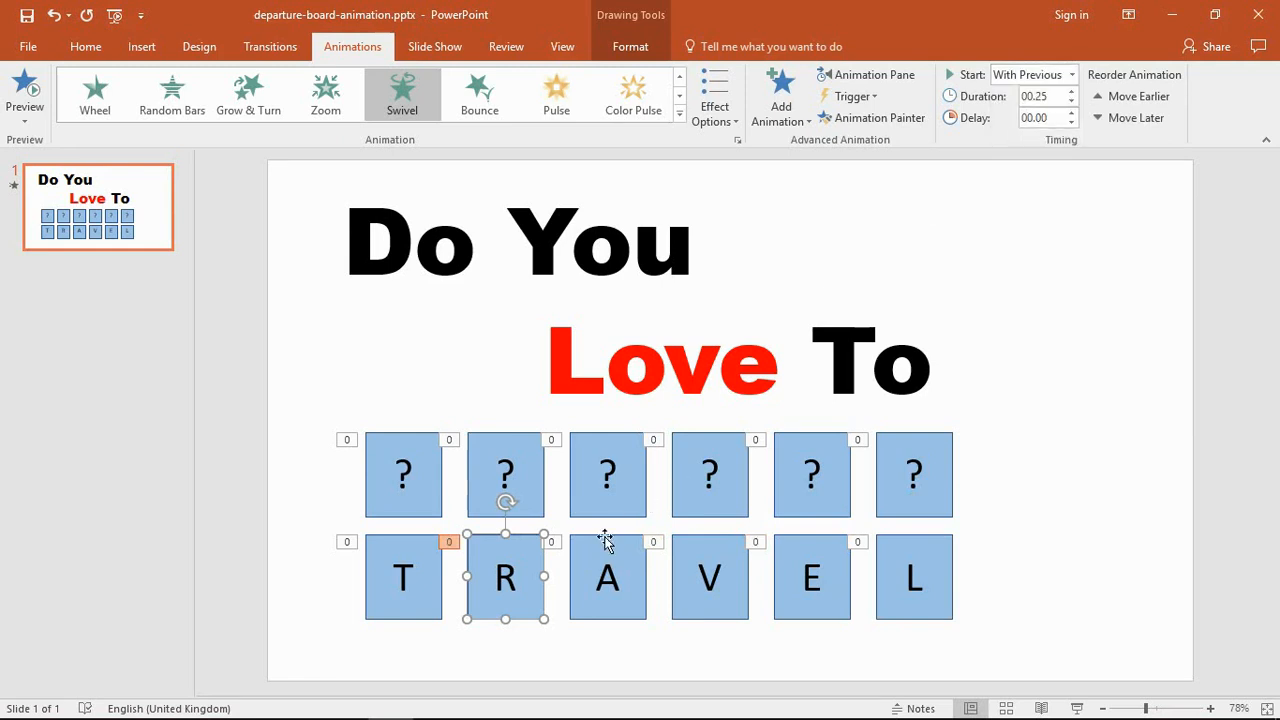
left_click(607, 576)
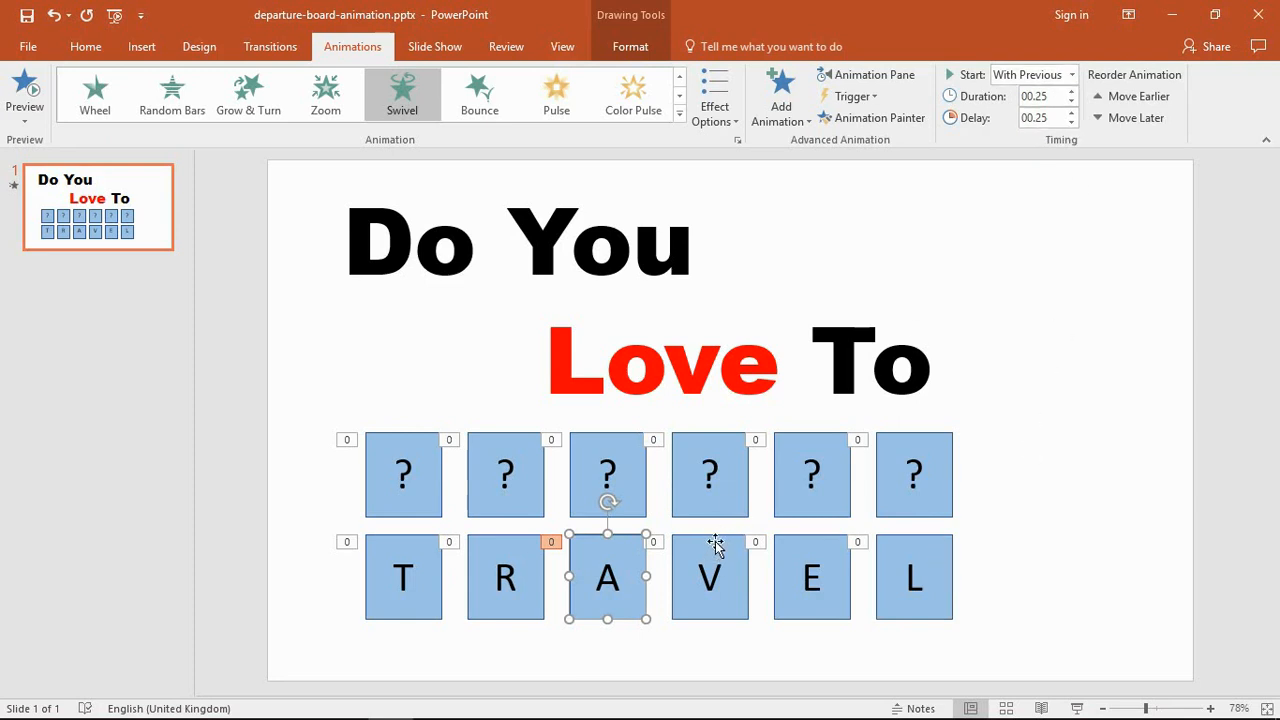
left_click(811, 576)
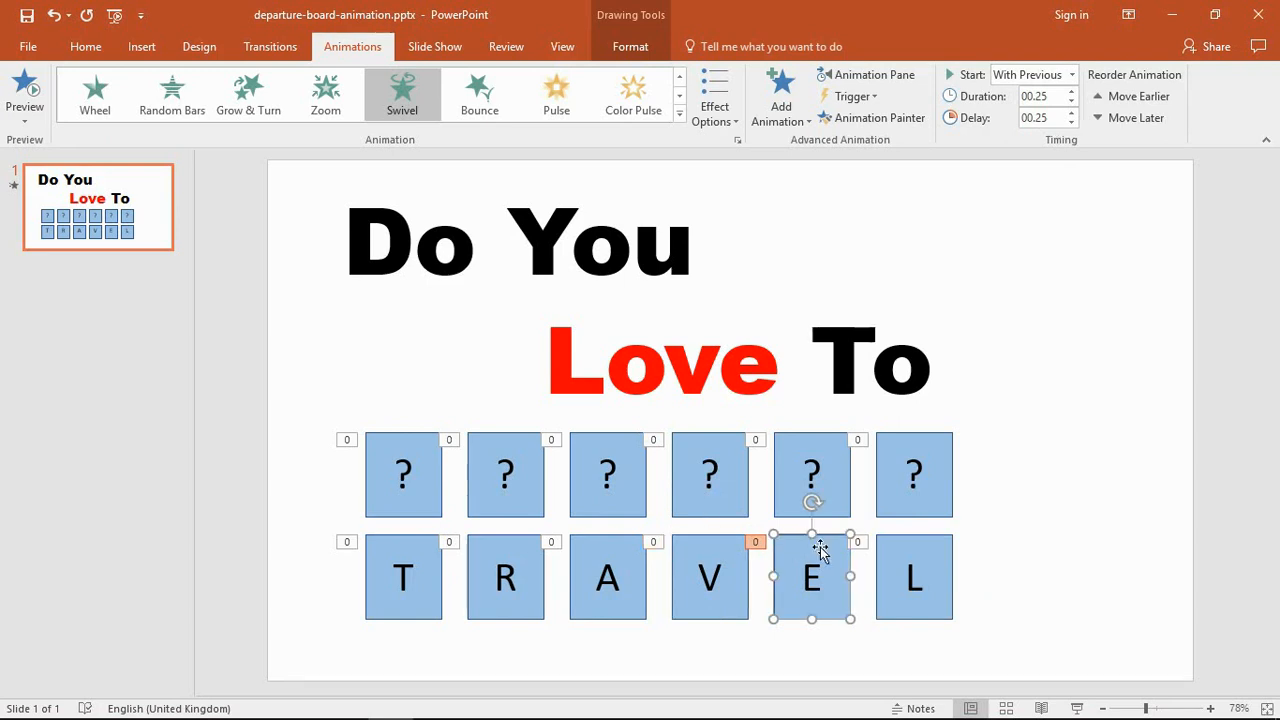
mouse_move(593, 547)
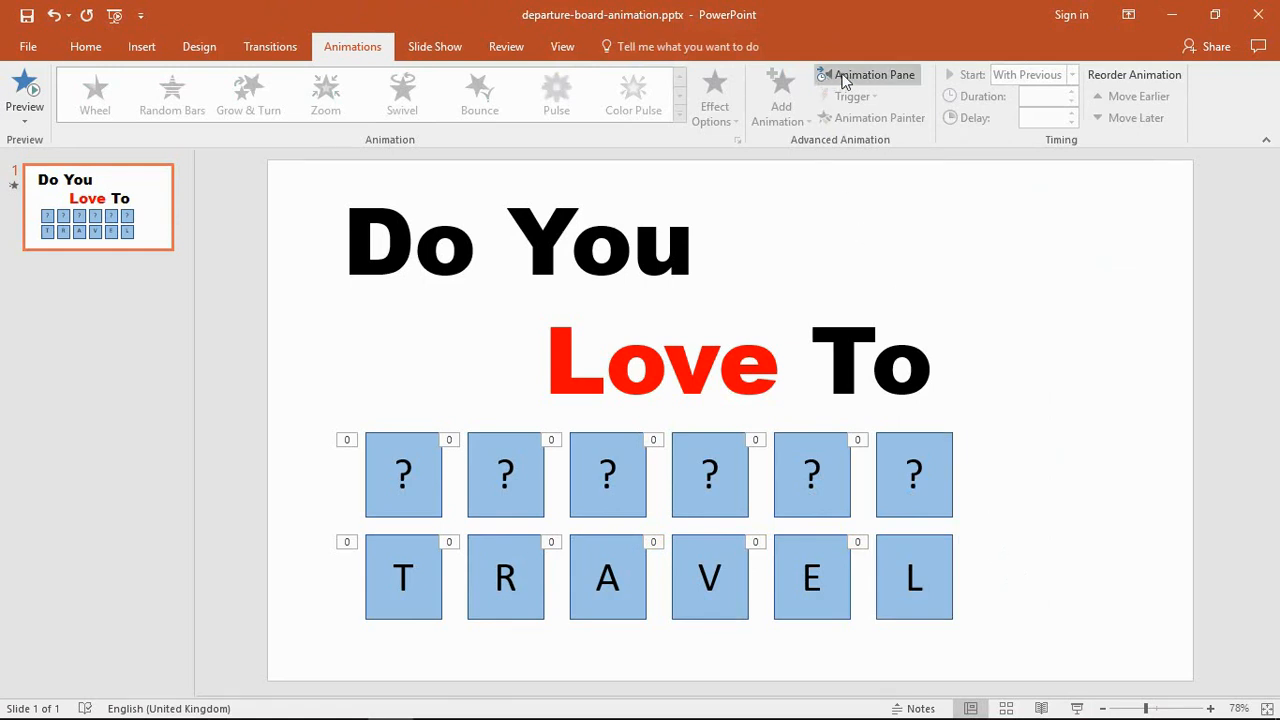
- In the Animation Pane, move the R tile's swivel earlier so it follows its question-mark tile
left_click(866, 74)
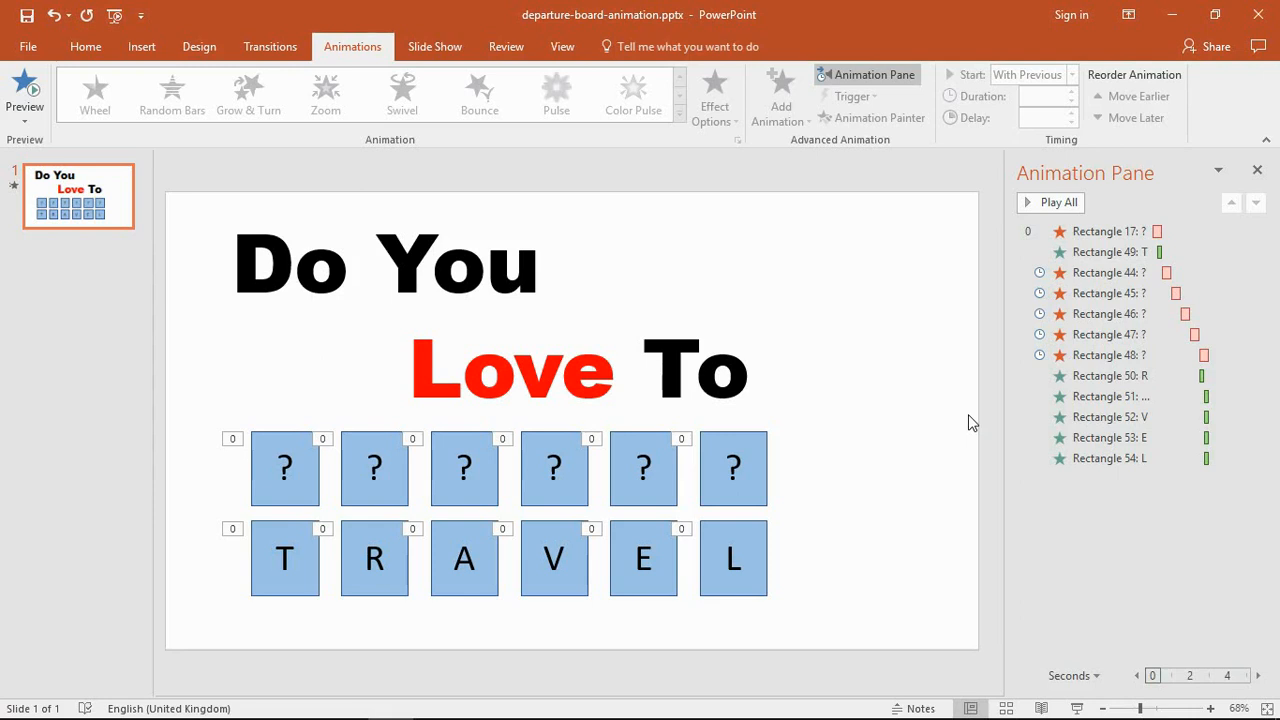
mouse_move(1117, 375)
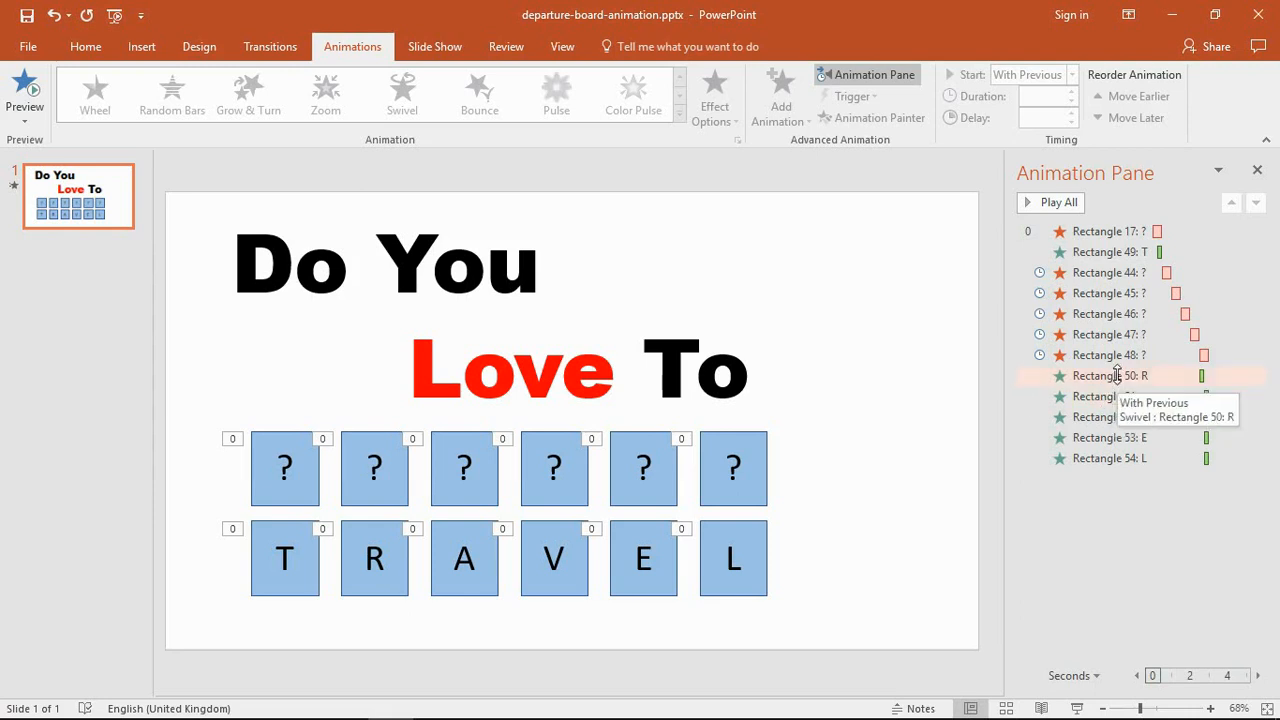
left_click(1110, 375)
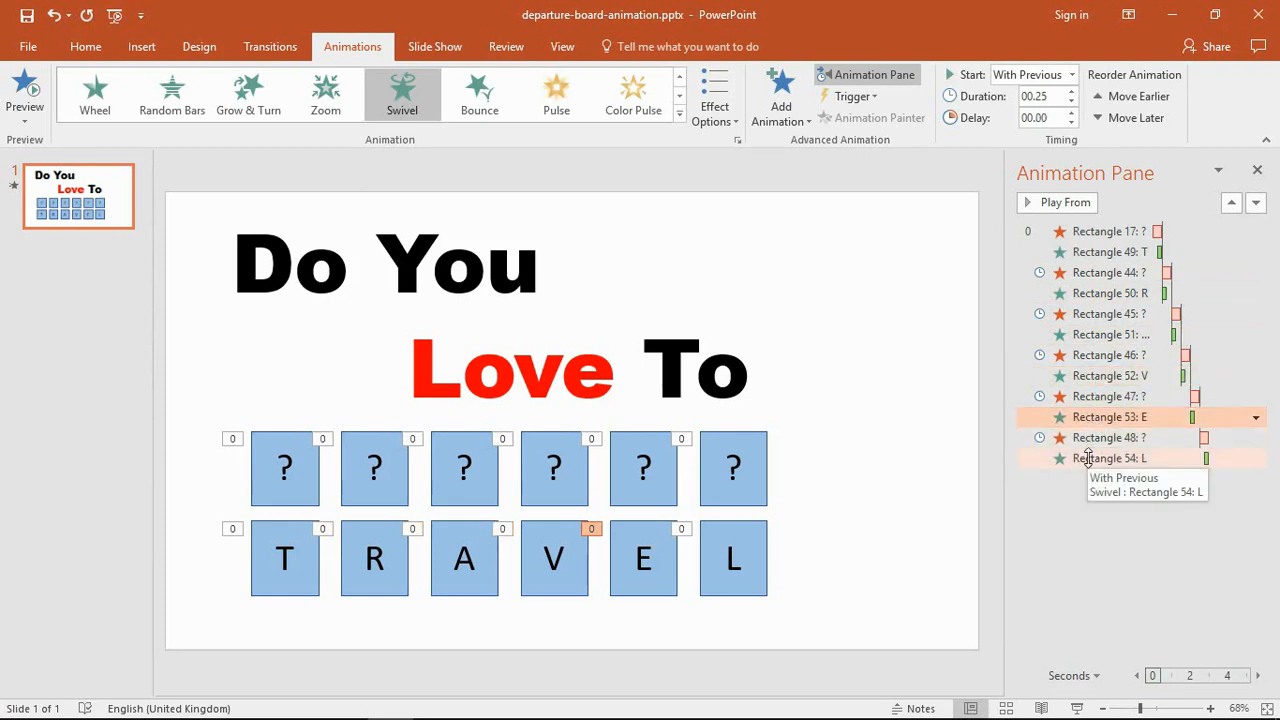
mouse_move(1078, 450)
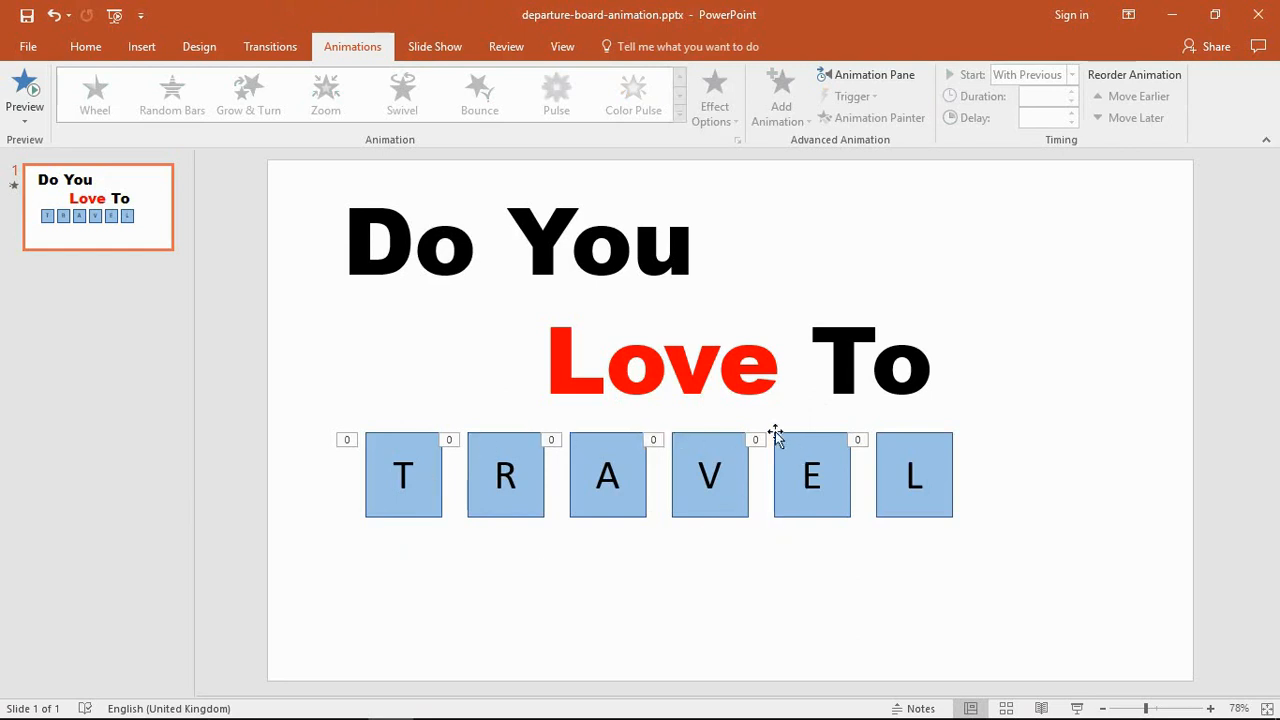
mouse_move(587, 584)
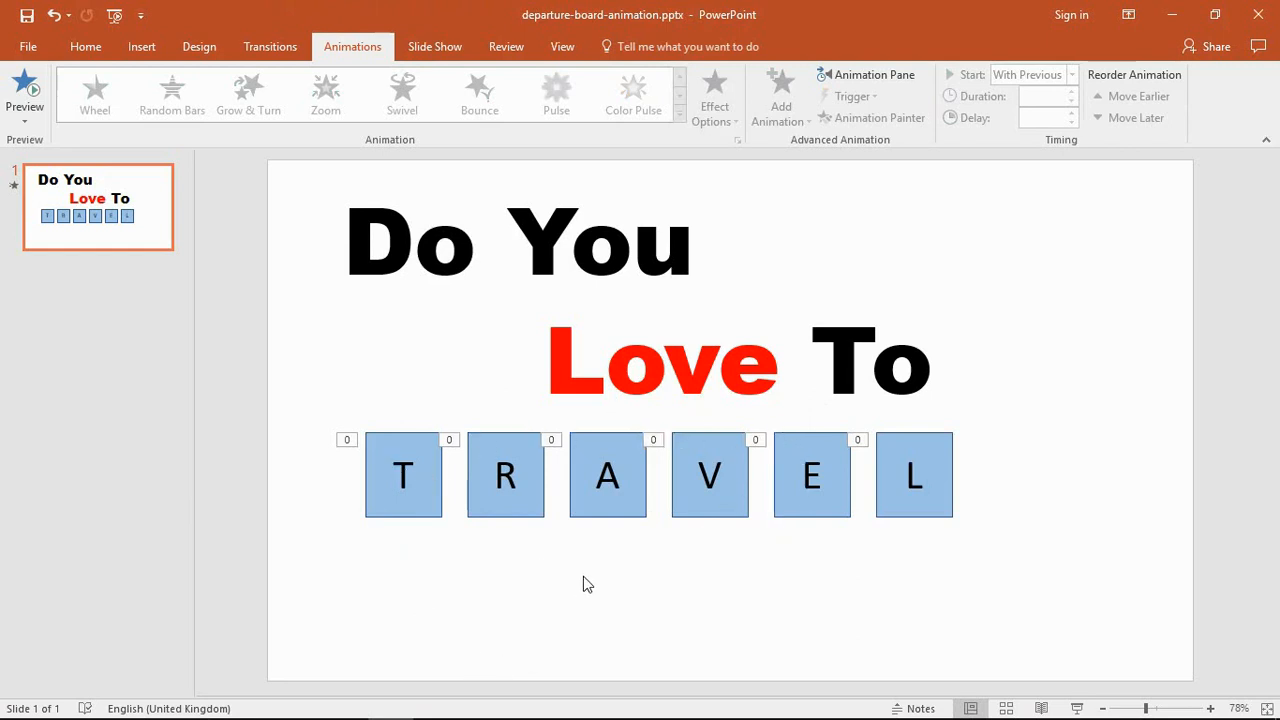
mouse_move(382, 470)
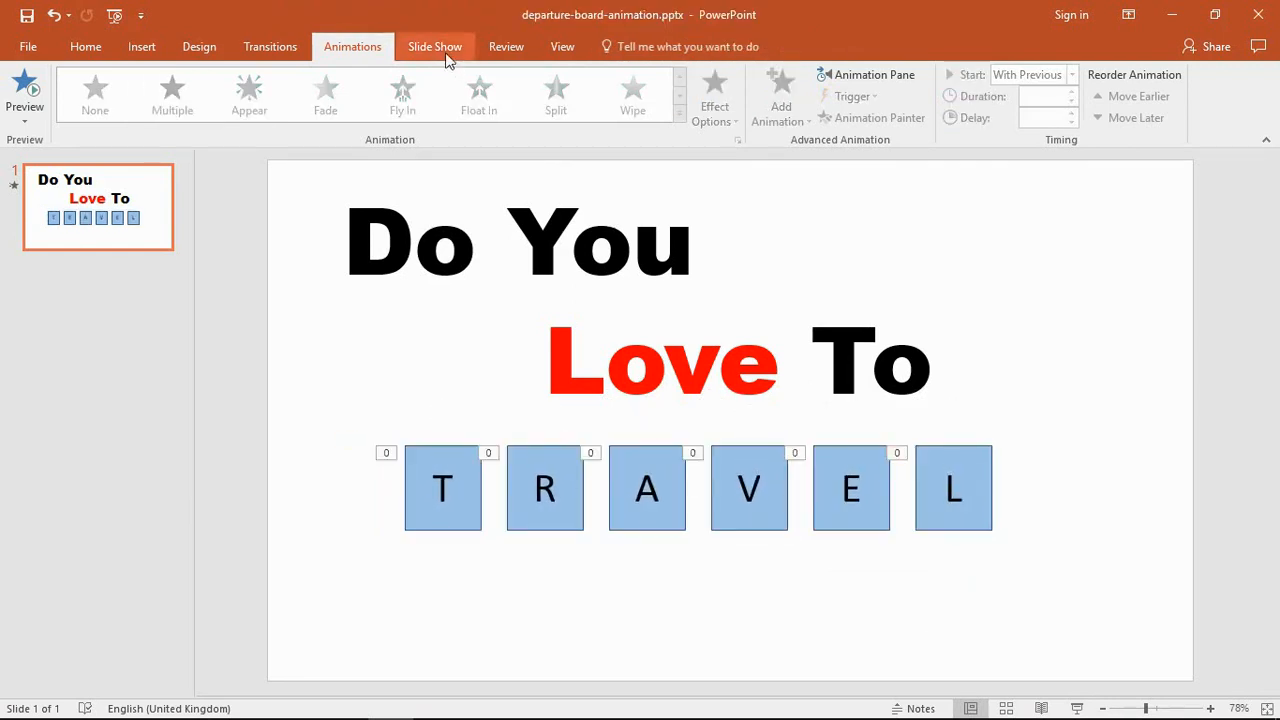
- Play the slideshow from the beginning, then select the TRAVEL tiles lying on top
left_click(435, 46)
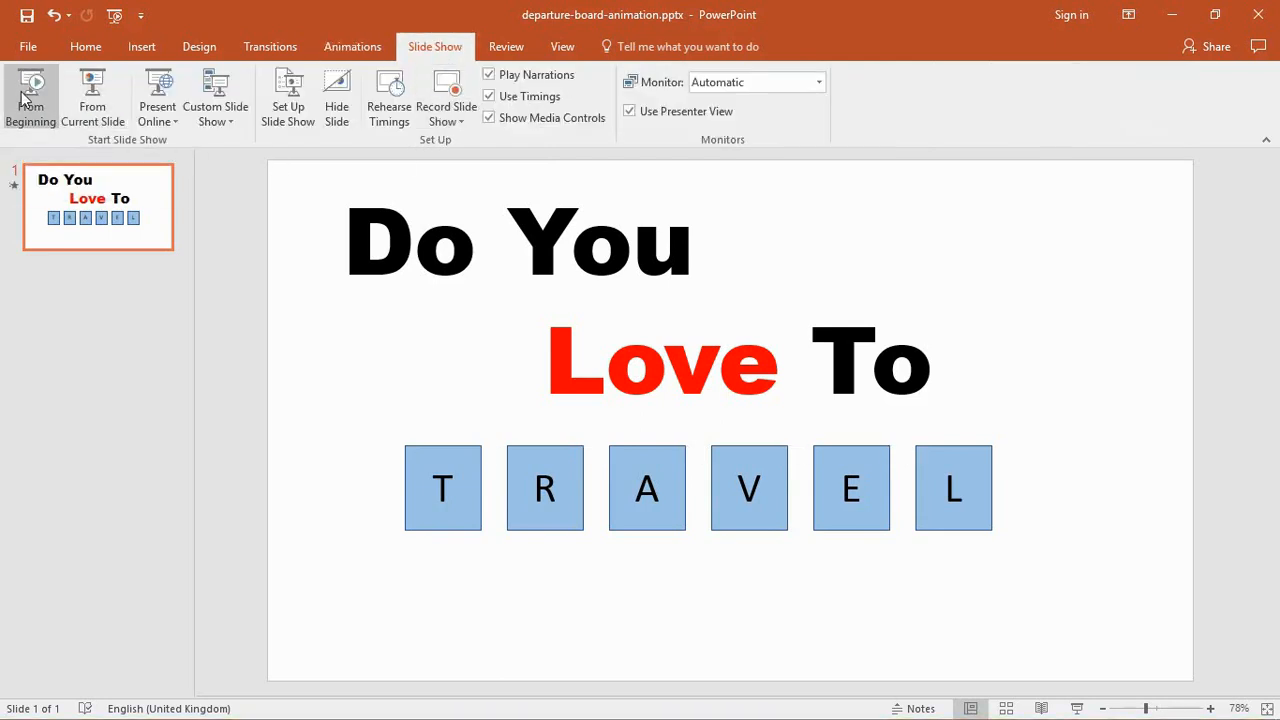
mouse_move(31, 95)
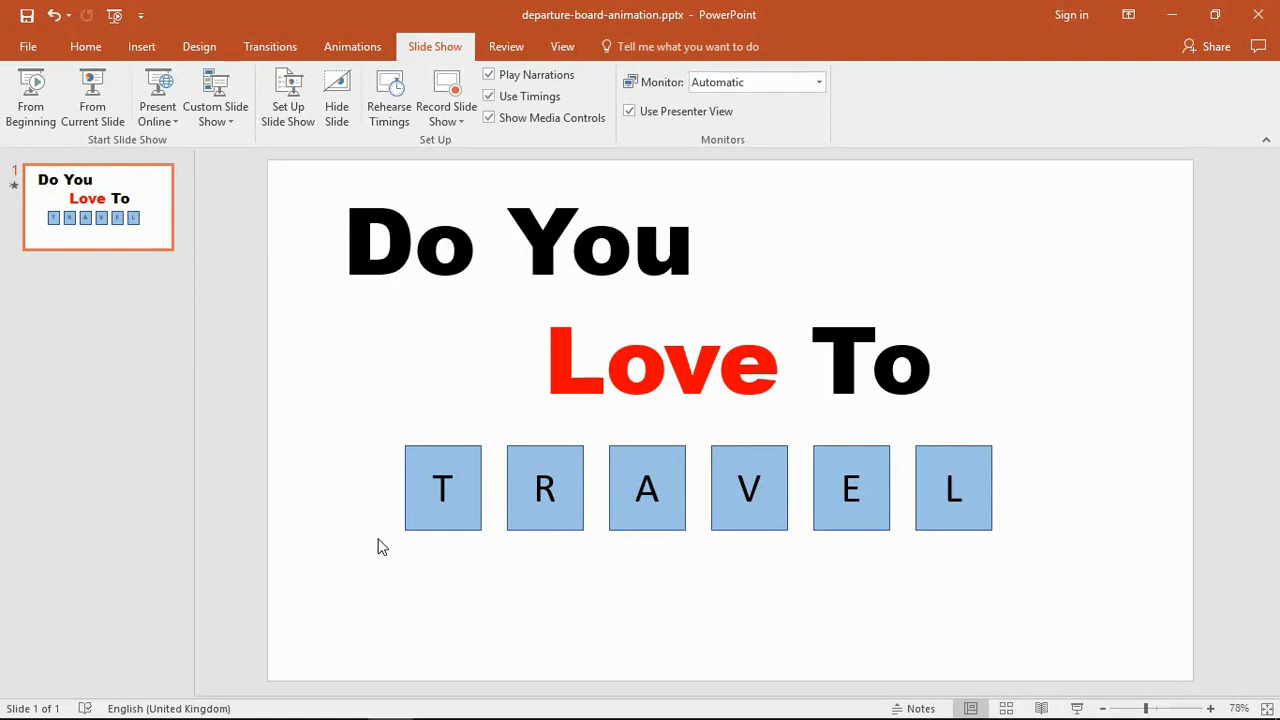
left_click(442, 488)
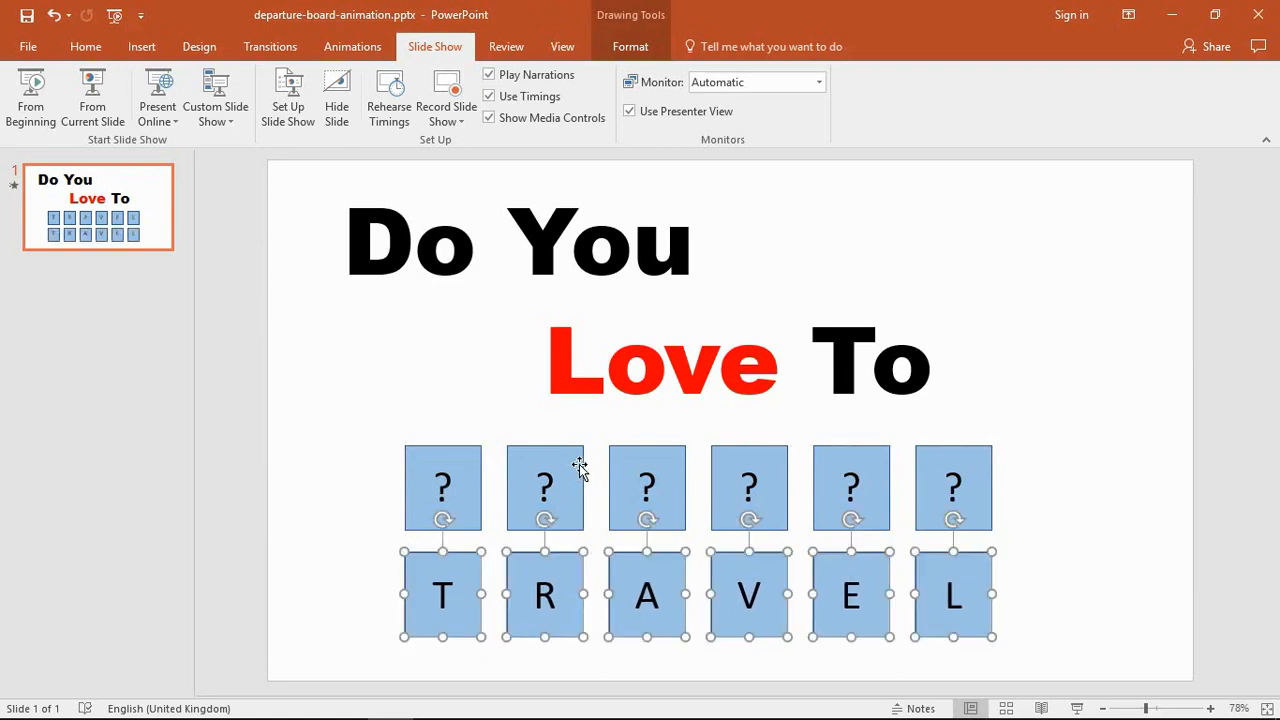
- Go through all six question-mark tiles, setting each swivel exit's Start timing
left_click(544, 488)
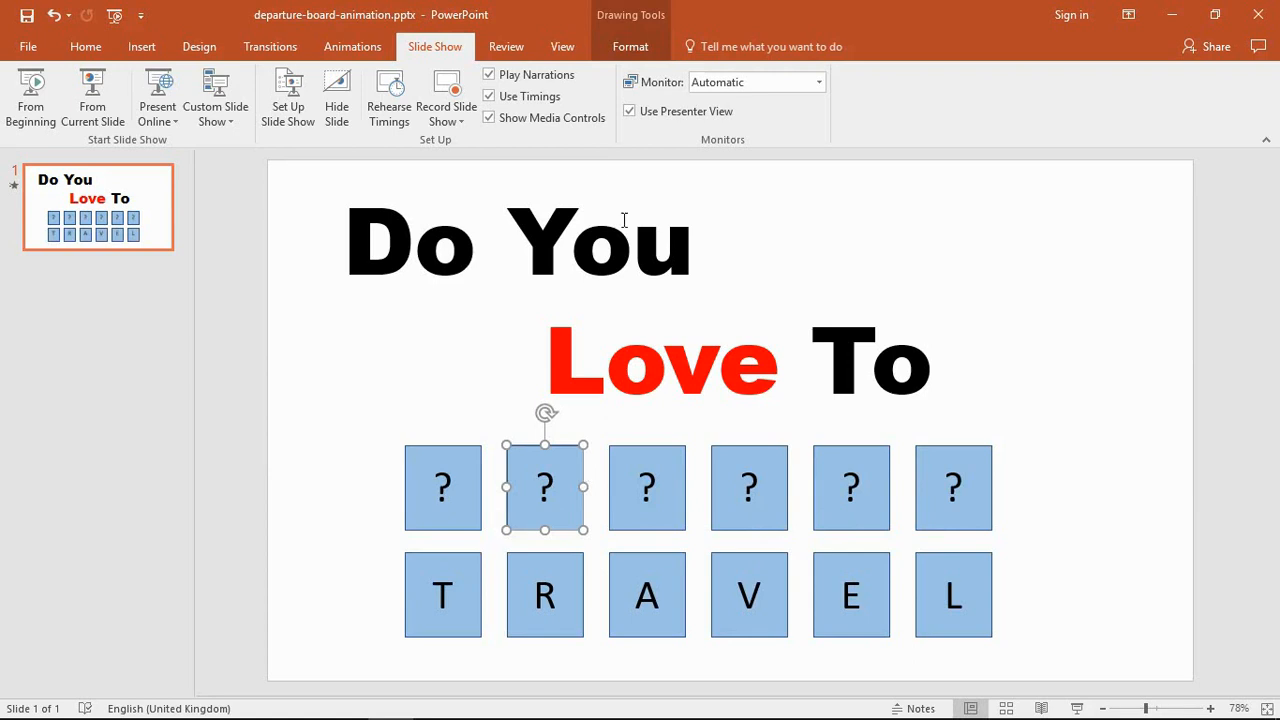
left_click(352, 46)
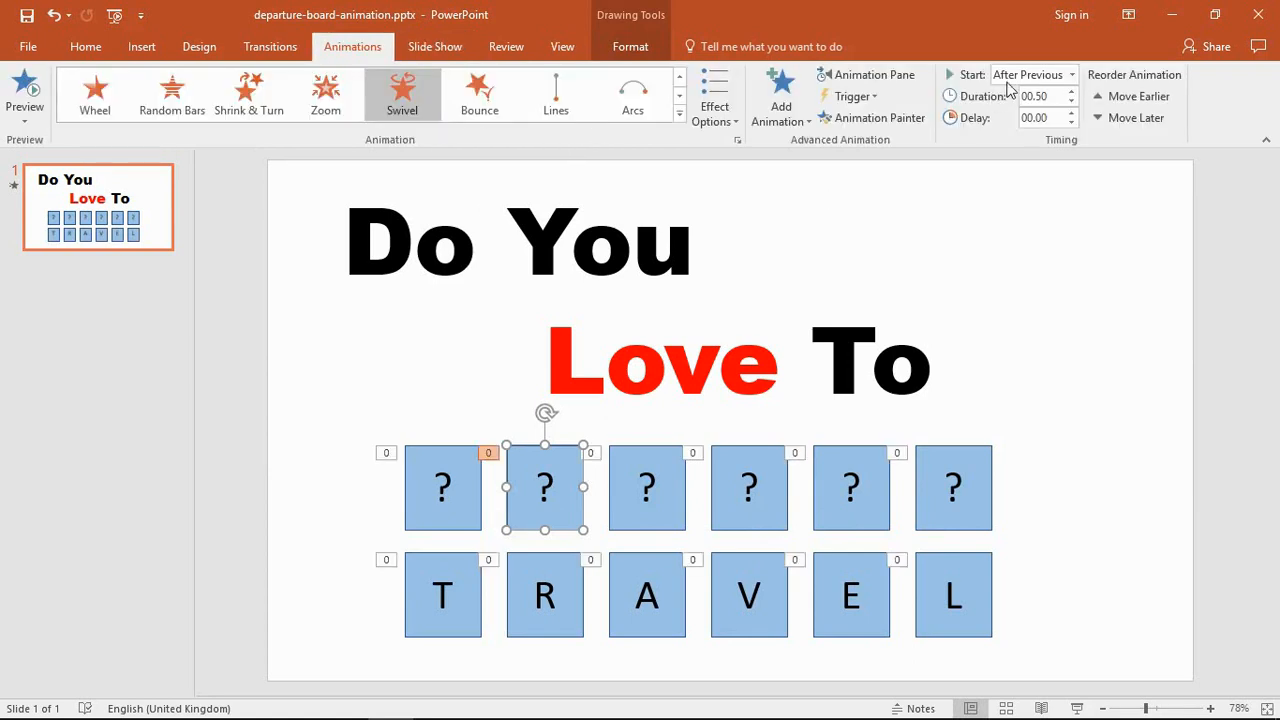
mouse_move(1071, 85)
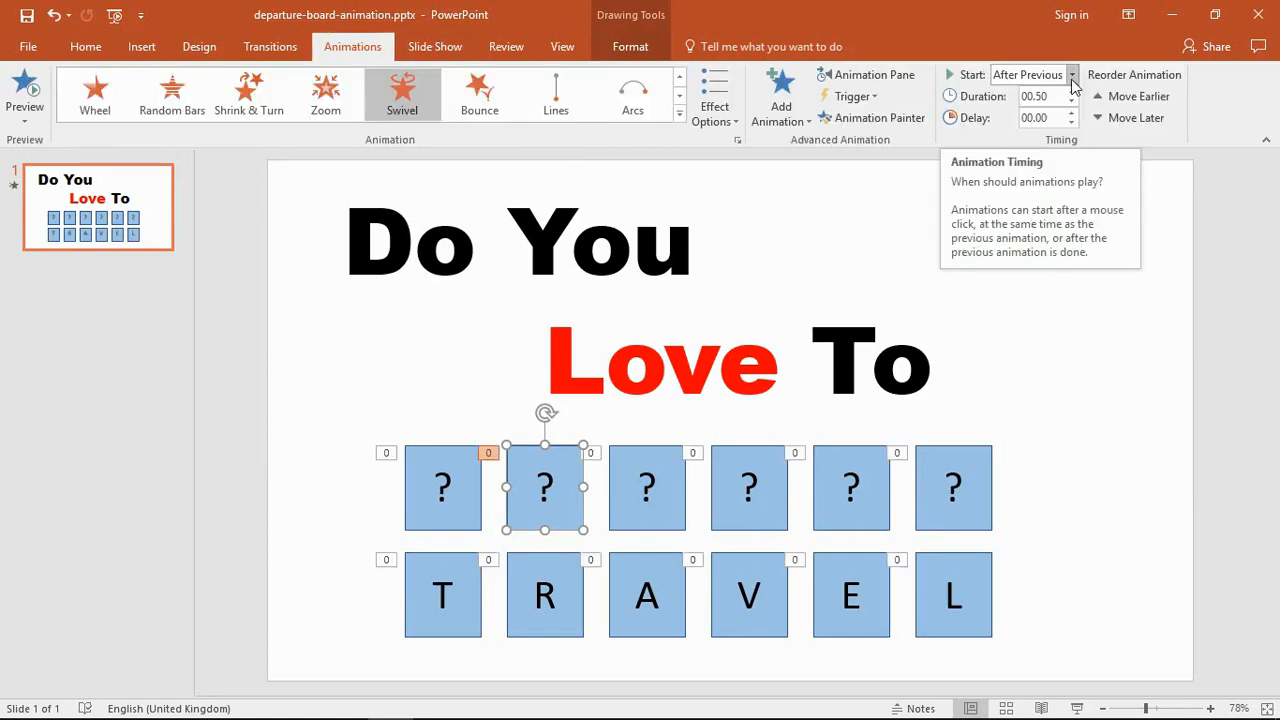
left_click(1071, 74)
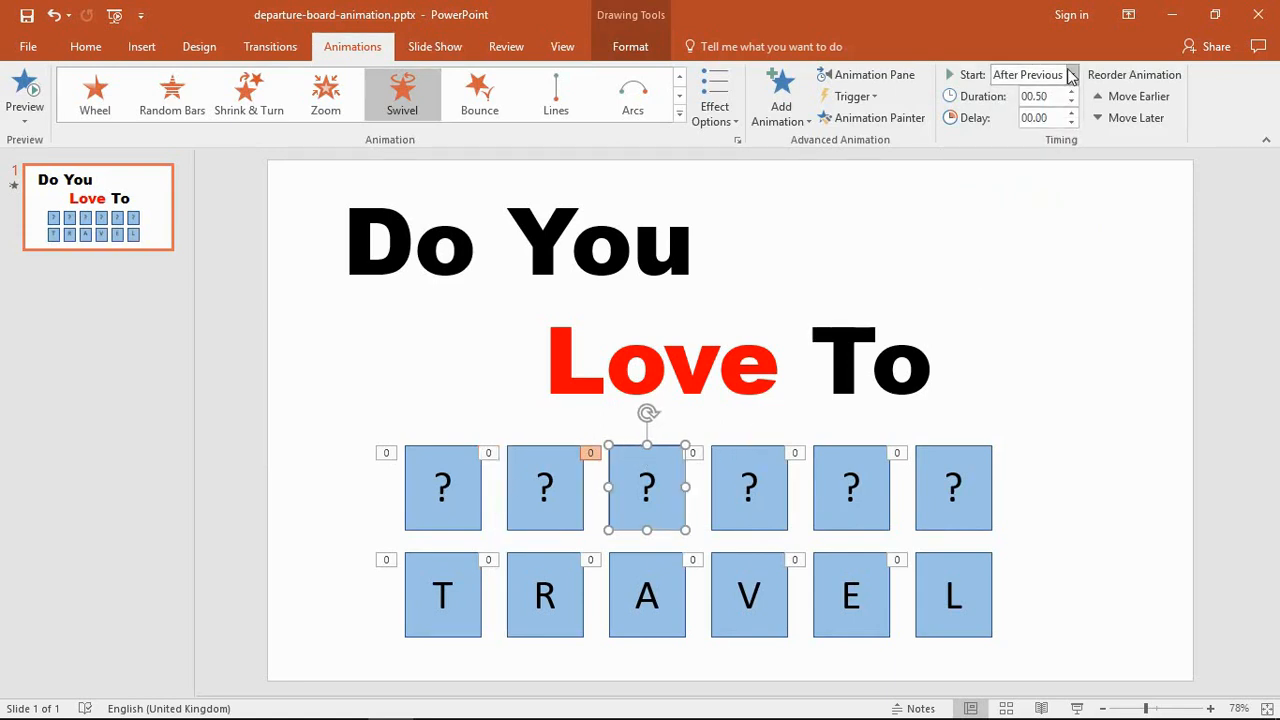
left_click(1028, 74)
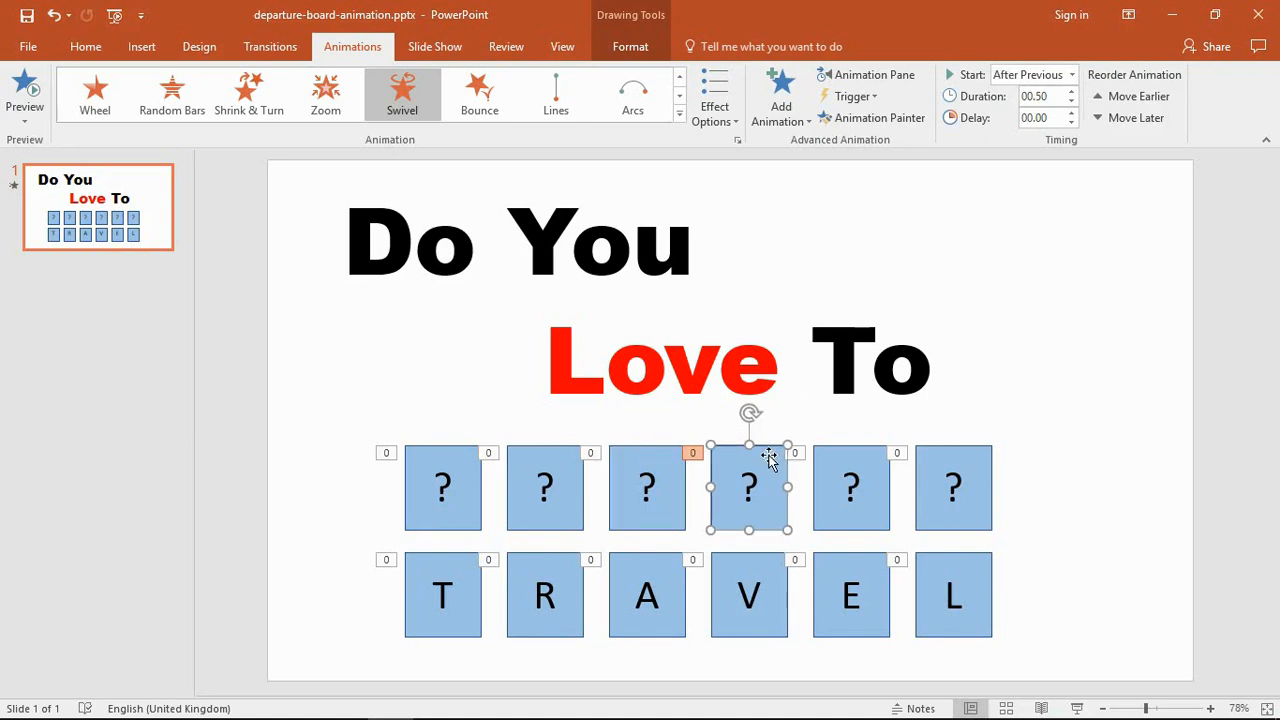
left_click(1071, 74)
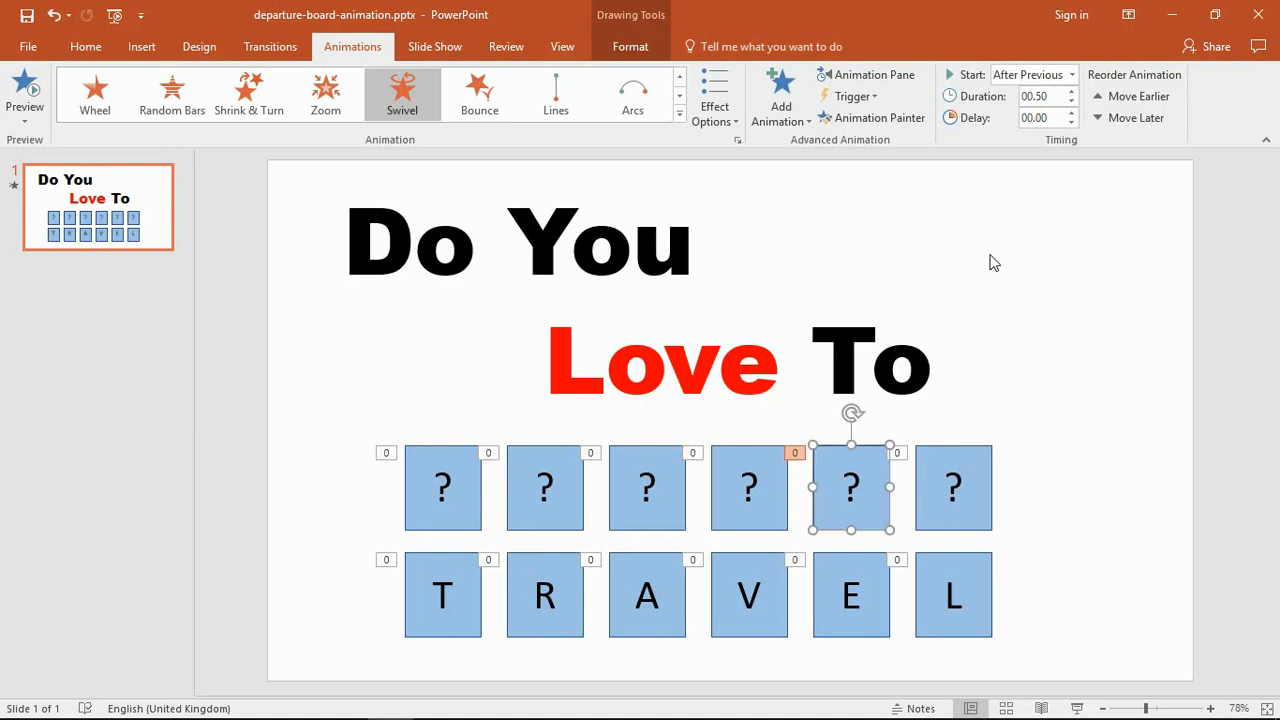
left_click(1028, 74)
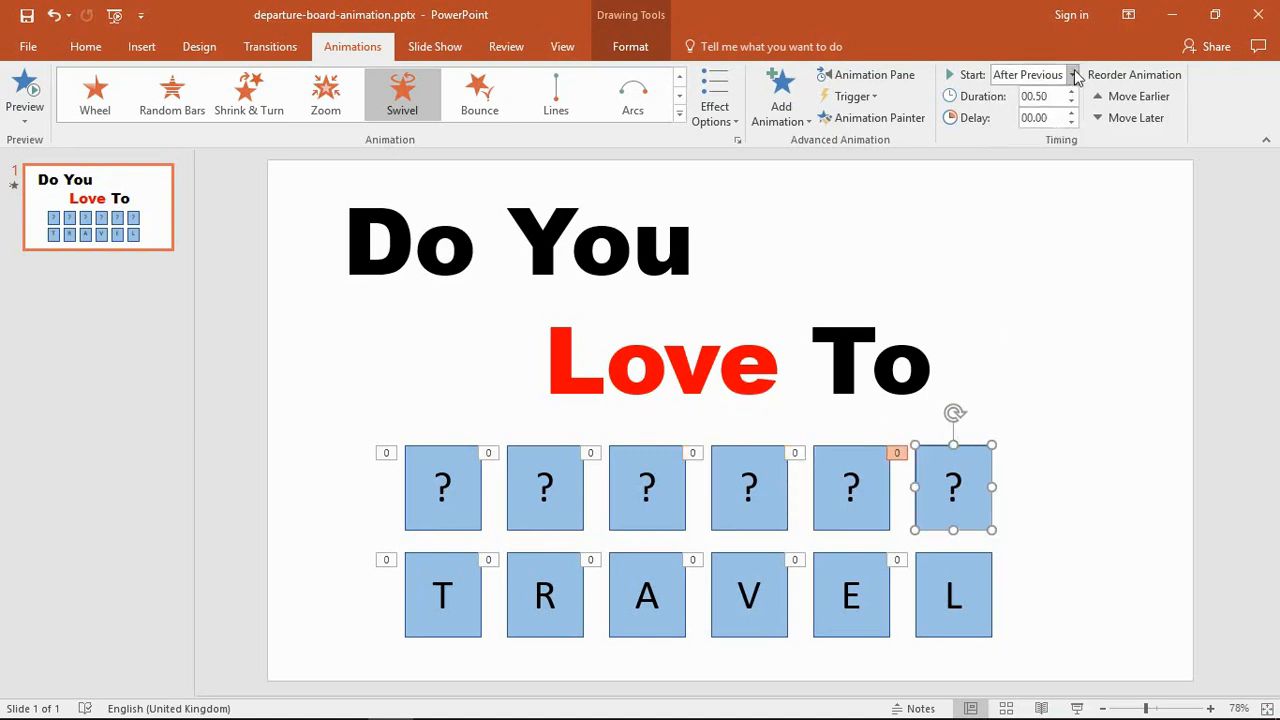
left_click(1027, 74)
type("1")
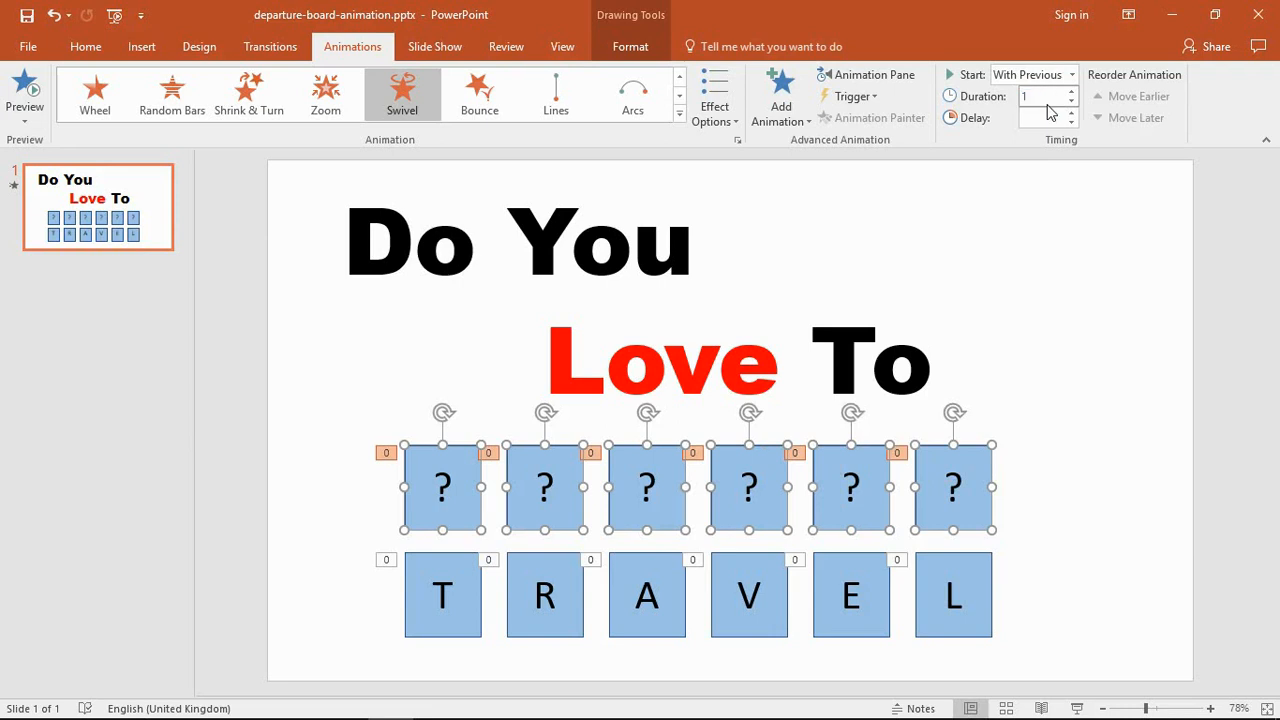
- Select the TRAVEL tiles and set their swivel Duration and Delay to 00.50
left_click(1071, 91)
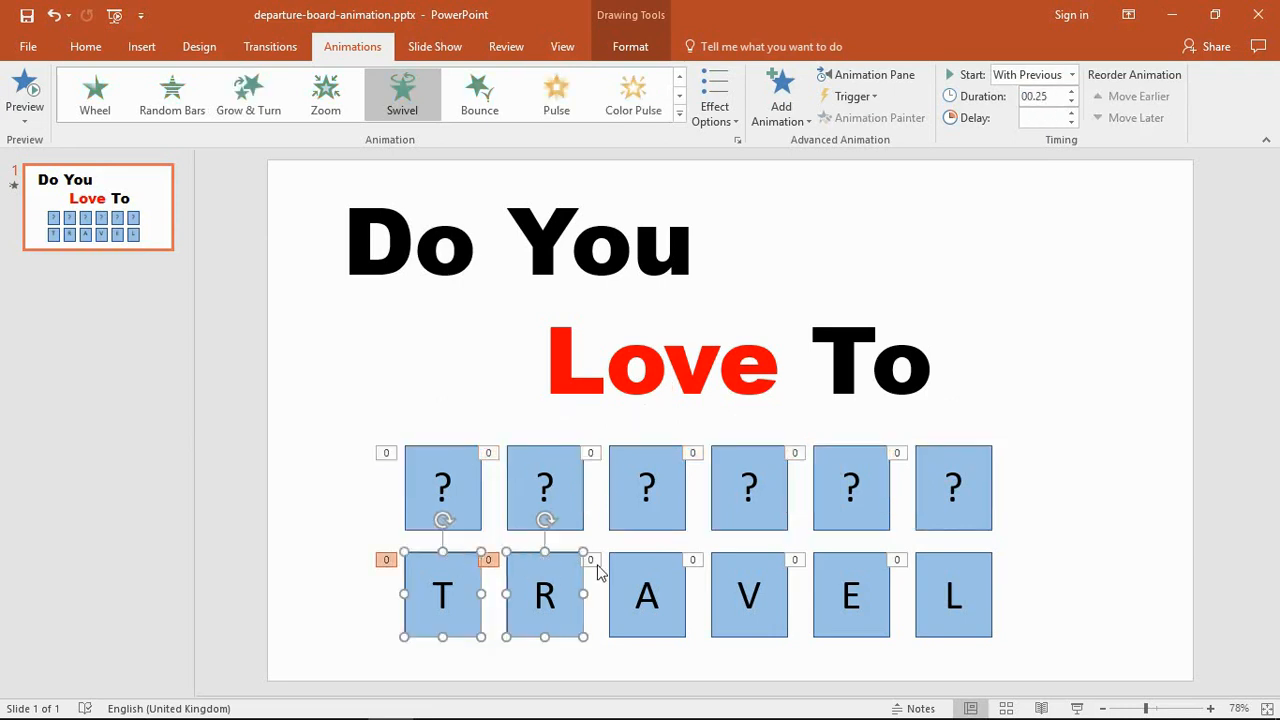
left_click(748, 594)
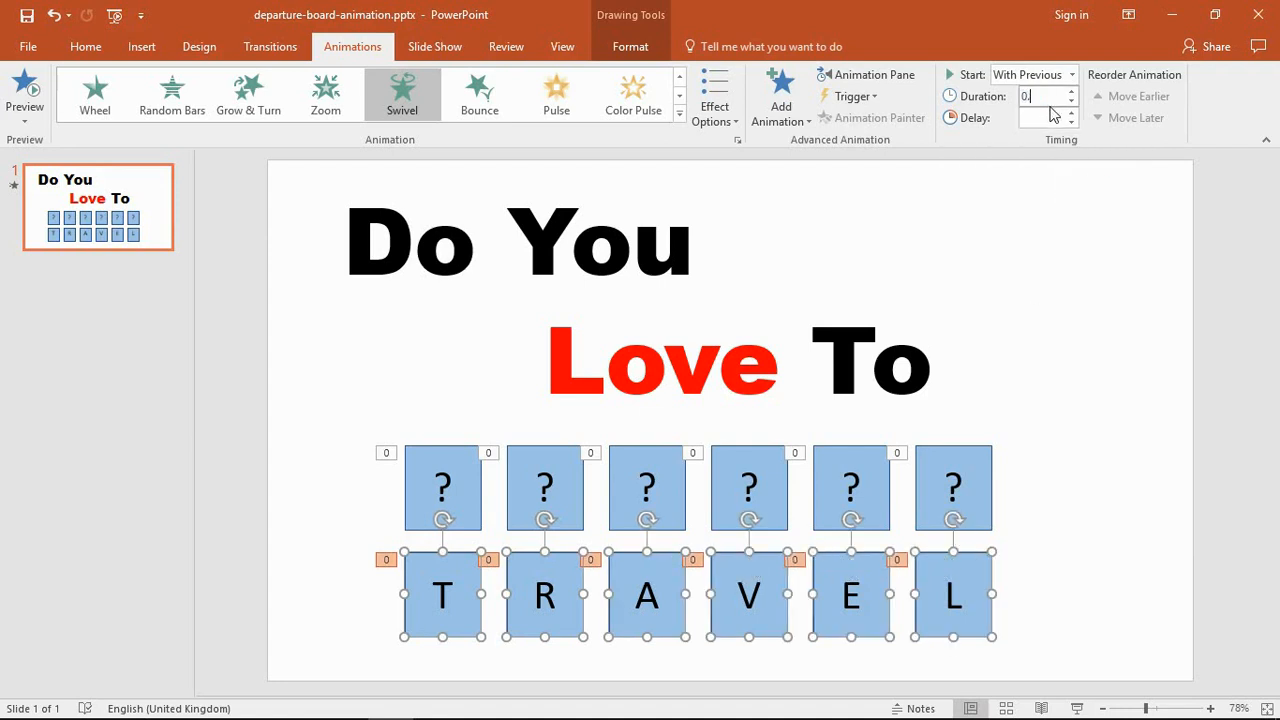
type("00.50")
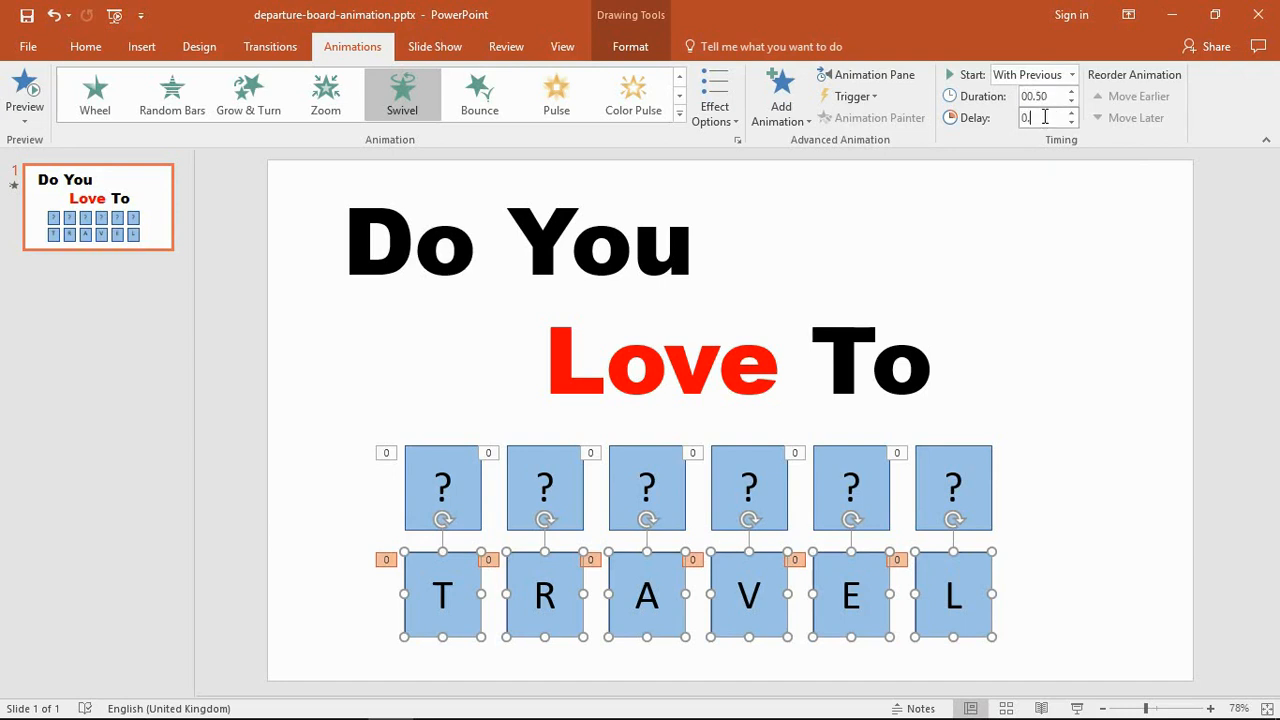
type("00.50")
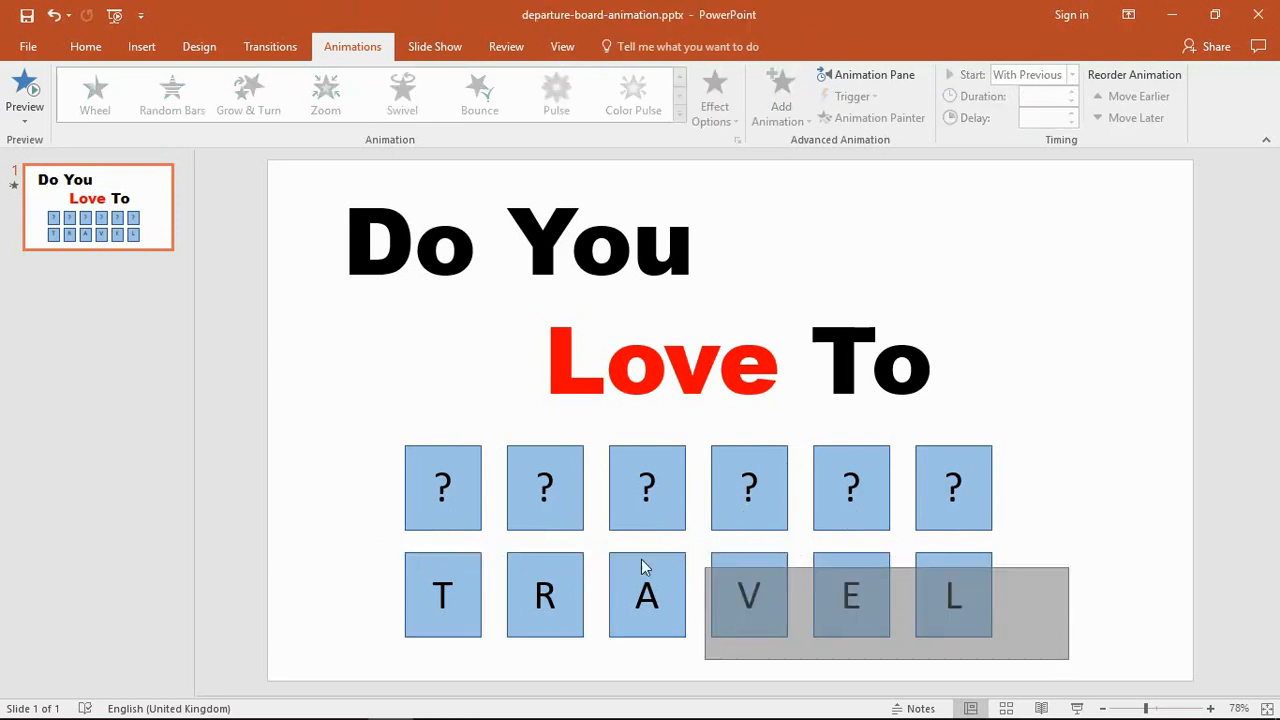
- Move the TRAVEL tiles back over the question marks, review the Animation Pane, show slideshow options
left_click(402, 90)
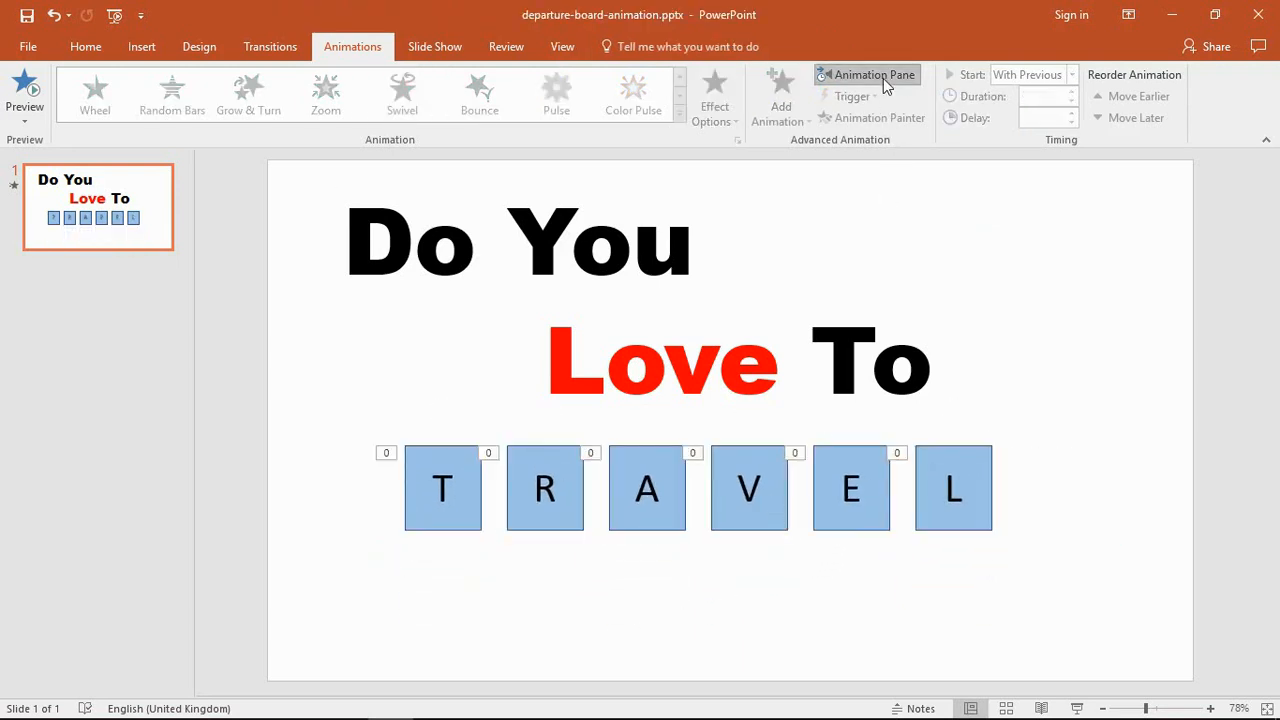
left_click(872, 74)
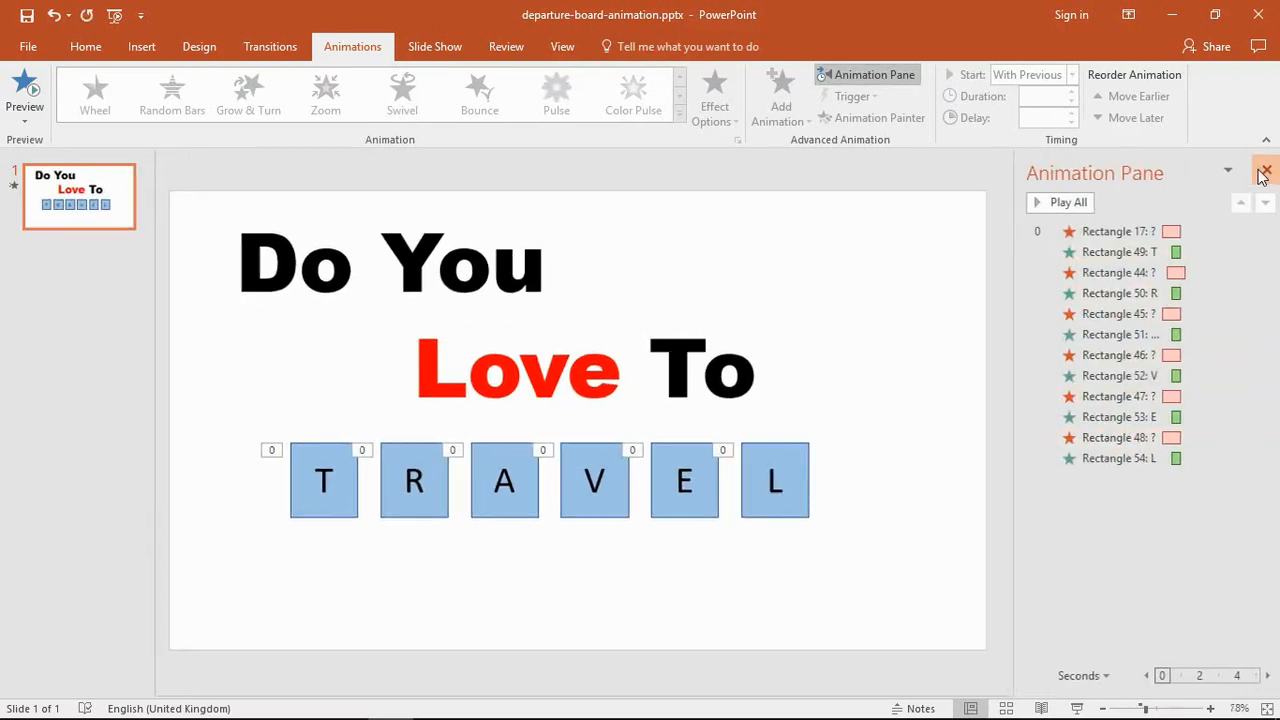
left_click(1264, 170)
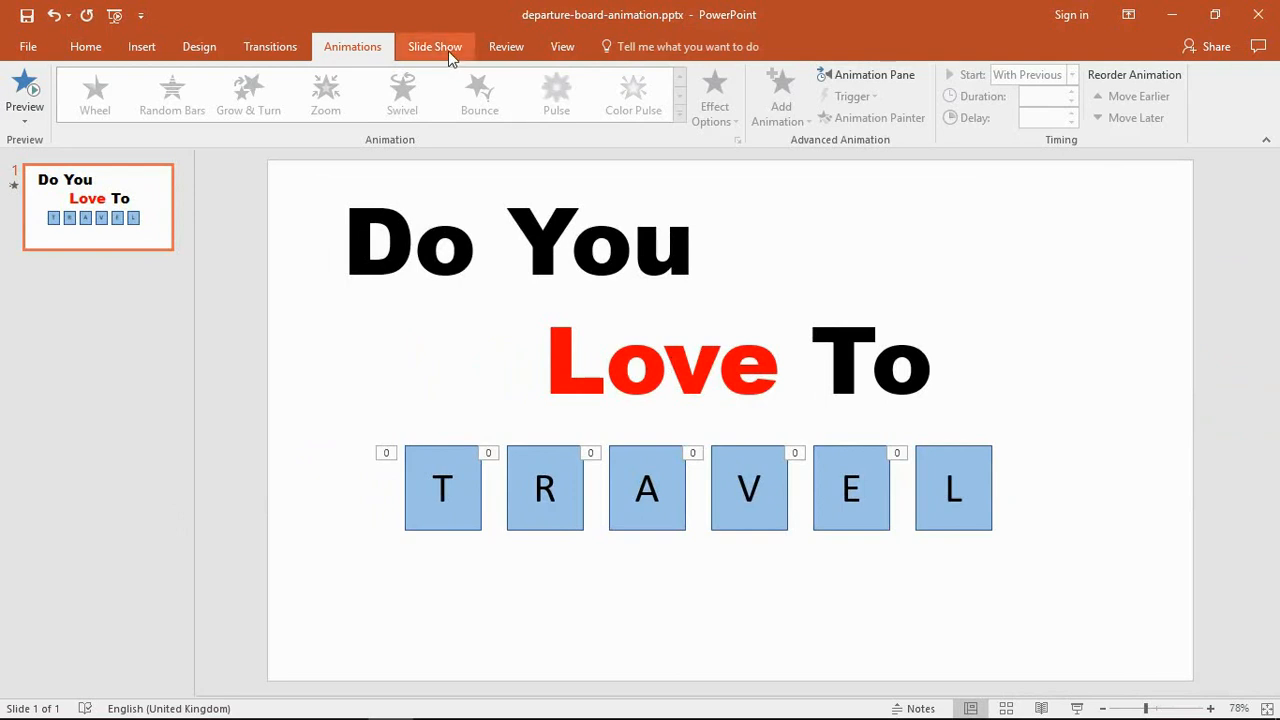
left_click(434, 46)
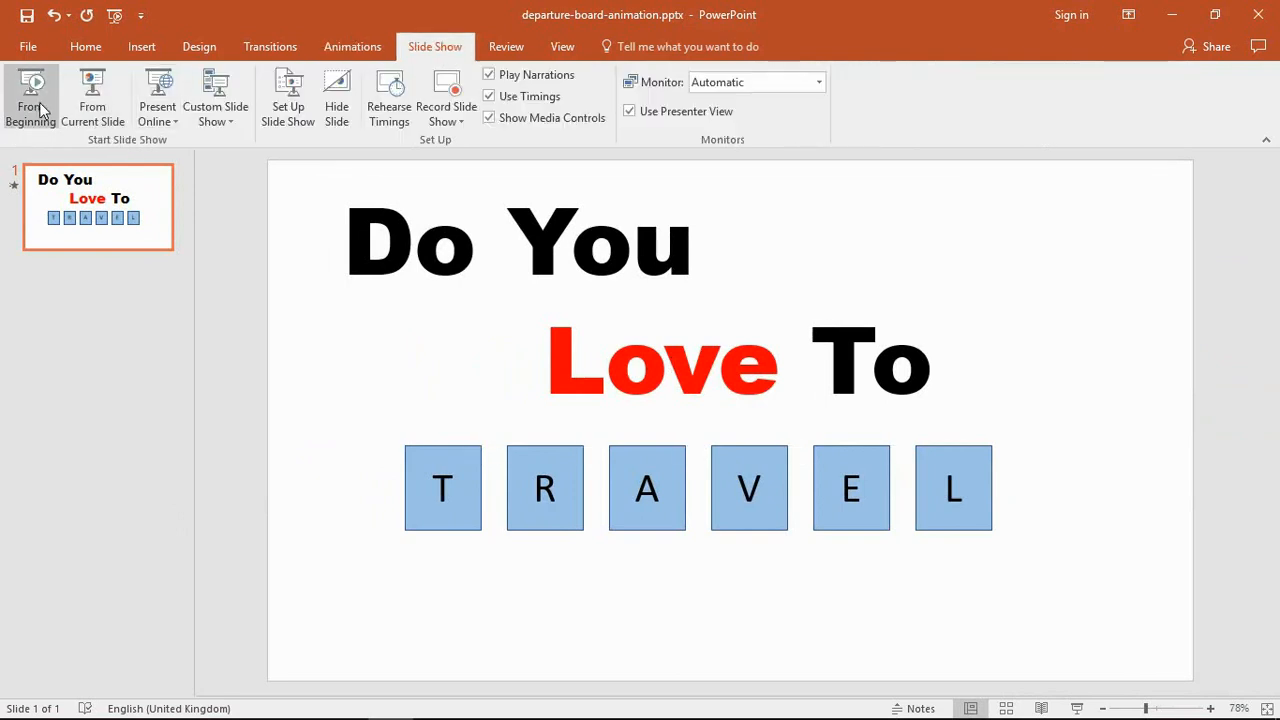